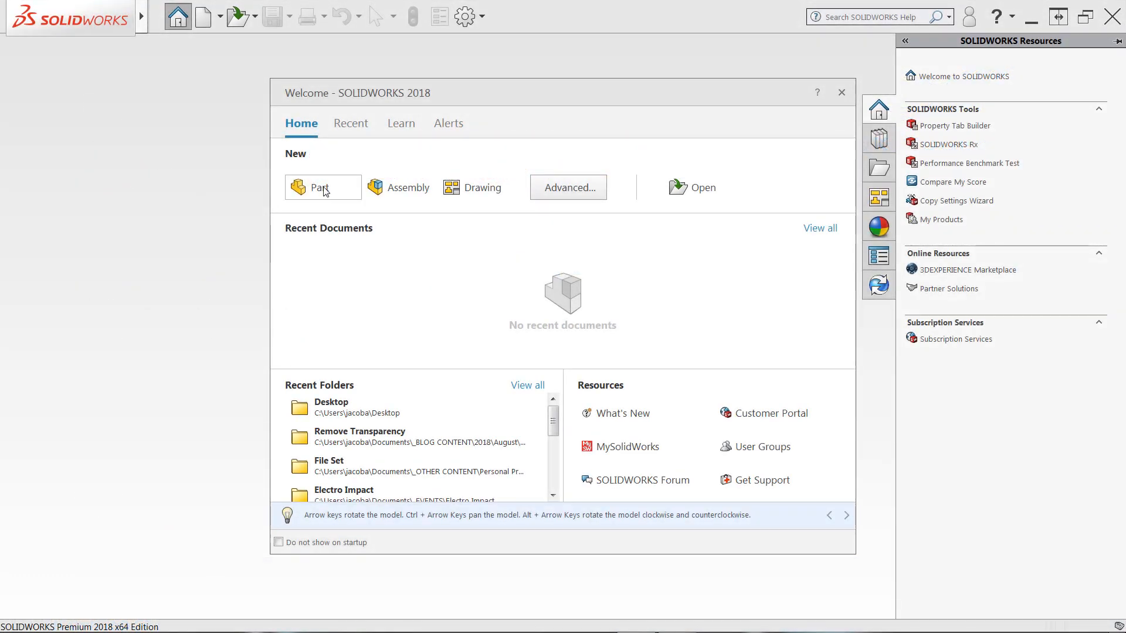
# Create a blank part document, Part1, from the Welcome dialog
pyautogui.click(841, 93)
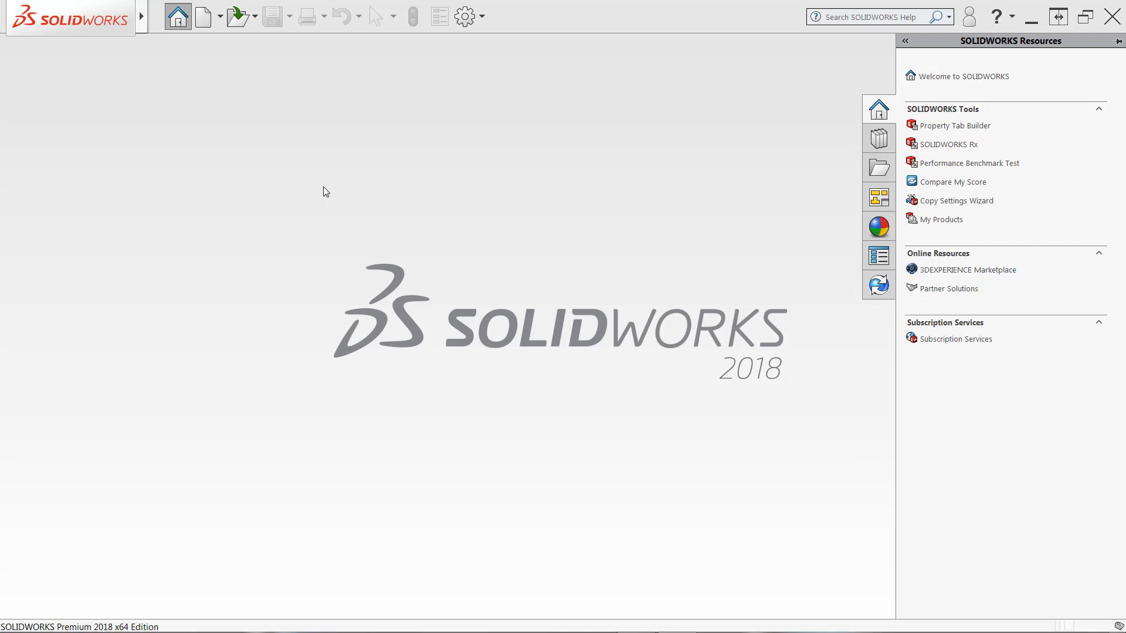
pyautogui.click(203, 15)
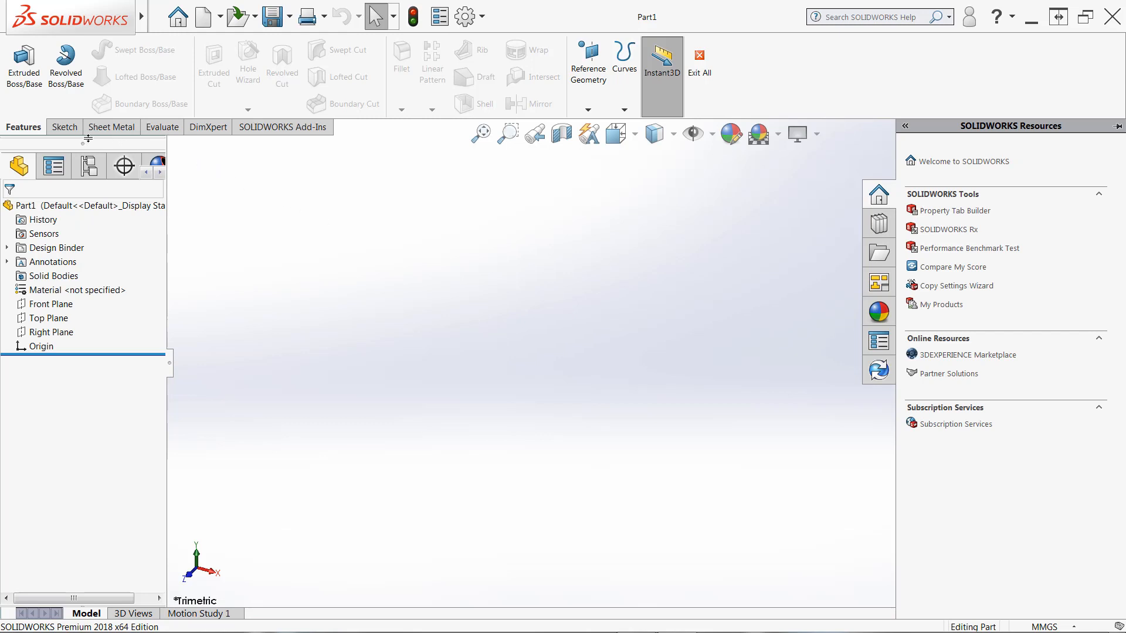
# Show the Sketch tab tools and switch the search dropdown to Commands
pyautogui.click(64, 127)
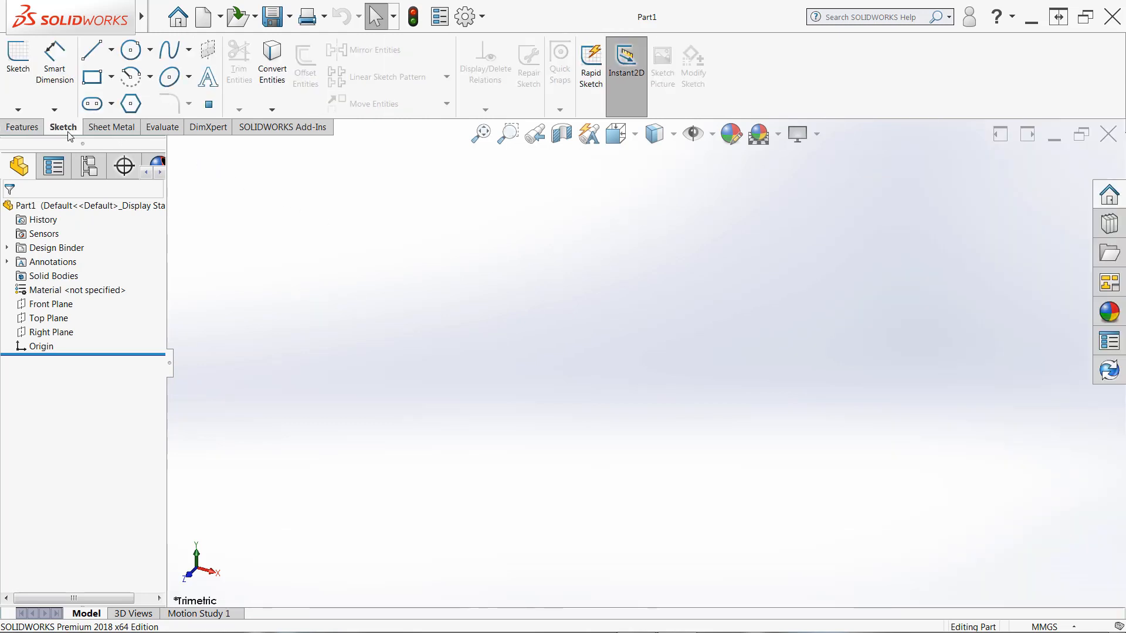
pyautogui.moveTo(17, 61)
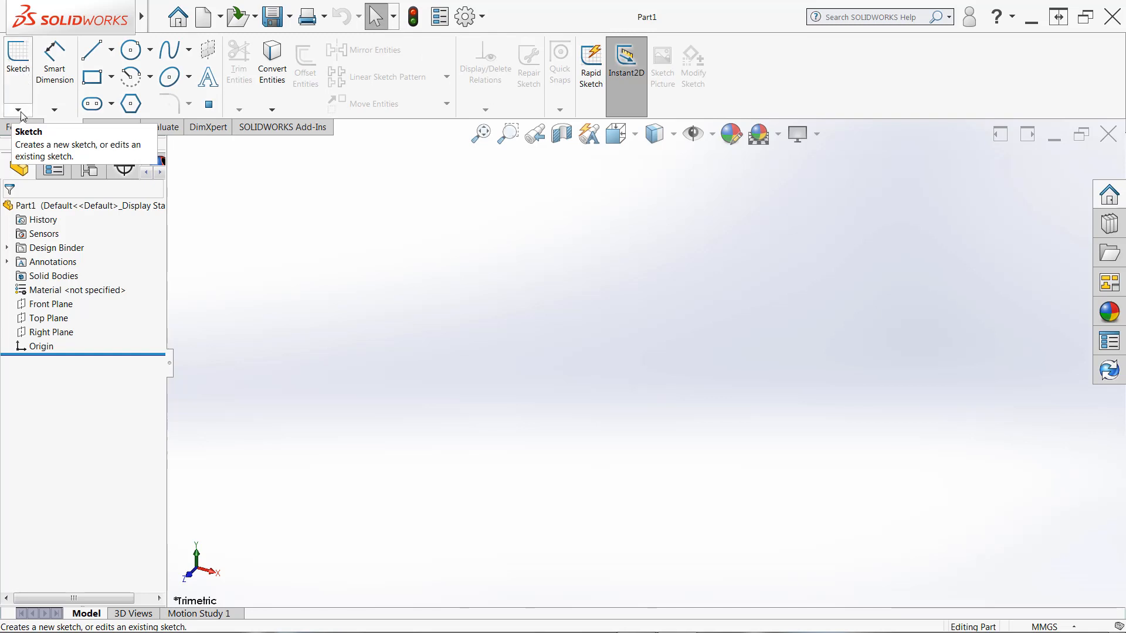
pyautogui.click(19, 109)
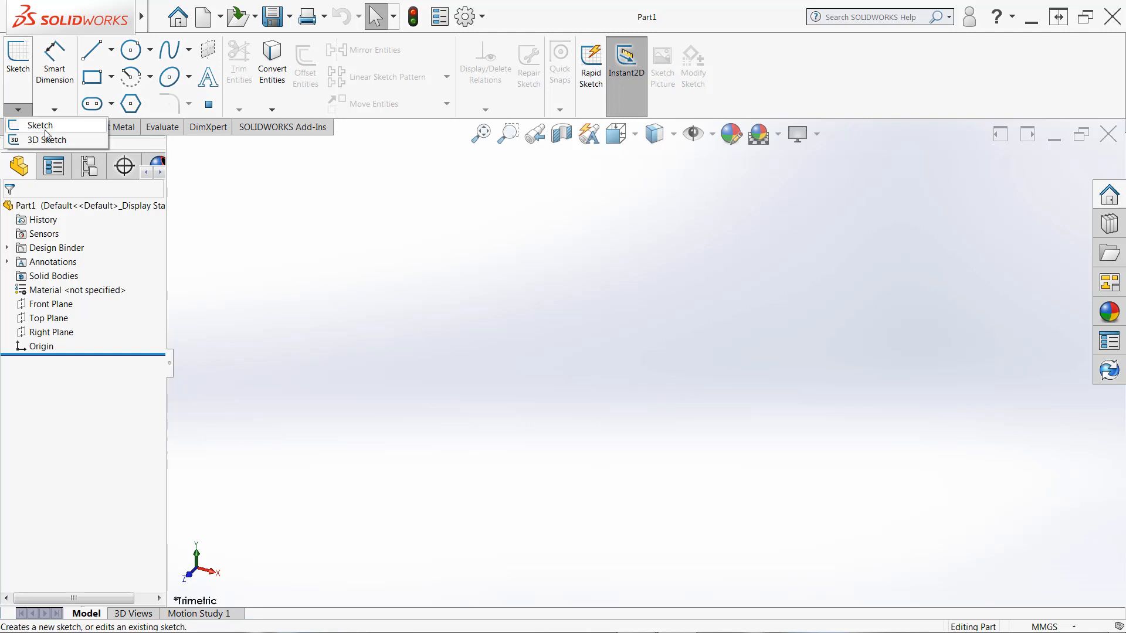
pyautogui.moveTo(48, 140)
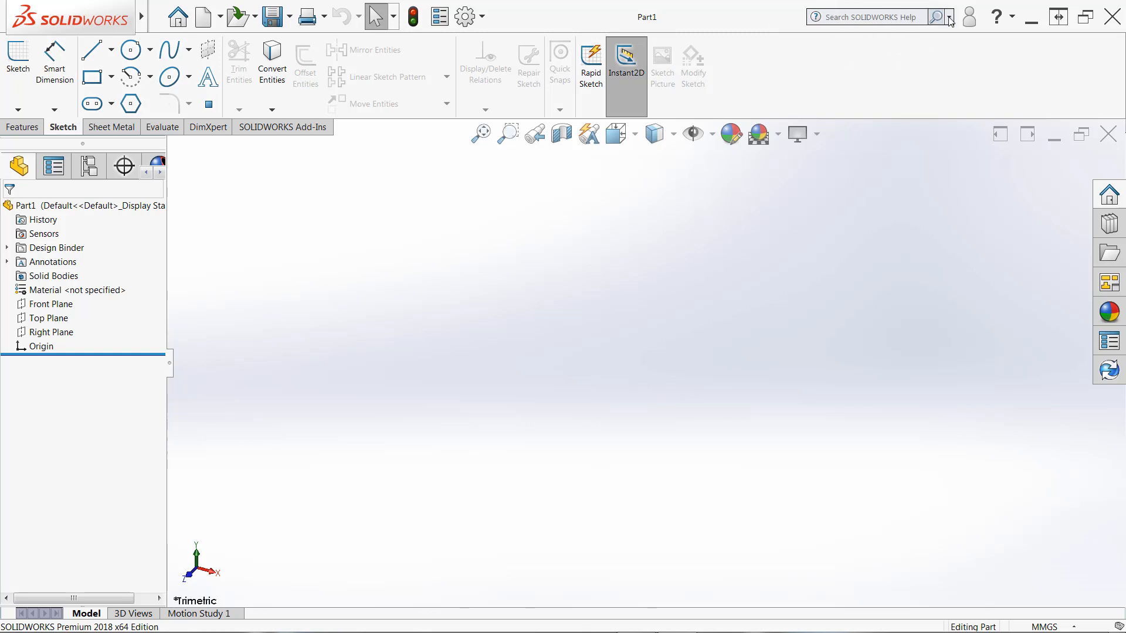
pyautogui.click(949, 17)
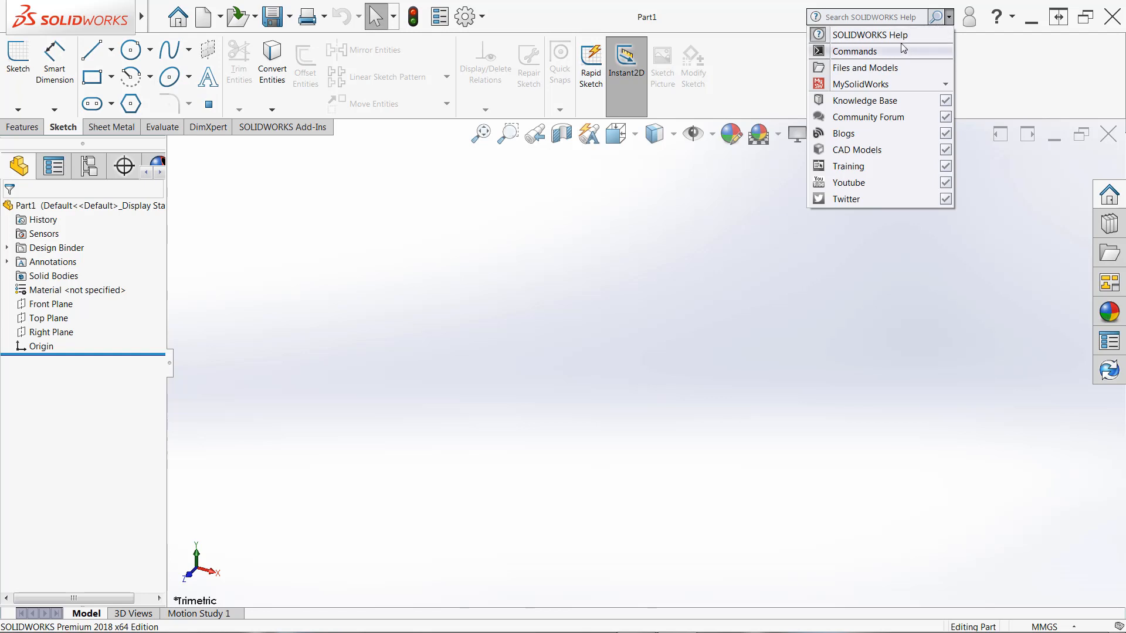
pyautogui.click(854, 51)
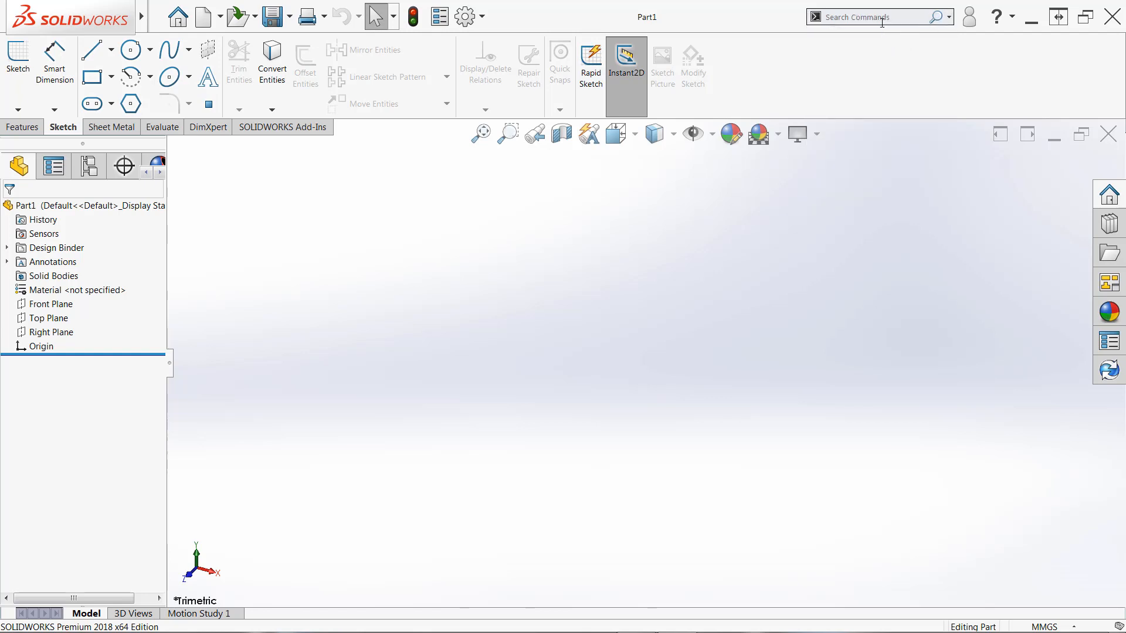
pyautogui.moveTo(823, 79)
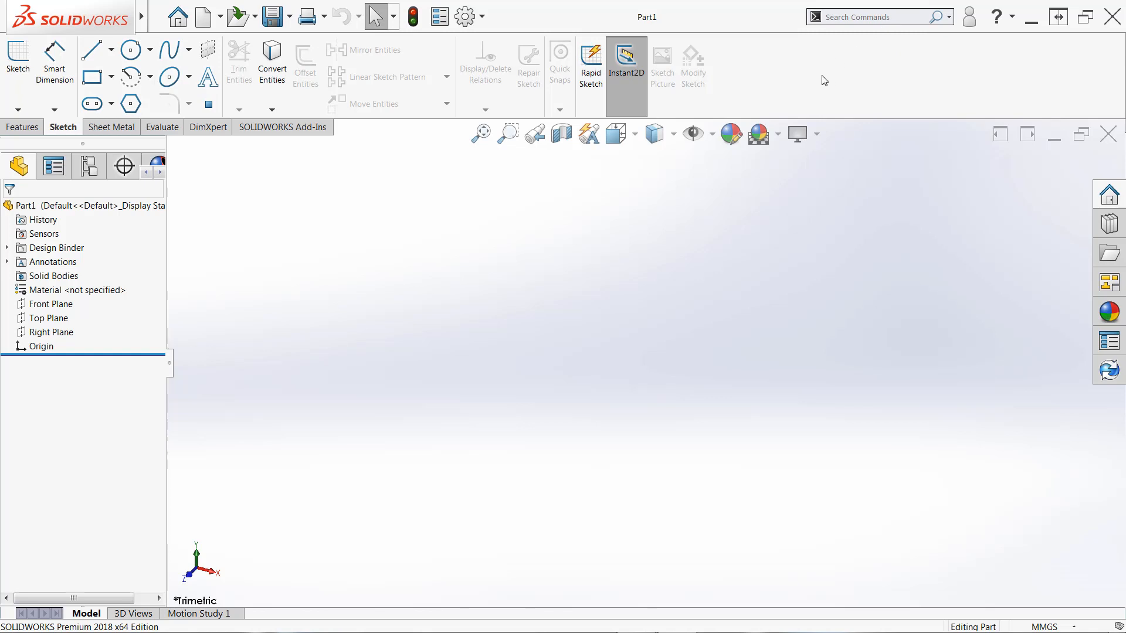
pyautogui.moveTo(17, 58)
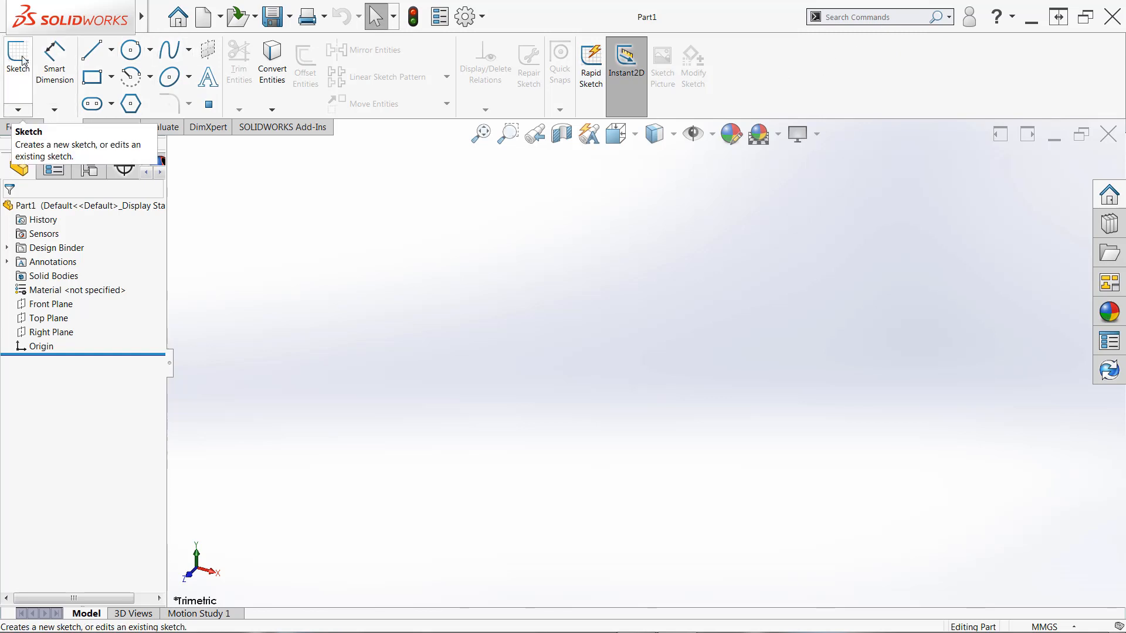
# Launch the Sketch command so a plane can be chosen
pyautogui.click(17, 61)
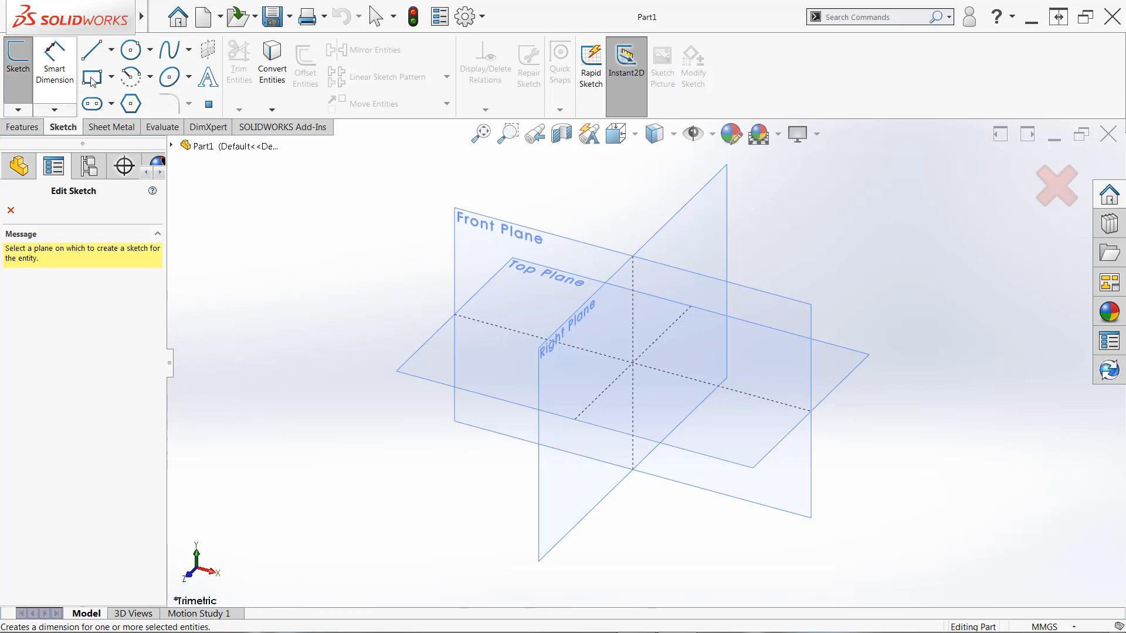
pyautogui.moveTo(560, 240)
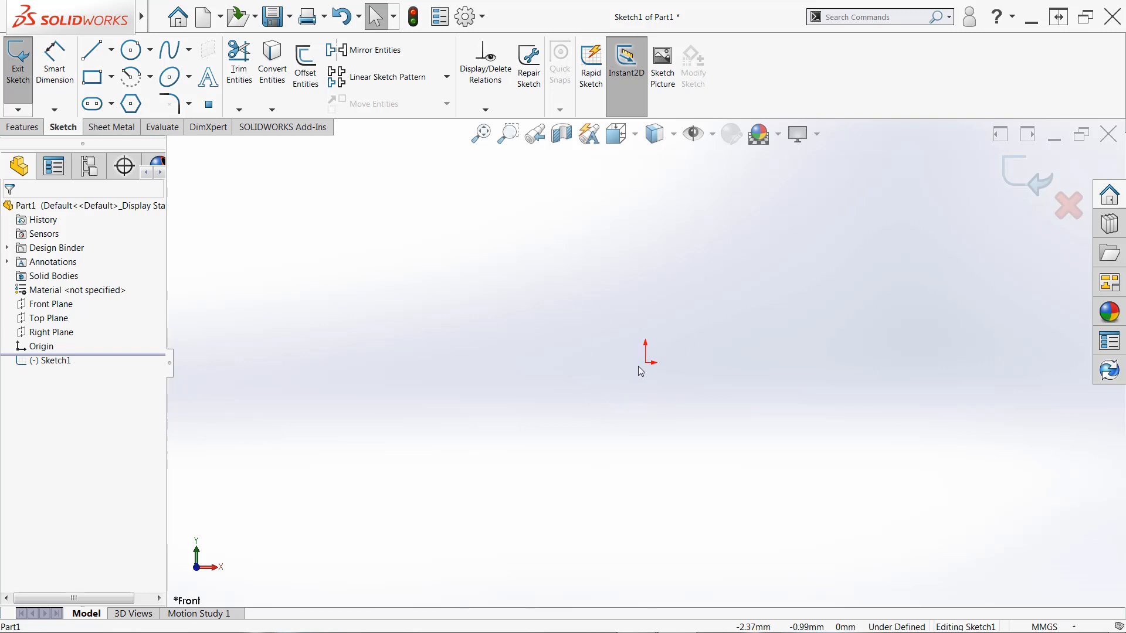
pyautogui.moveTo(1021, 217)
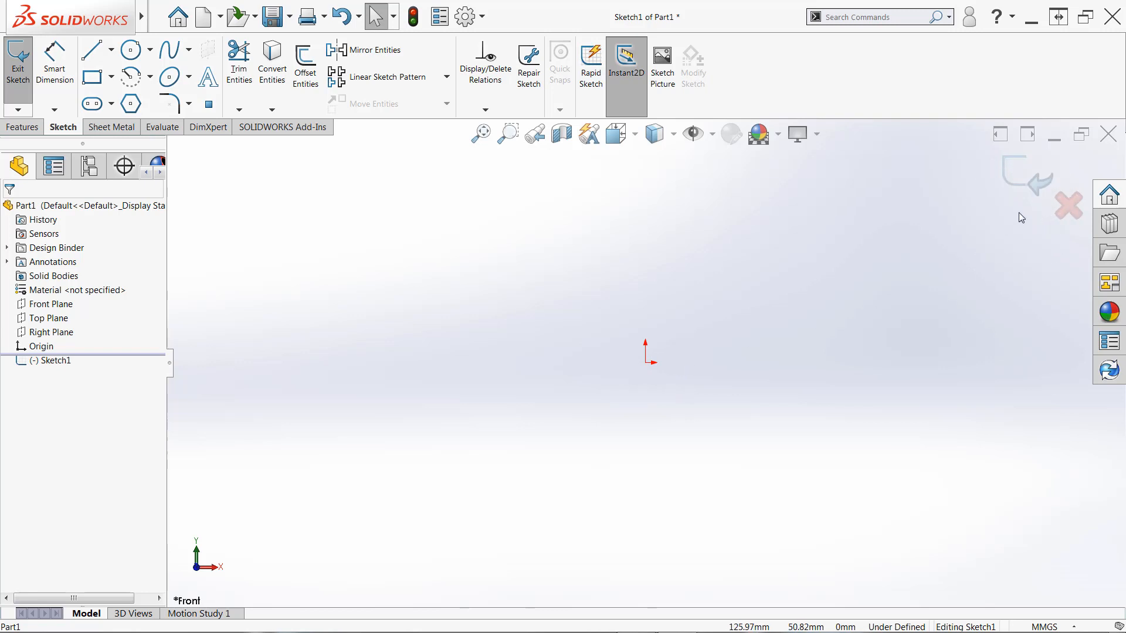
pyautogui.moveTo(1016, 184)
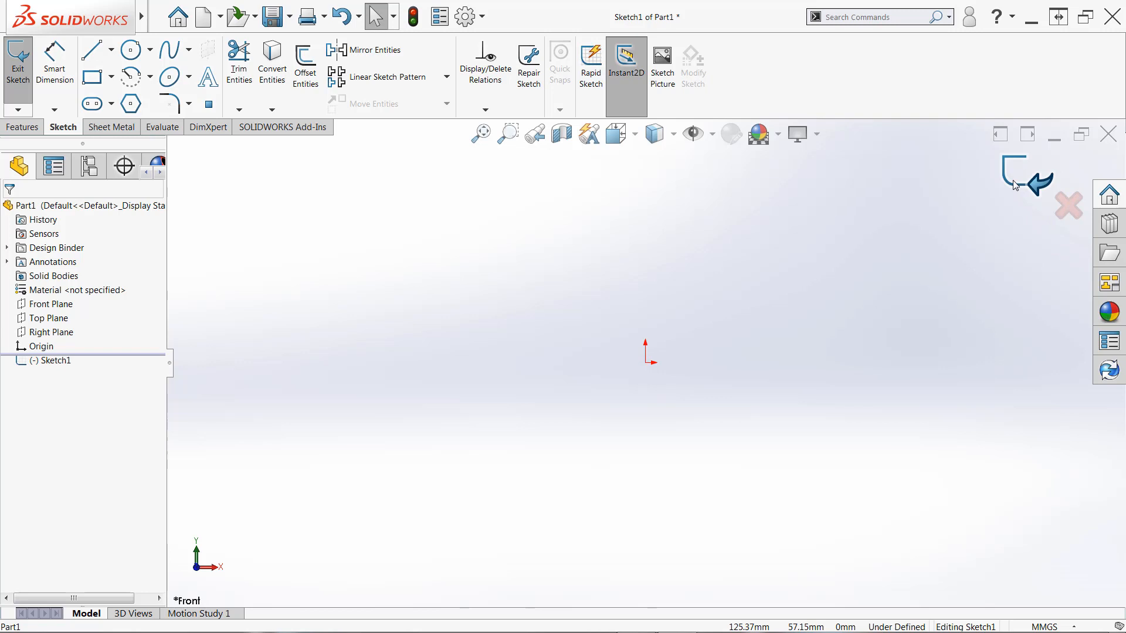
pyautogui.moveTo(17, 64)
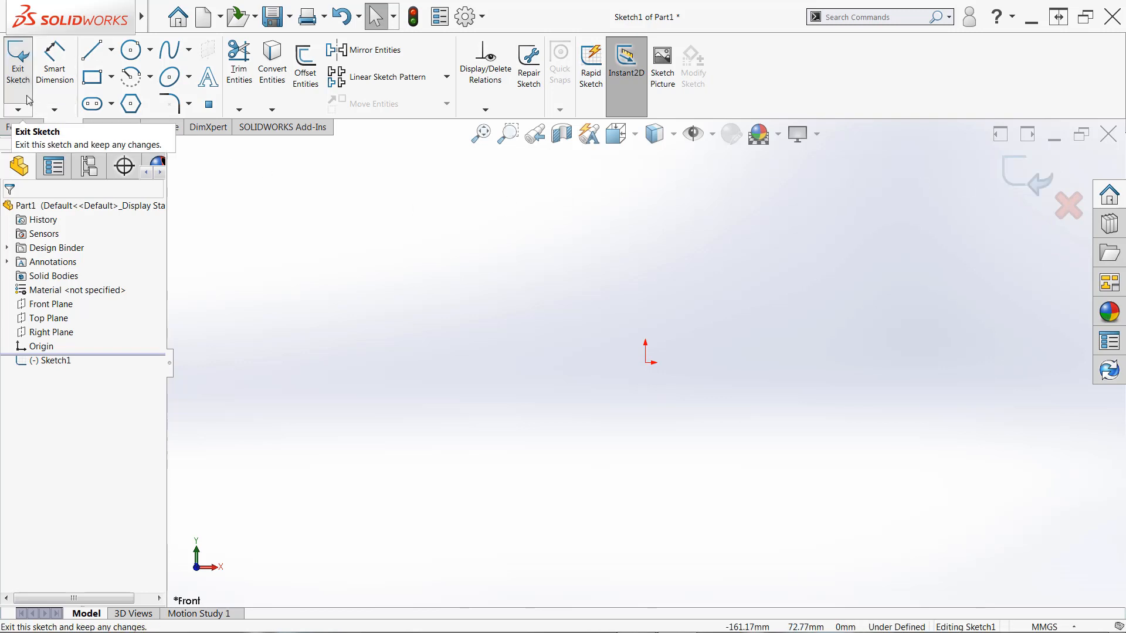
pyautogui.moveTo(22, 86)
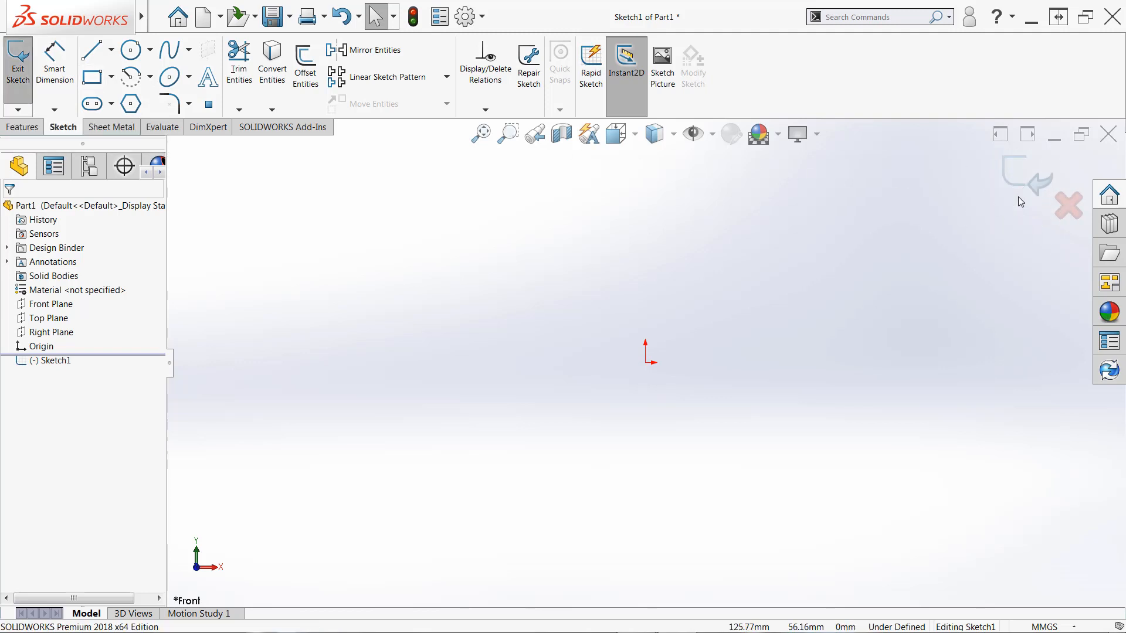
pyautogui.moveTo(1010, 232)
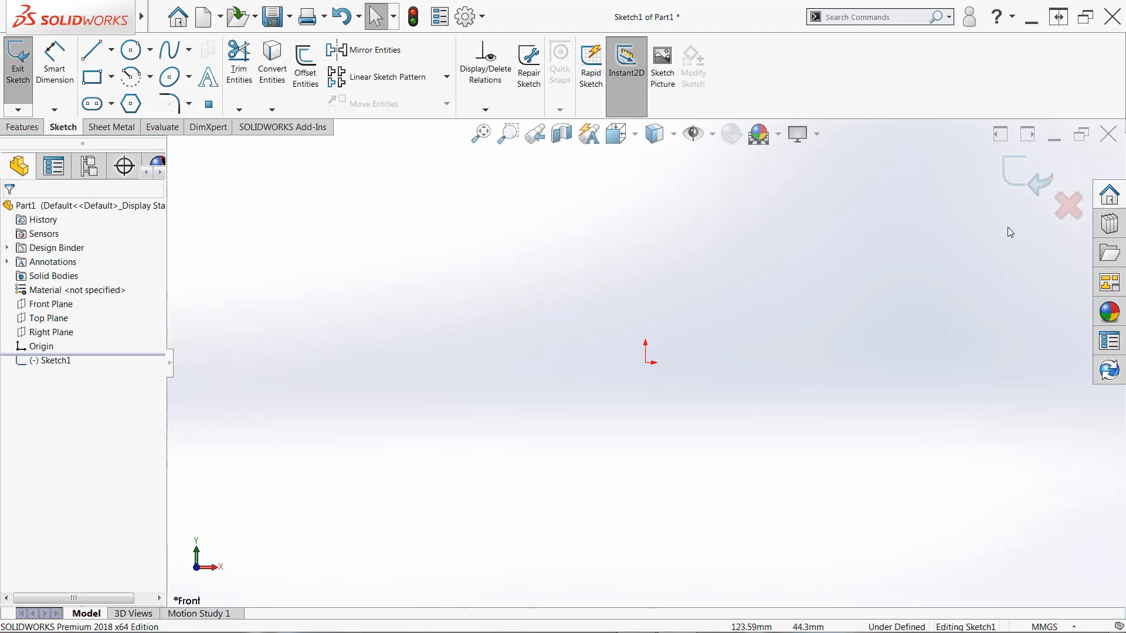
pyautogui.moveTo(1011, 223)
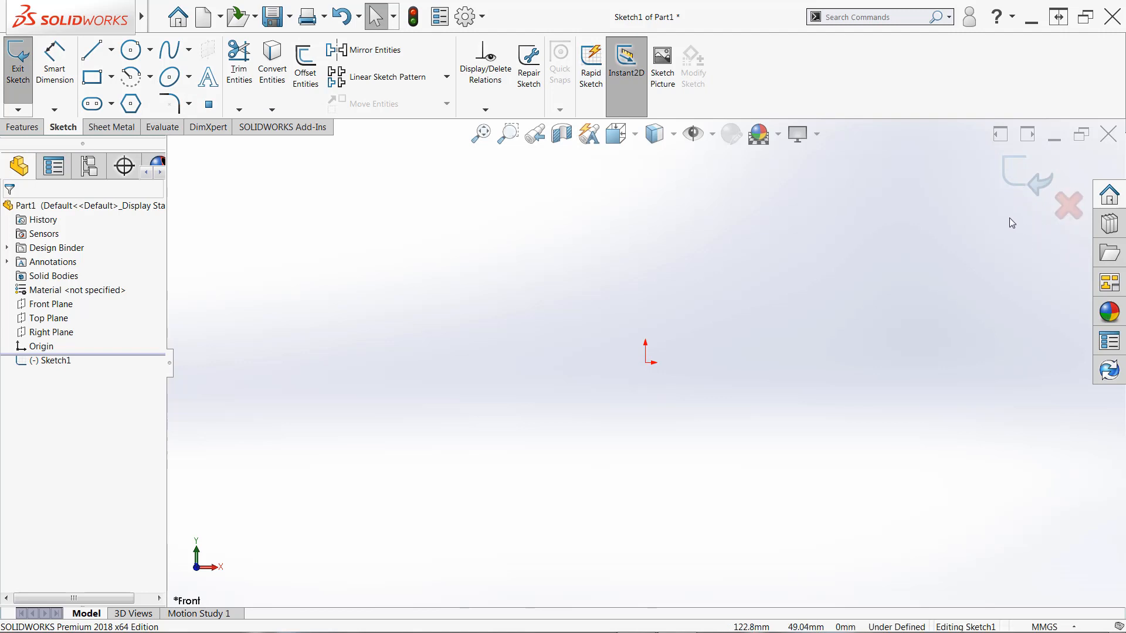
pyautogui.moveTo(668, 304)
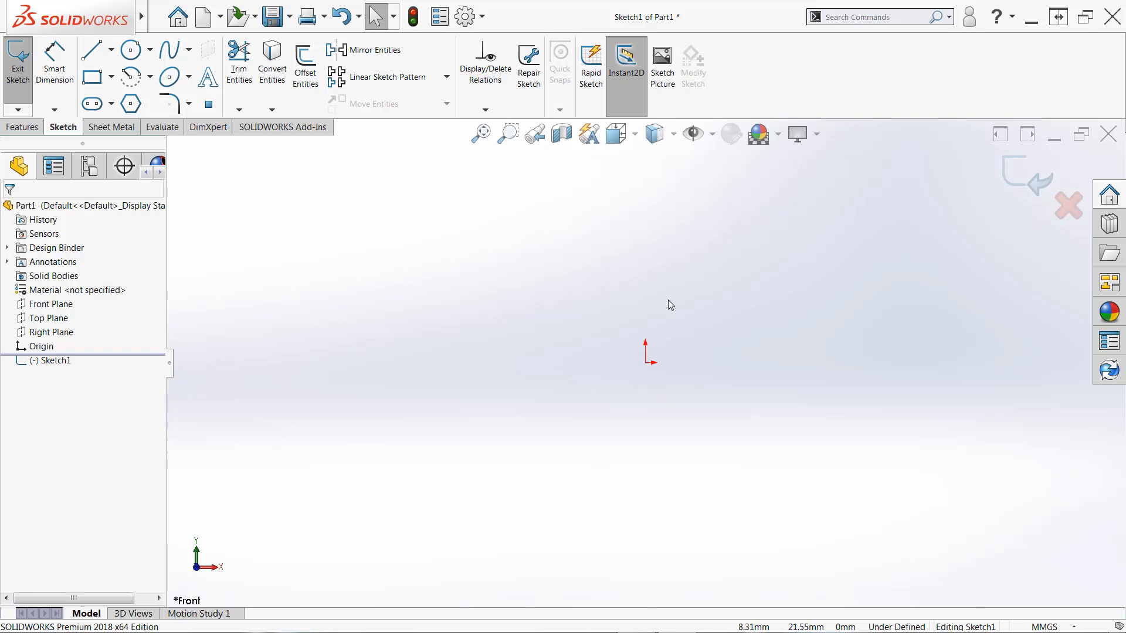
pyautogui.moveTo(658, 304)
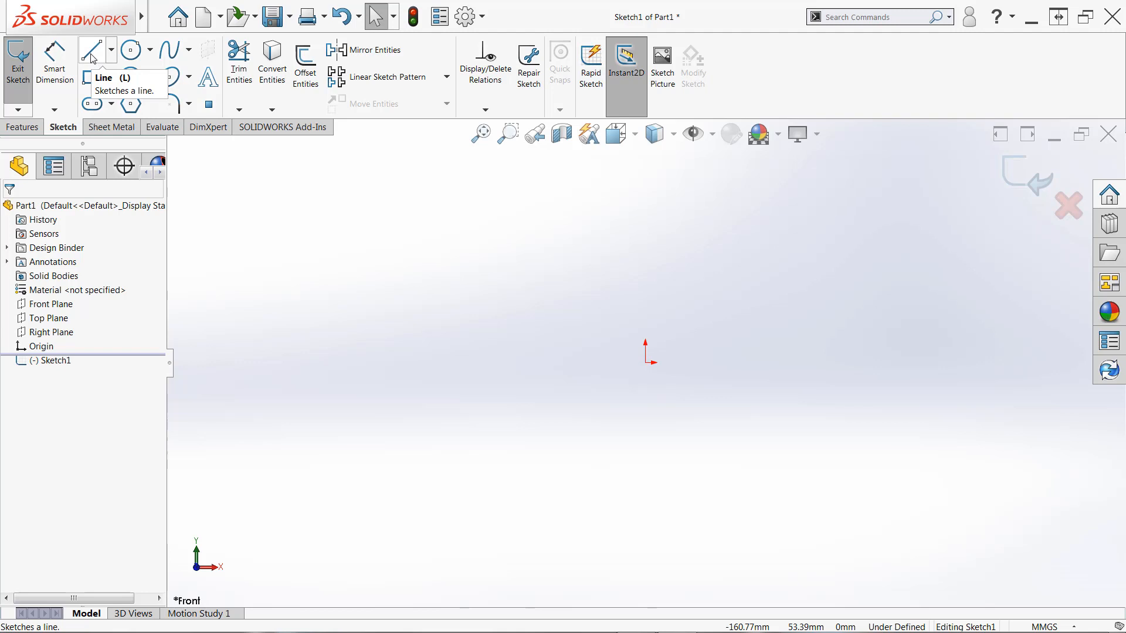
# Activate the Line tool in Sketch1
pyautogui.click(92, 49)
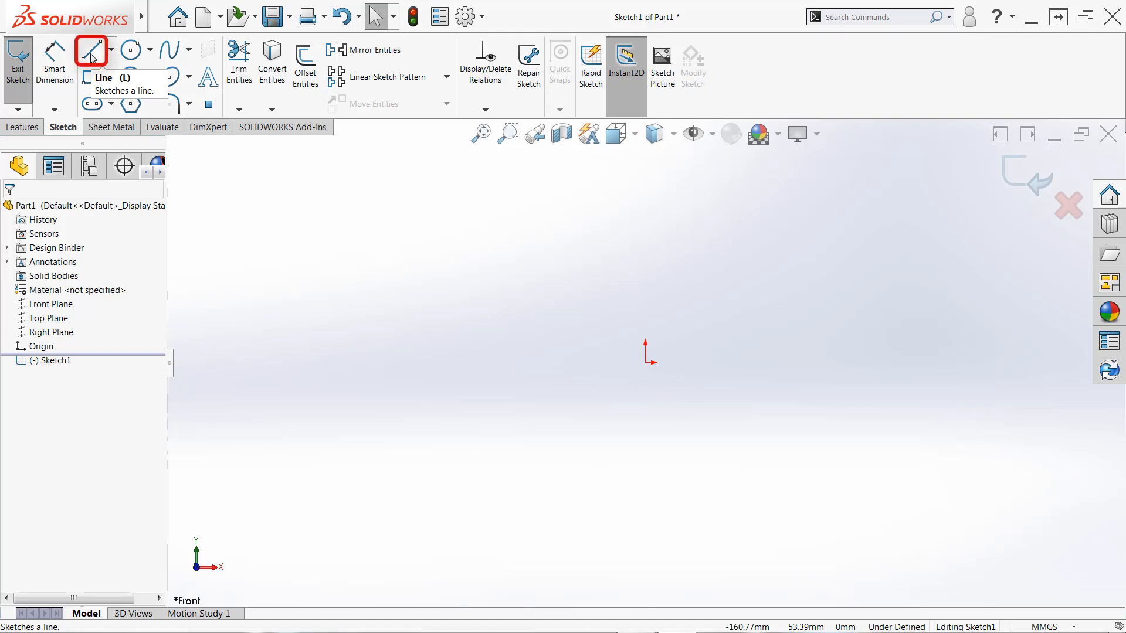
pyautogui.click(91, 50)
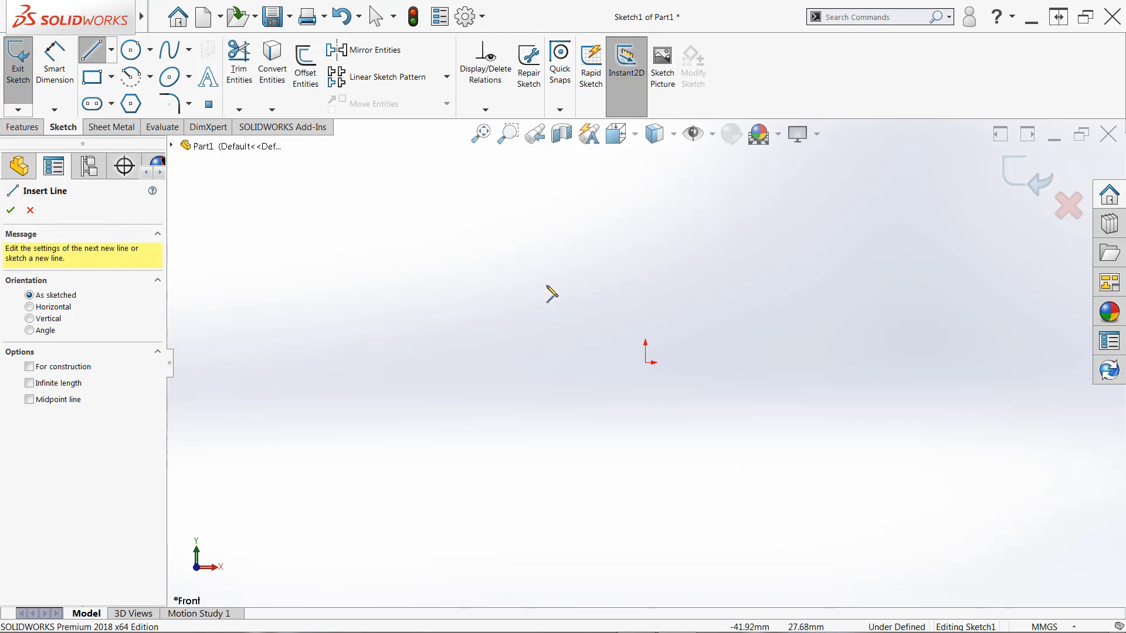
pyautogui.moveTo(639, 301)
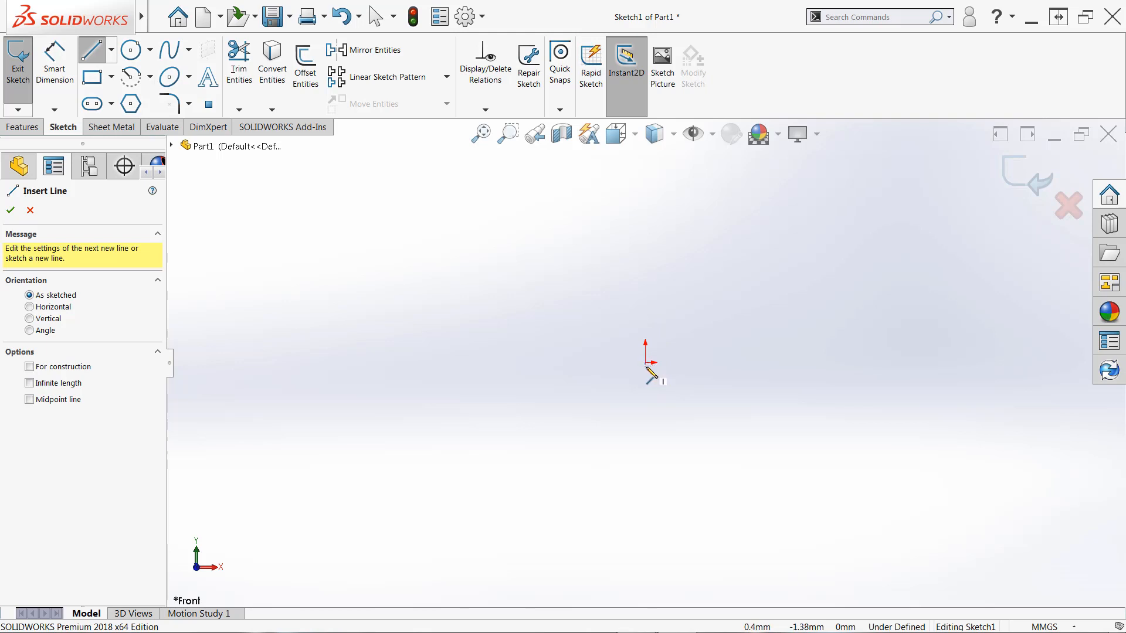
pyautogui.moveTo(655, 374)
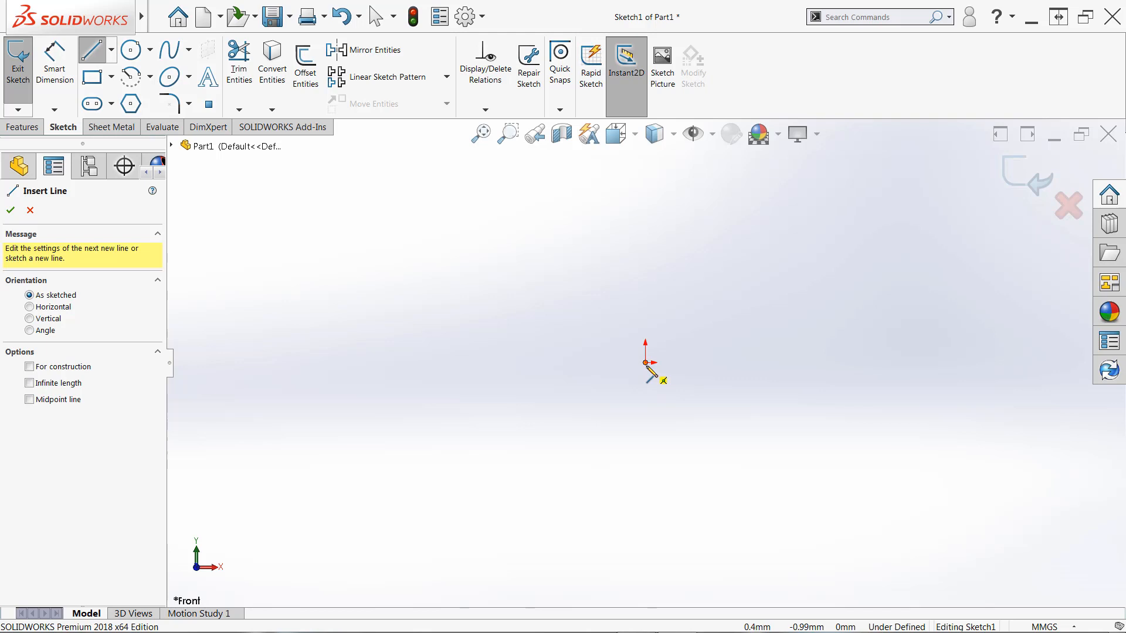
pyautogui.moveTo(651, 376)
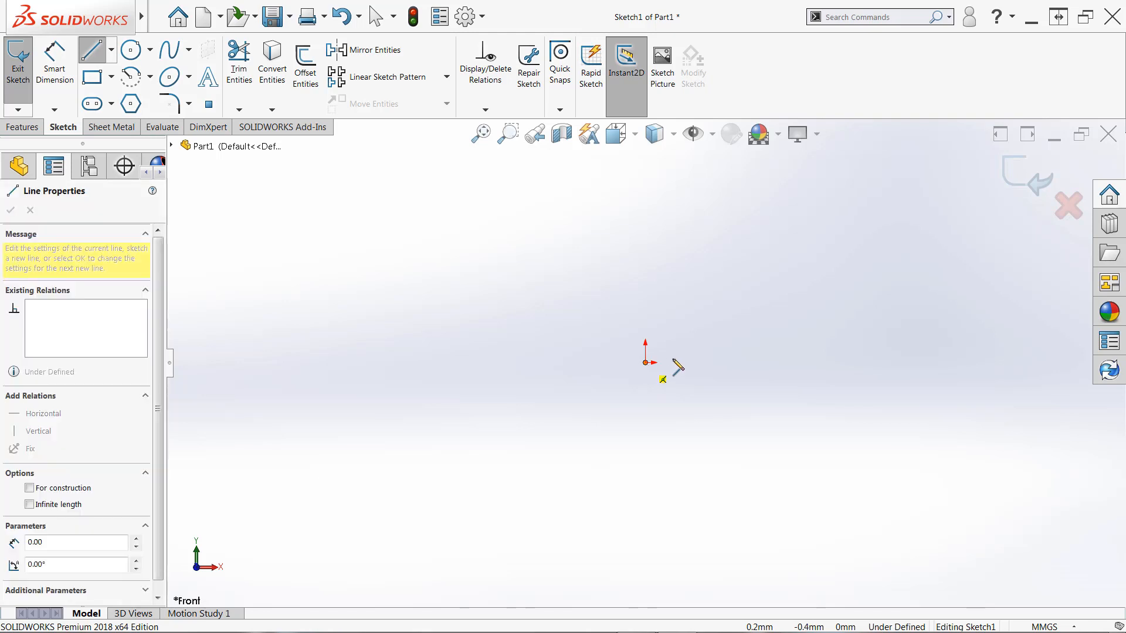
# Draw the horizontal top line rightward from the origin, trimming it to length
pyautogui.moveTo(645, 362); pyautogui.dragTo(750, 288)
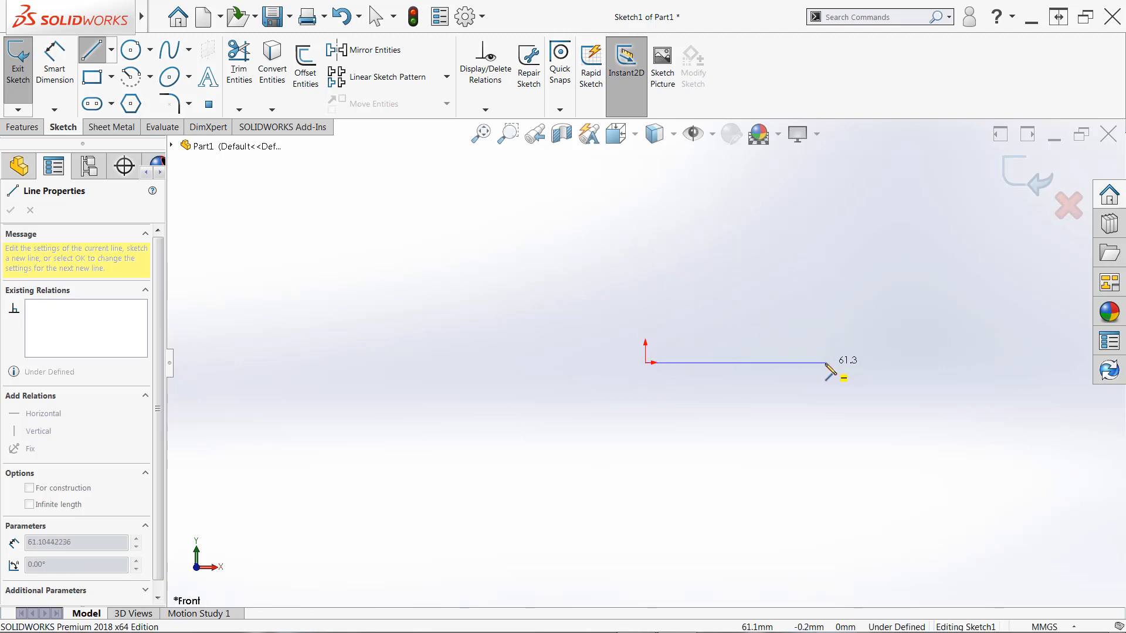
pyautogui.moveTo(825, 371); pyautogui.dragTo(818, 364)
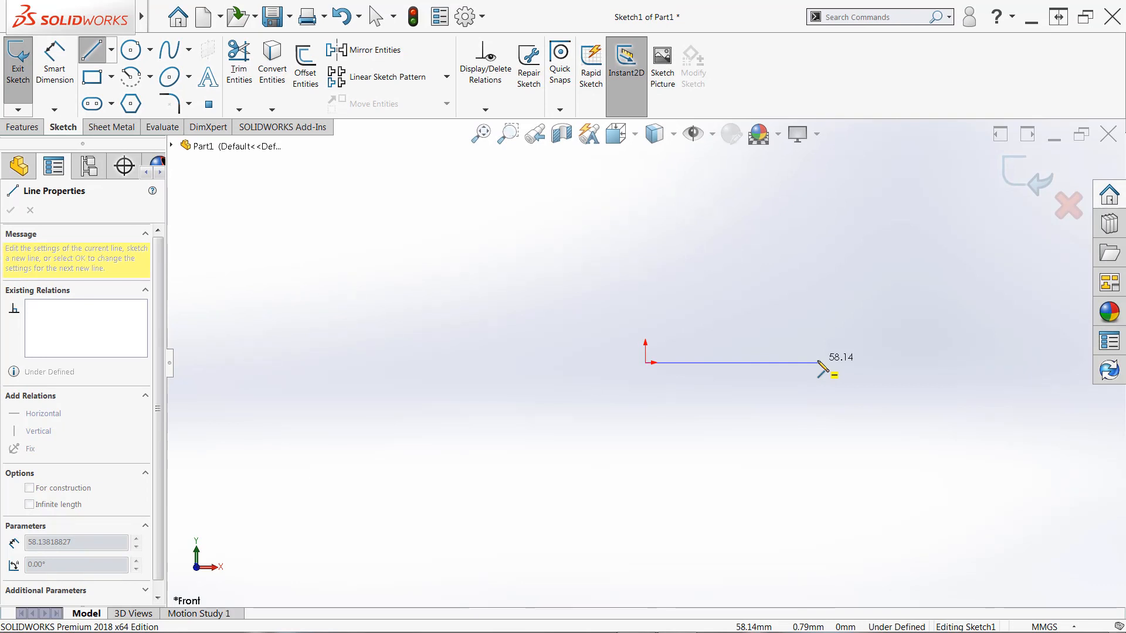
pyautogui.moveTo(822, 366); pyautogui.dragTo(804, 371)
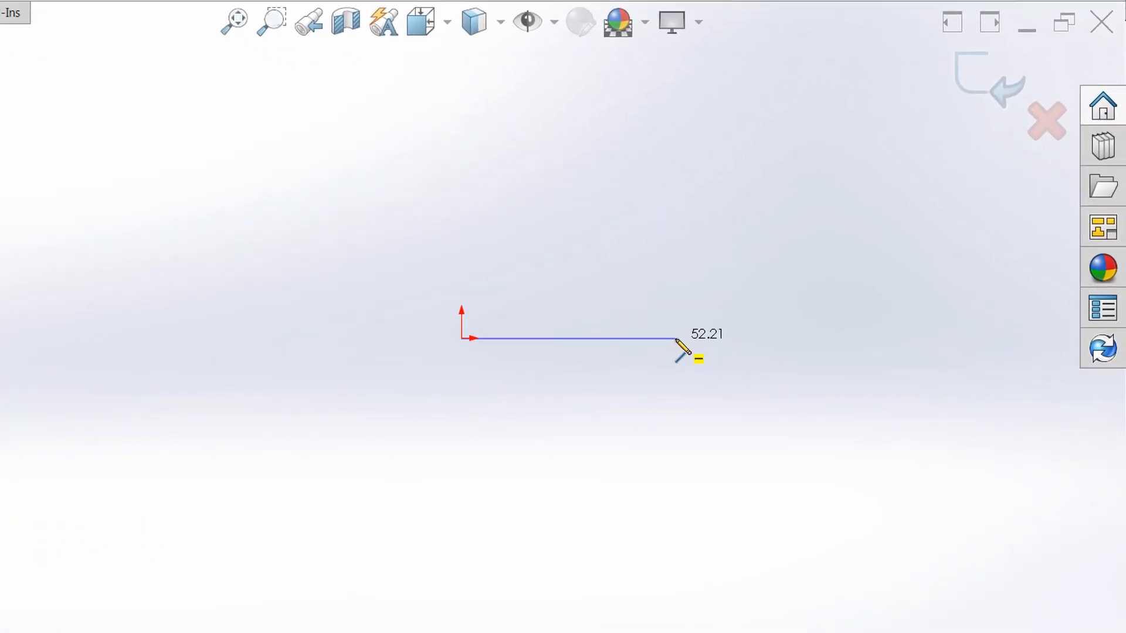
pyautogui.click(676, 343)
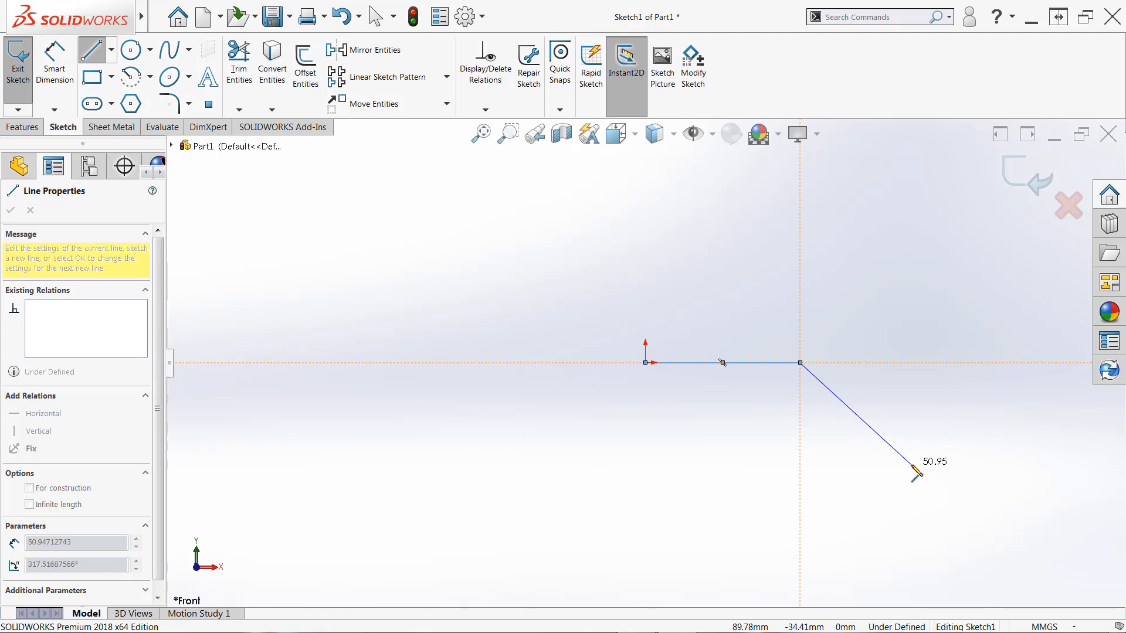
# Draw the slanted side down from the top line's end and the bottom edge leftward
pyautogui.moveTo(915, 474); pyautogui.dragTo(809, 483)
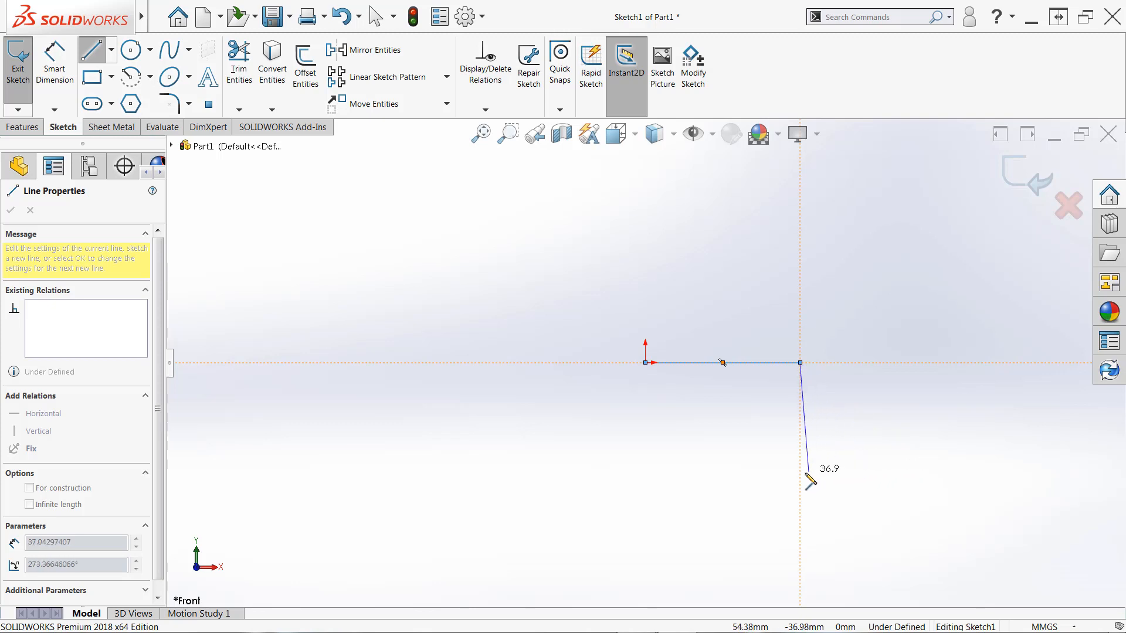
pyautogui.moveTo(807, 485); pyautogui.dragTo(922, 409)
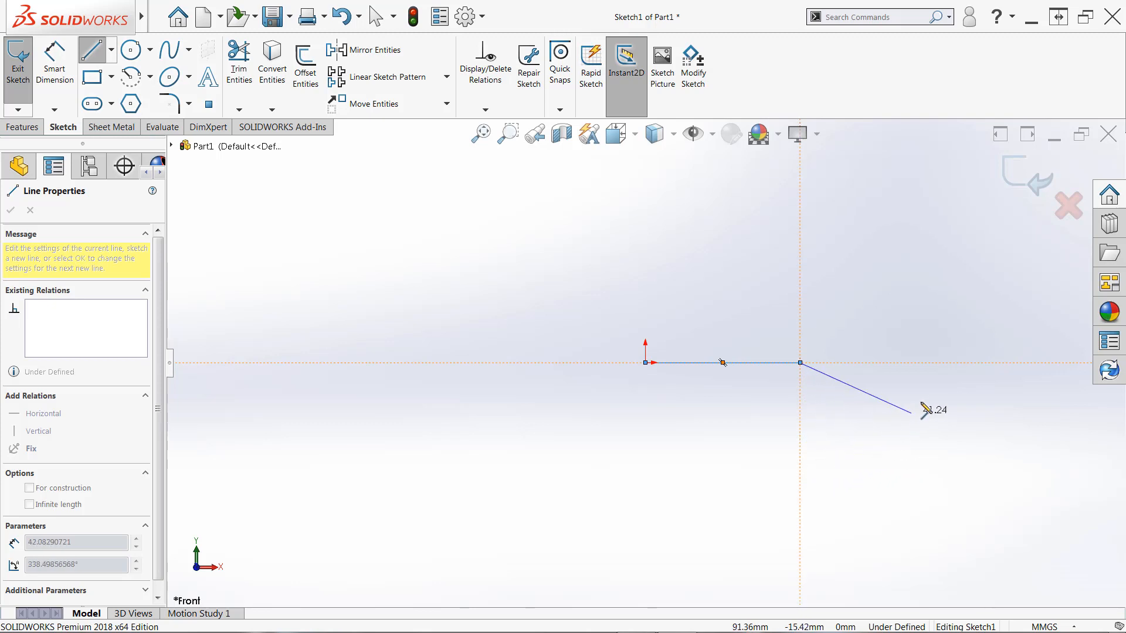
pyautogui.moveTo(924, 413); pyautogui.dragTo(937, 380)
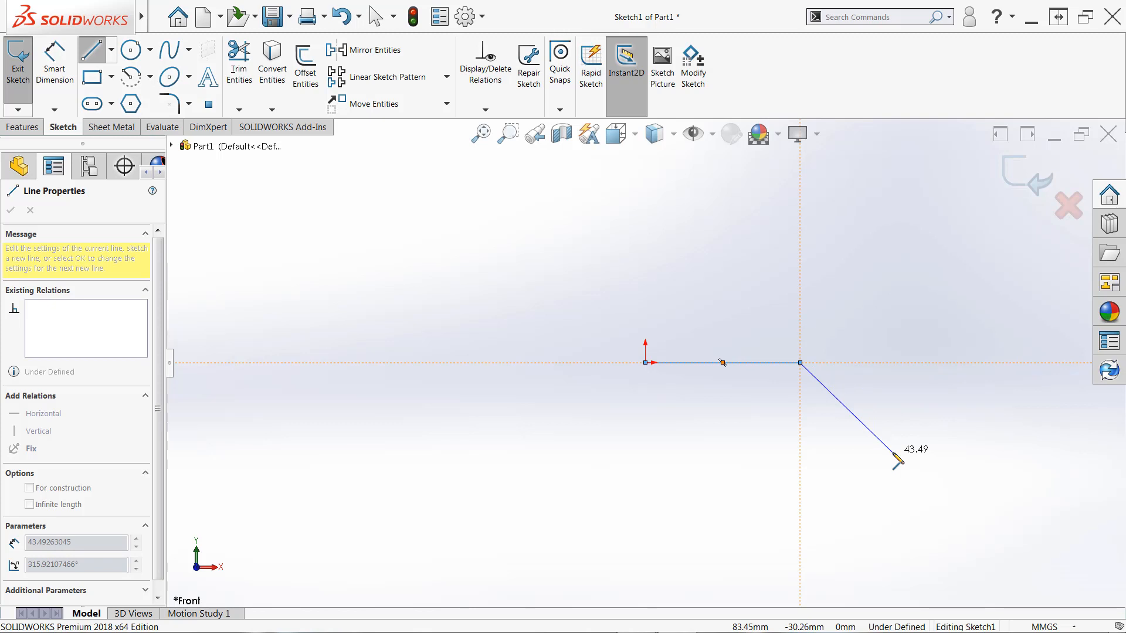
pyautogui.moveTo(894, 463); pyautogui.dragTo(896, 465)
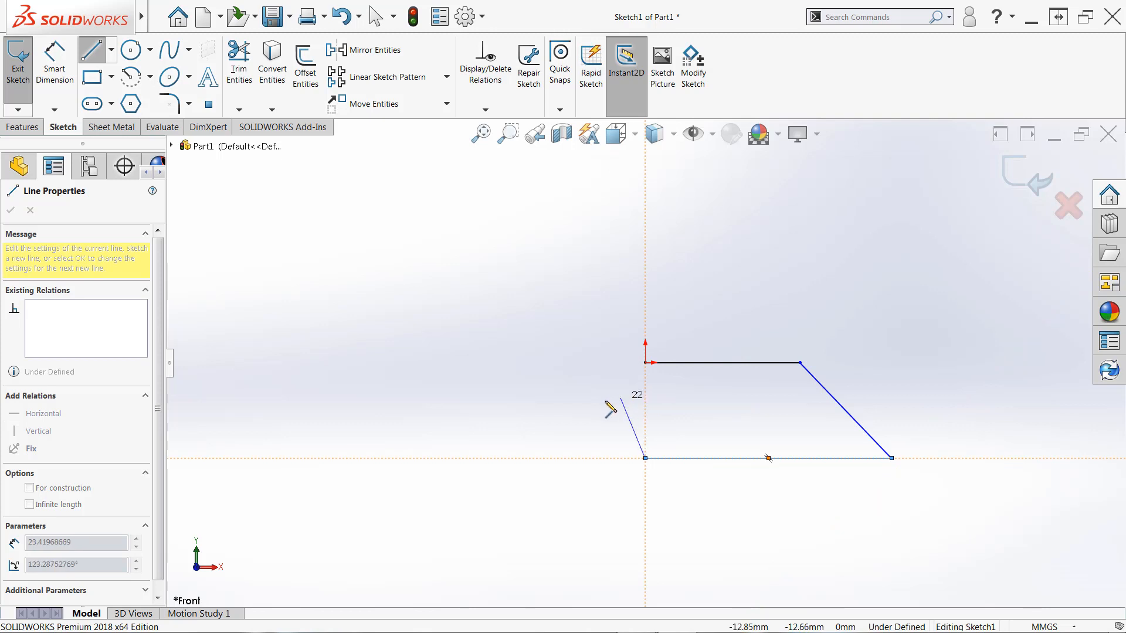
# Sketch the fourth line upward from the bottom corner toward the origin
pyautogui.moveTo(645, 457); pyautogui.dragTo(598, 424)
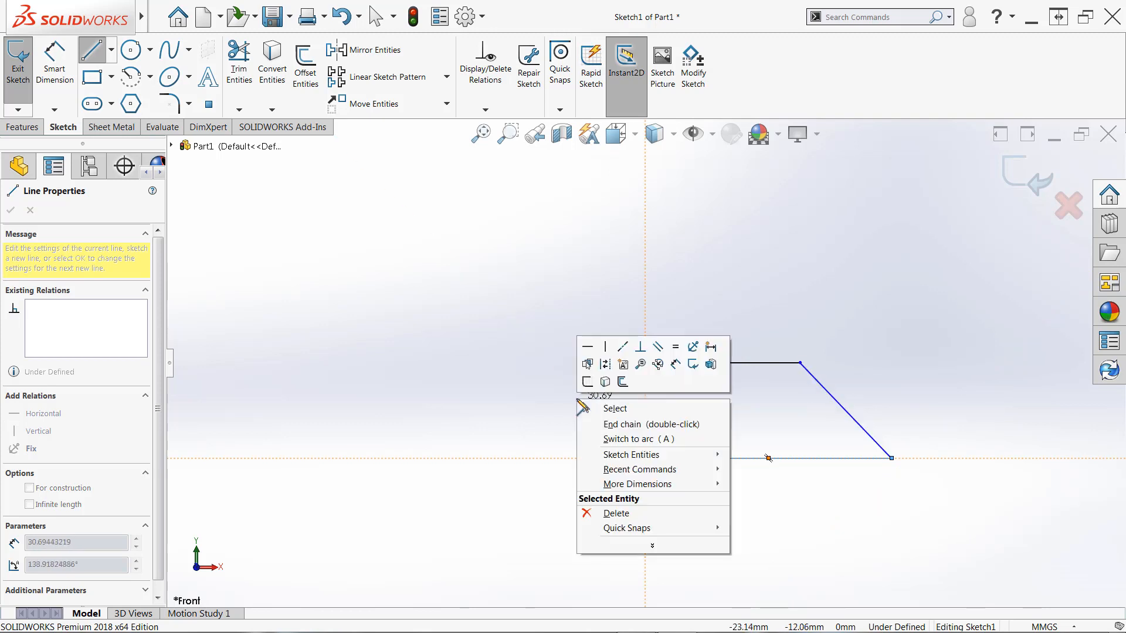
pyautogui.moveTo(635, 423)
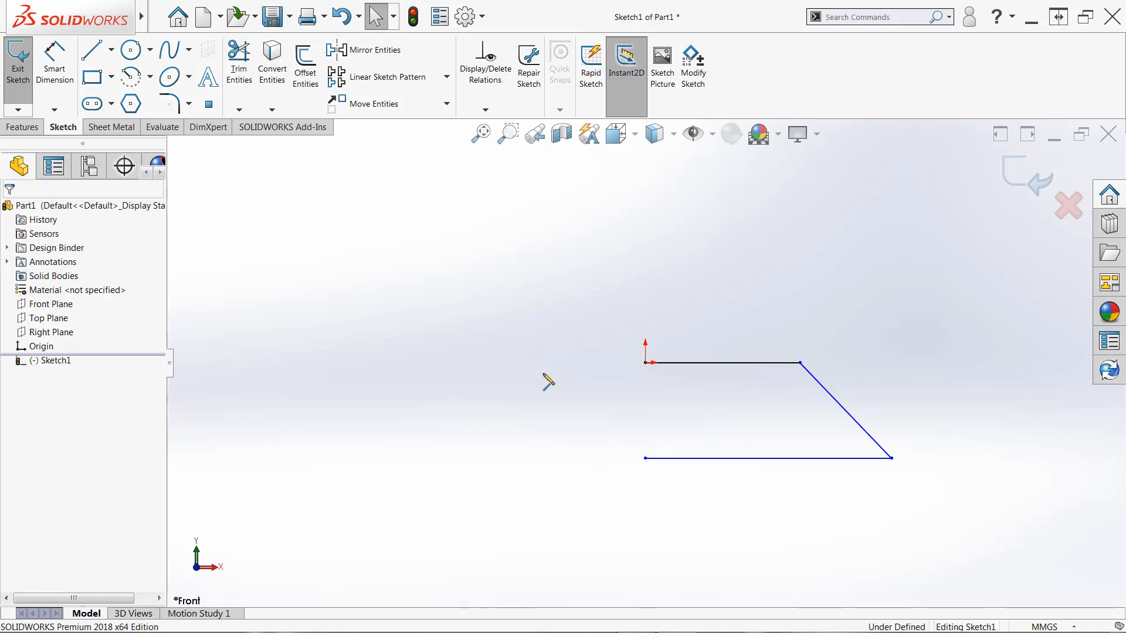
pyautogui.moveTo(530, 370)
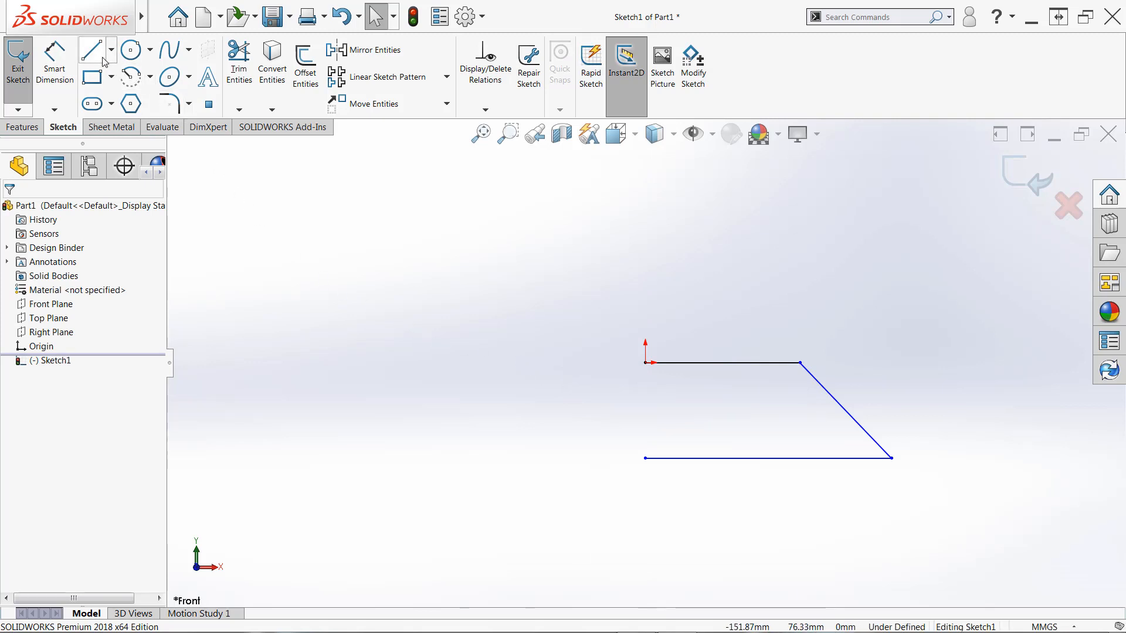
# Reactivate the Line tool to draw the vertical left side
pyautogui.click(92, 49)
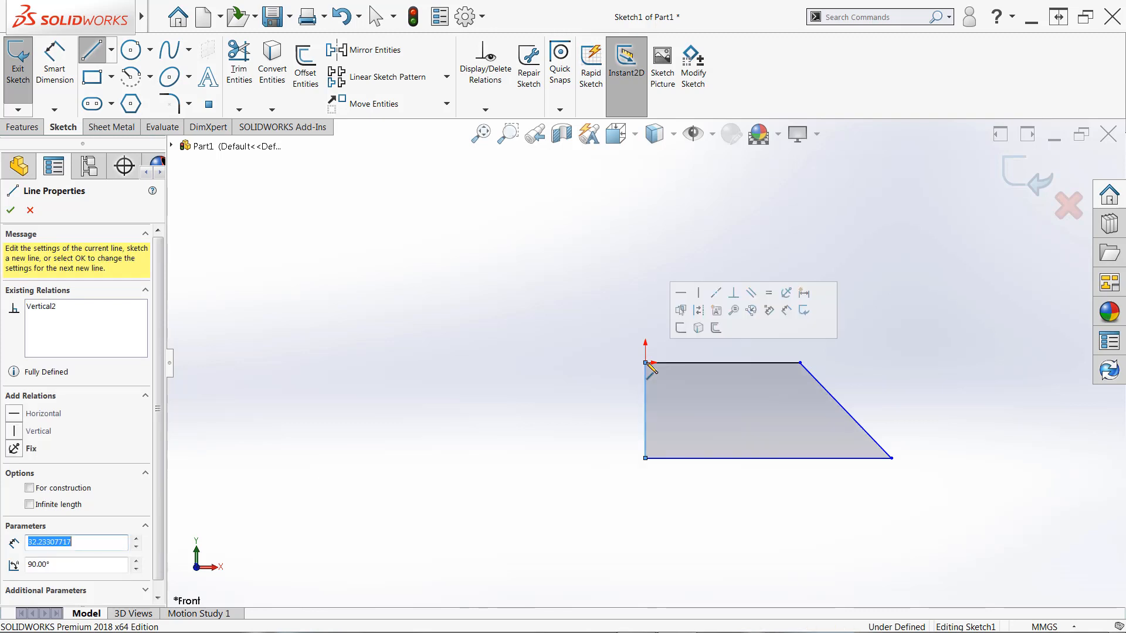
pyautogui.moveTo(610, 328)
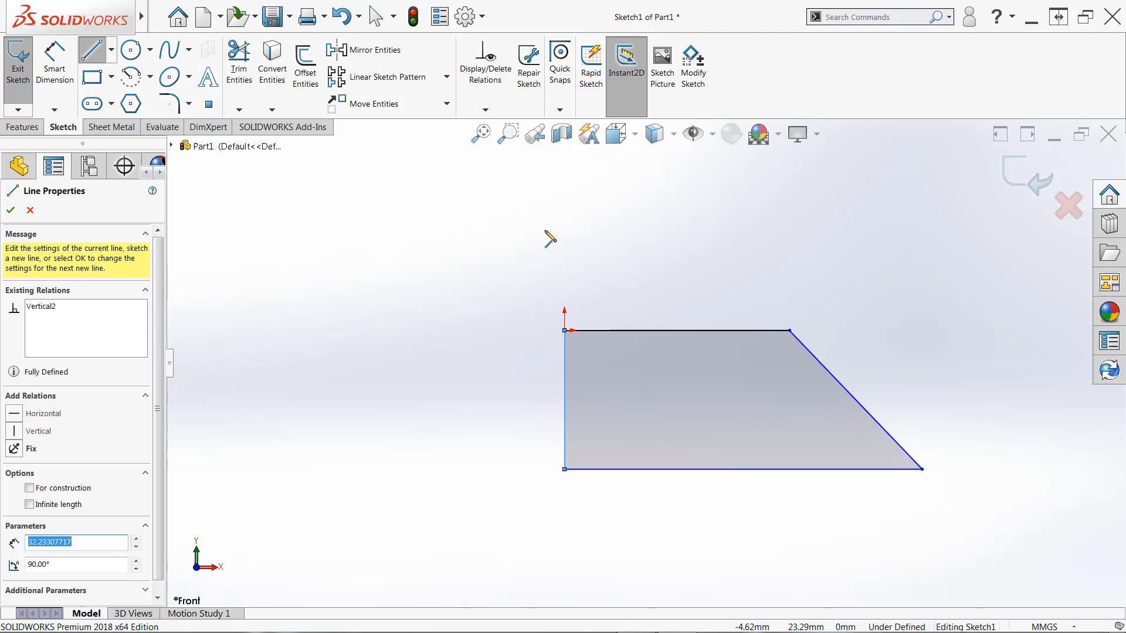
pyautogui.moveTo(516, 264)
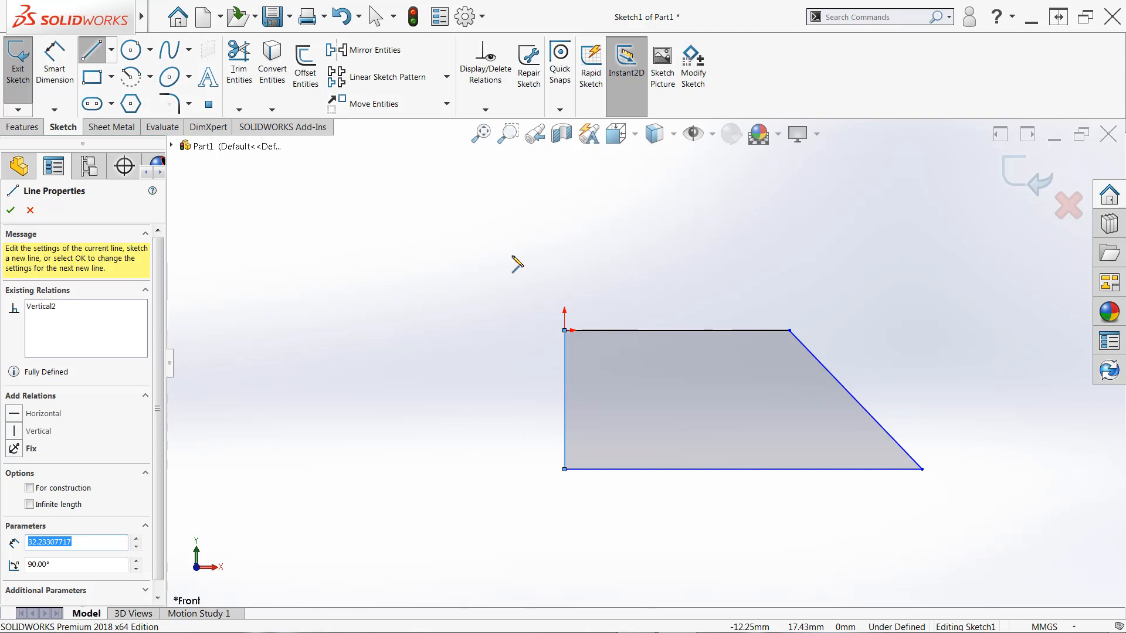
pyautogui.moveTo(530, 285)
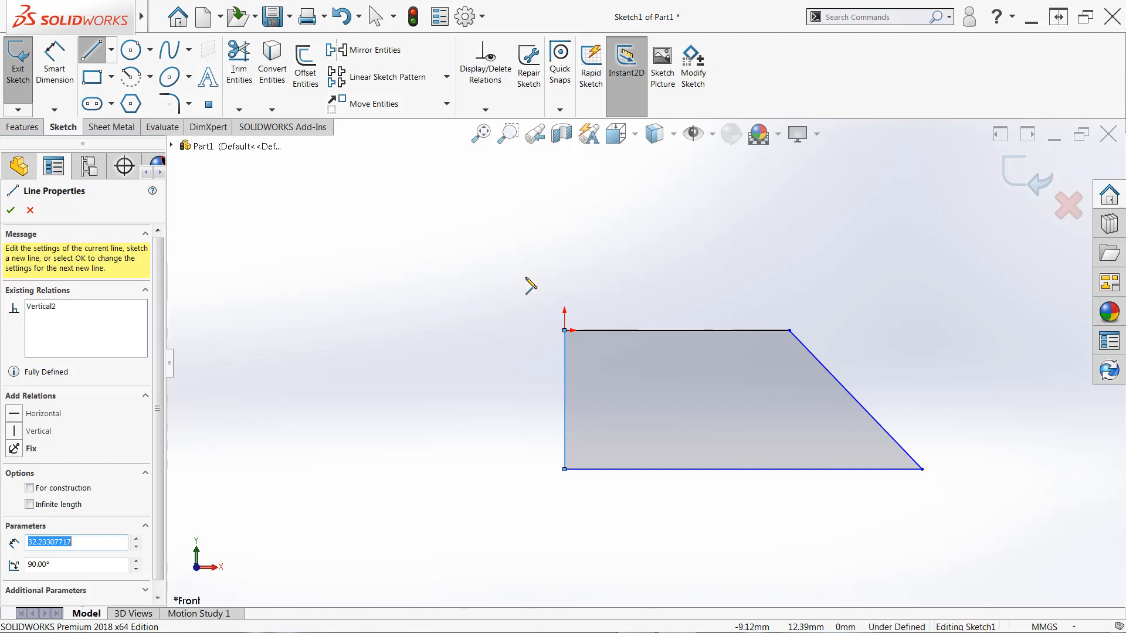
pyautogui.moveTo(511, 285)
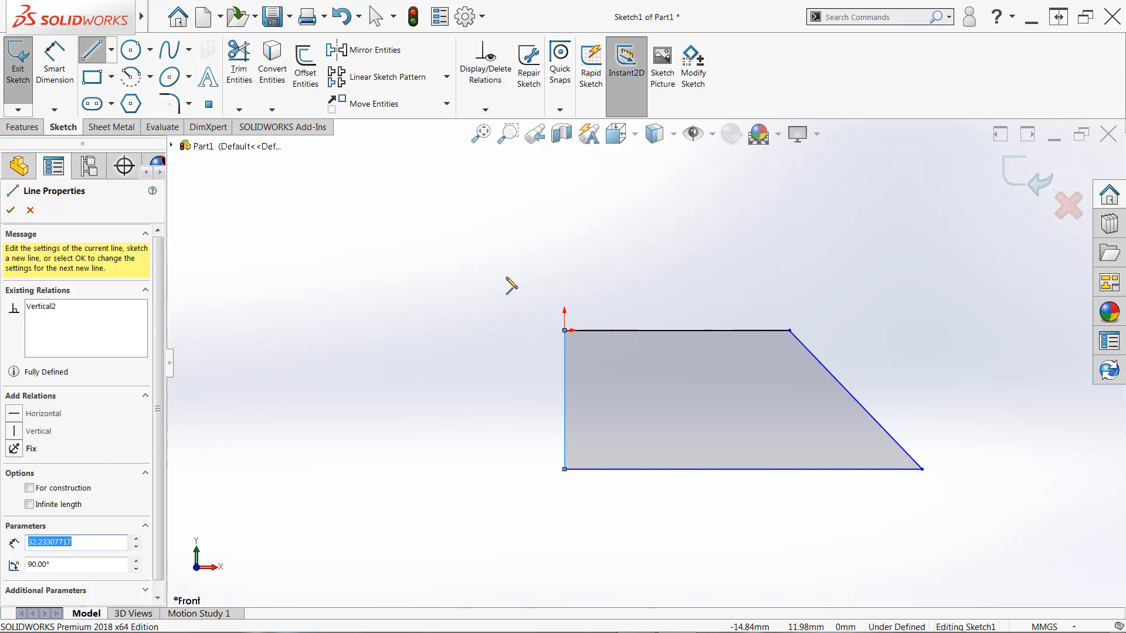
pyautogui.moveTo(244, 262)
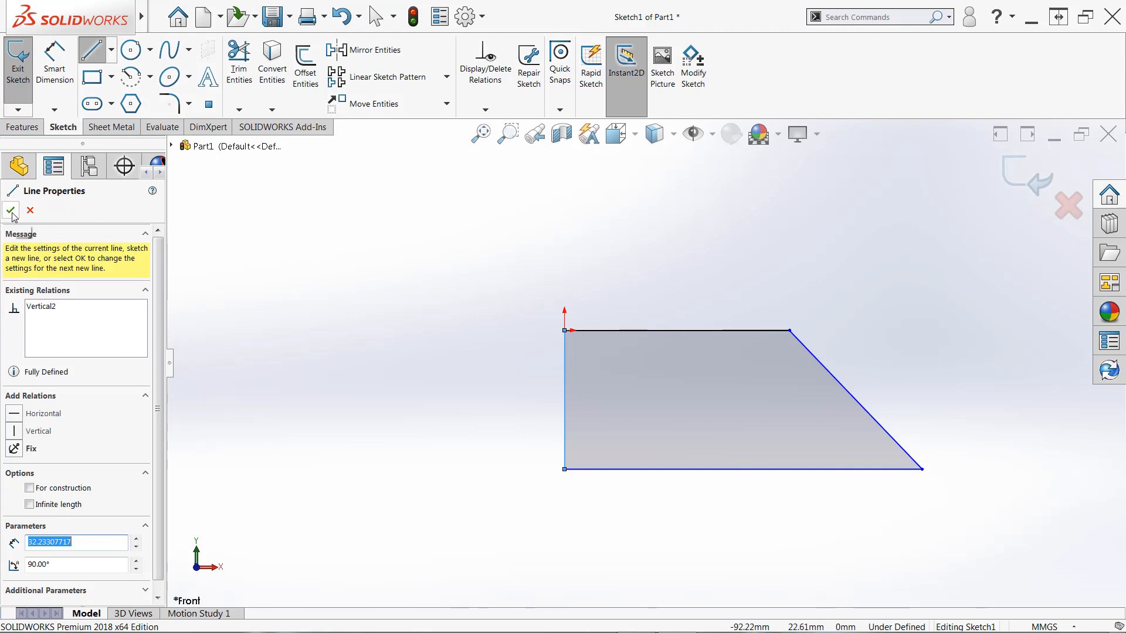
# Accept the vertical line and close the Line command with the green checkmark
pyautogui.click(10, 210)
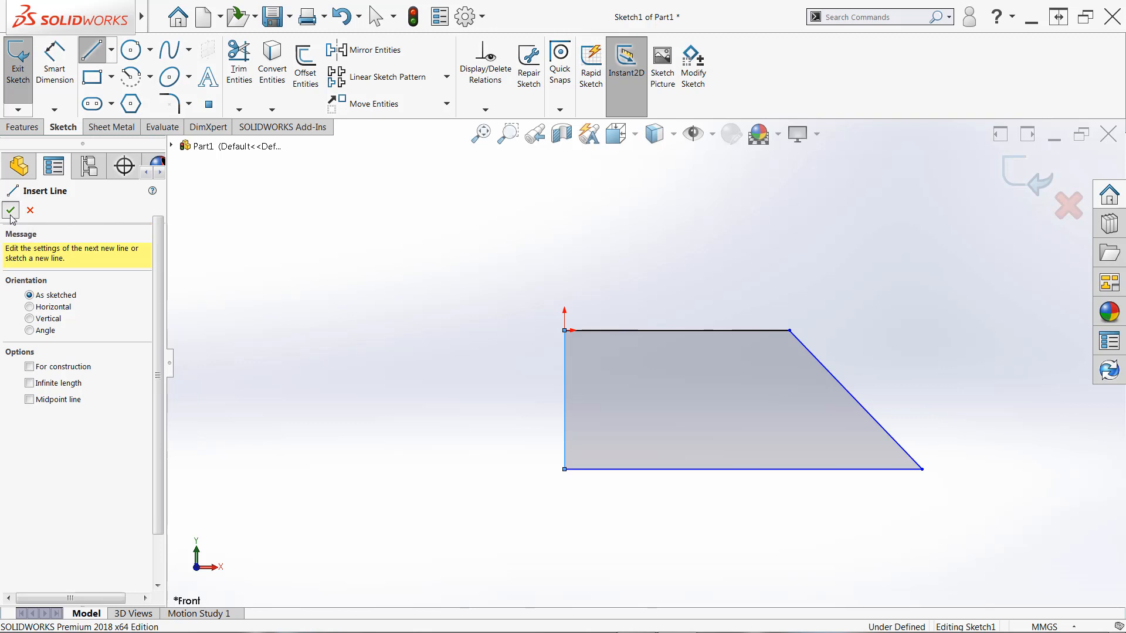
pyautogui.click(10, 210)
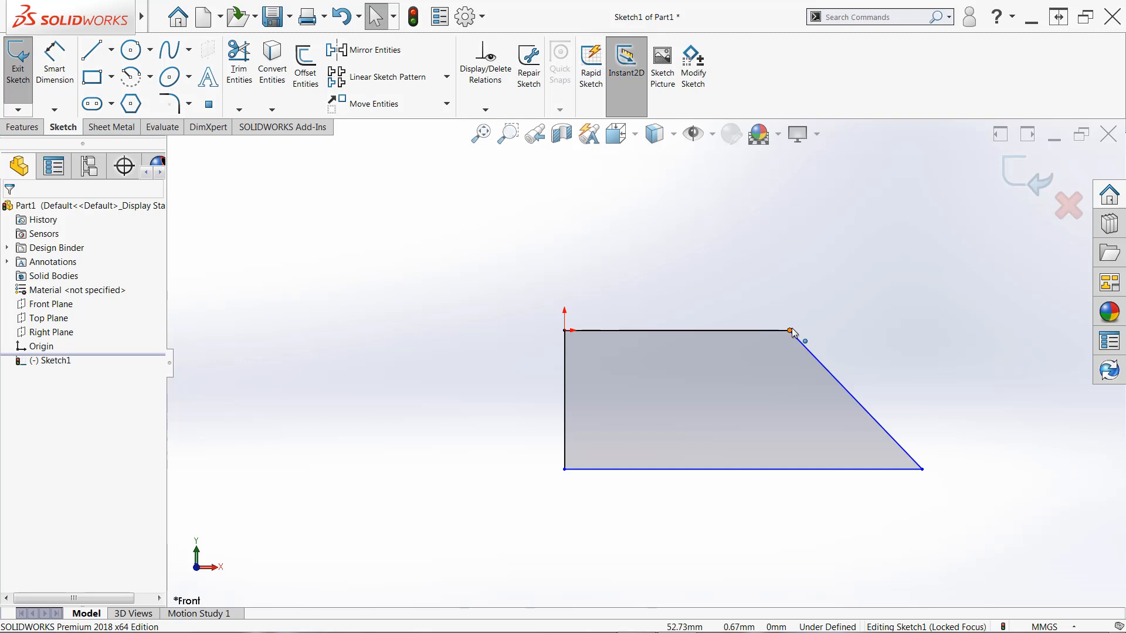
pyautogui.moveTo(821, 298)
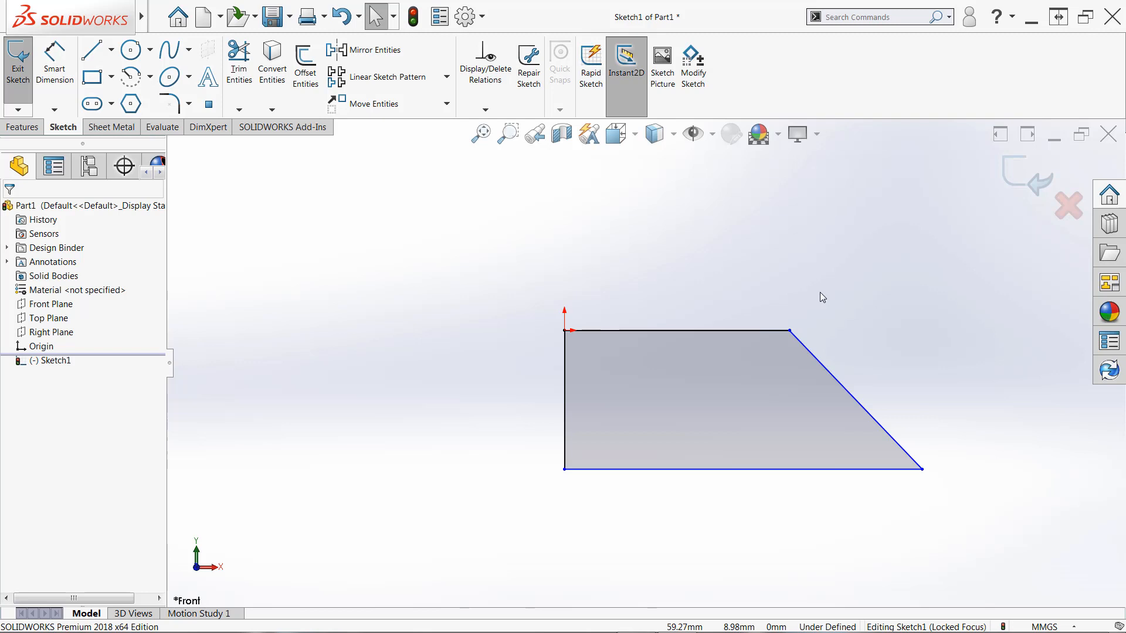
pyautogui.moveTo(815, 298)
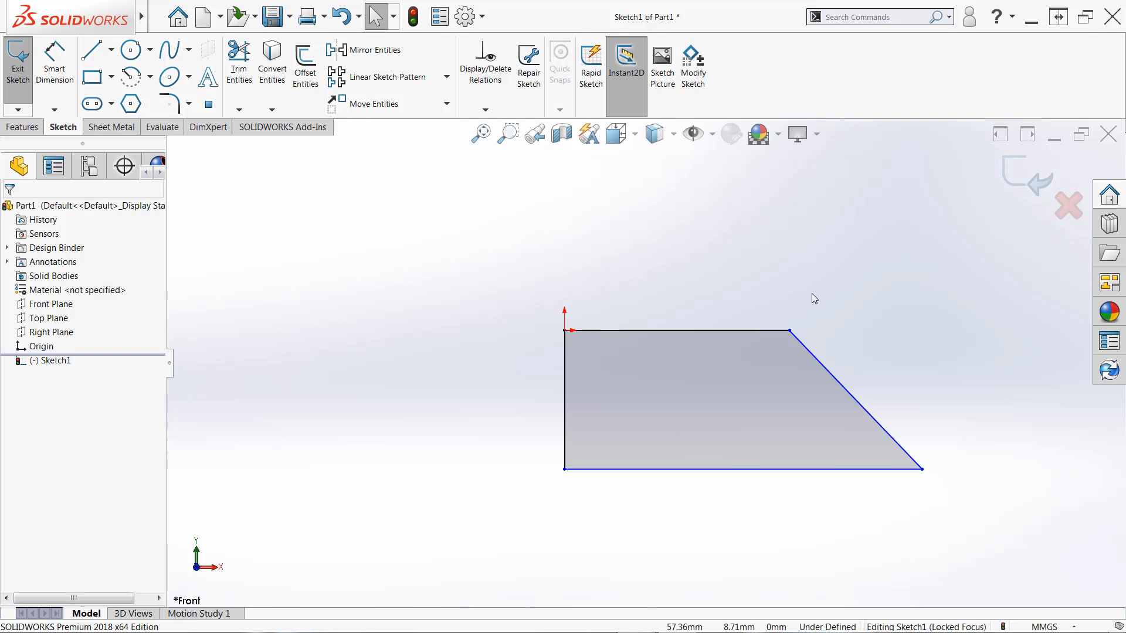
pyautogui.moveTo(812, 302)
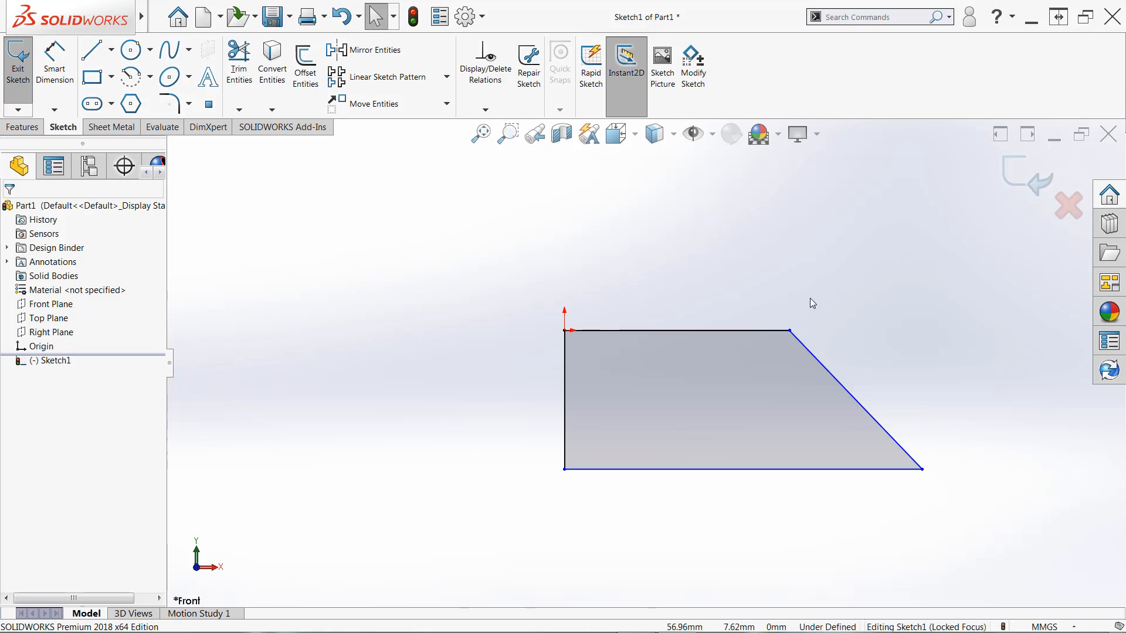
pyautogui.moveTo(808, 307)
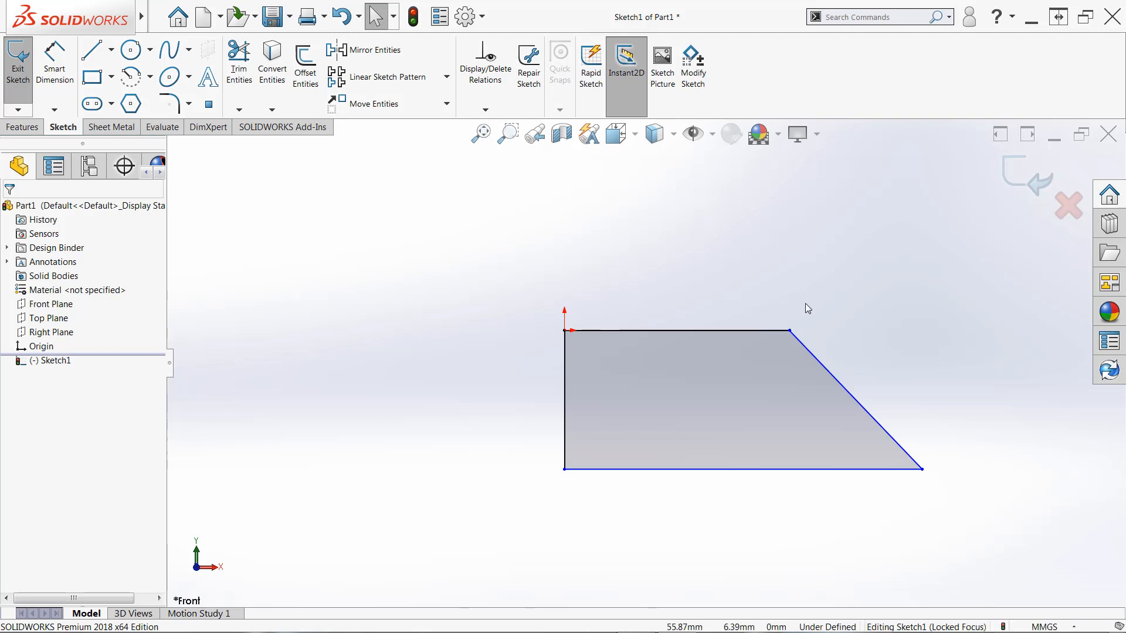
pyautogui.moveTo(807, 317)
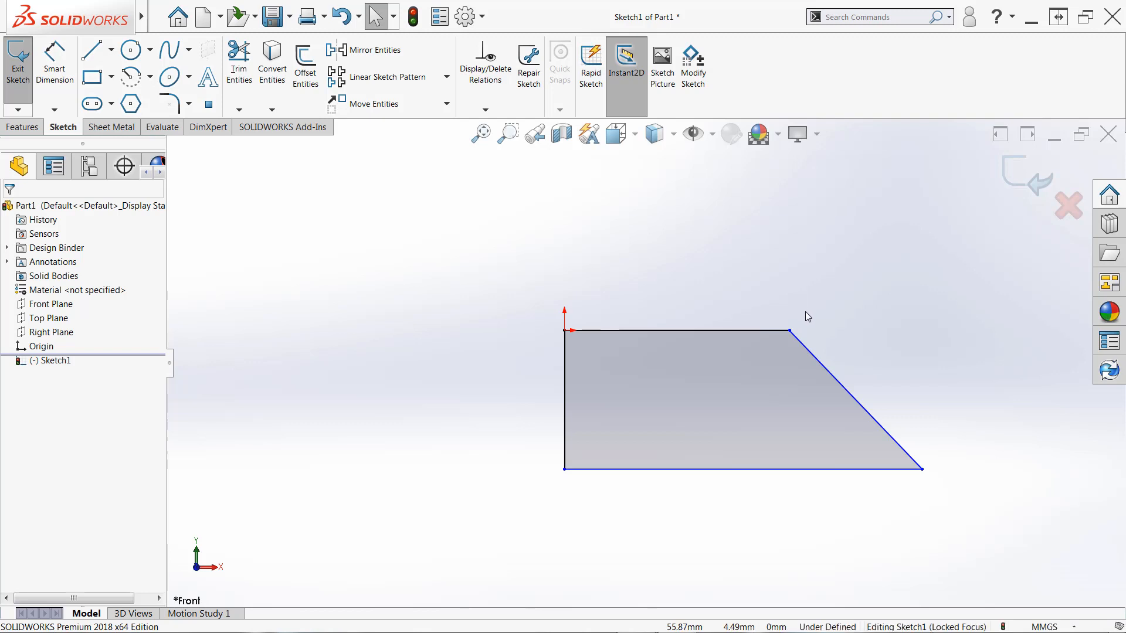
pyautogui.moveTo(800, 326)
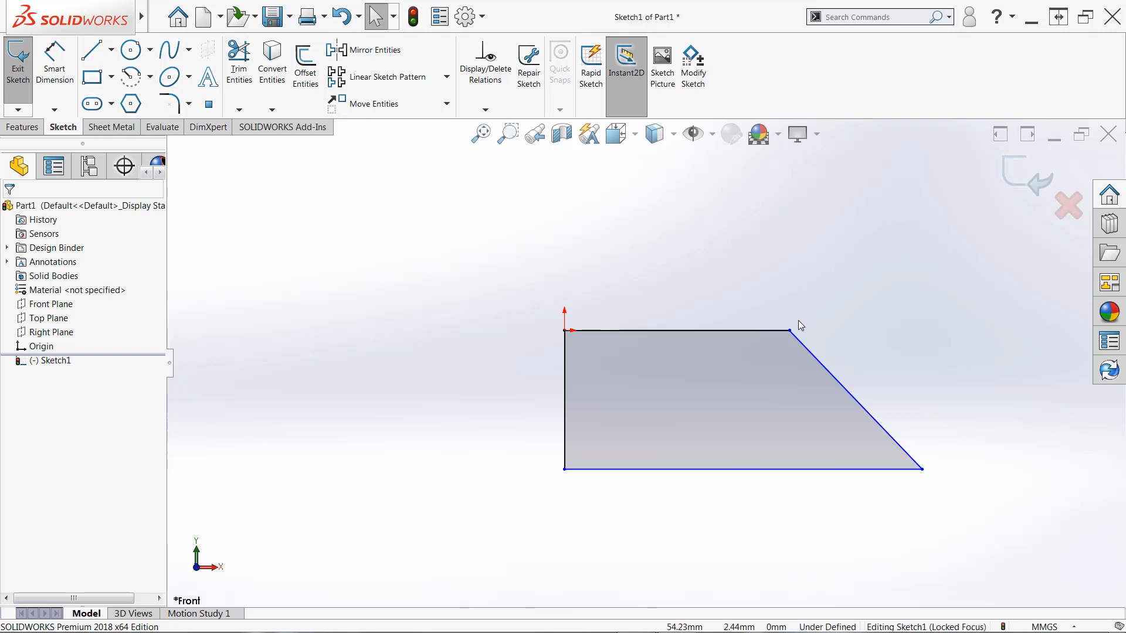
# Drag the top-right corner, then the bottom-right corner, leftward to new positions
pyautogui.click(804, 332)
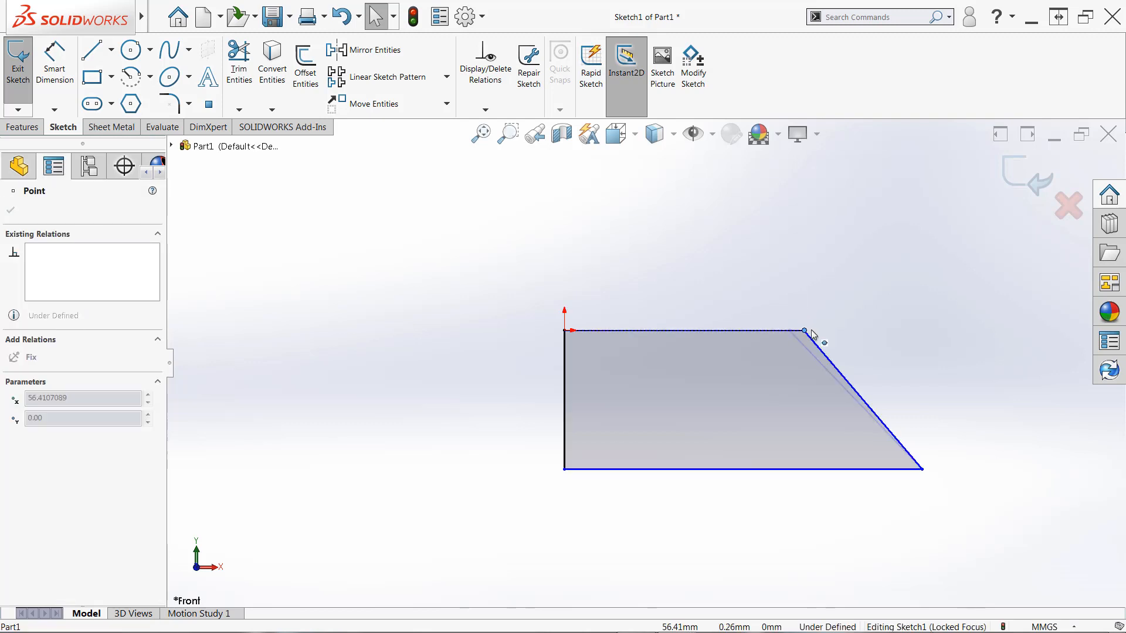
pyautogui.moveTo(804, 332); pyautogui.dragTo(782, 330)
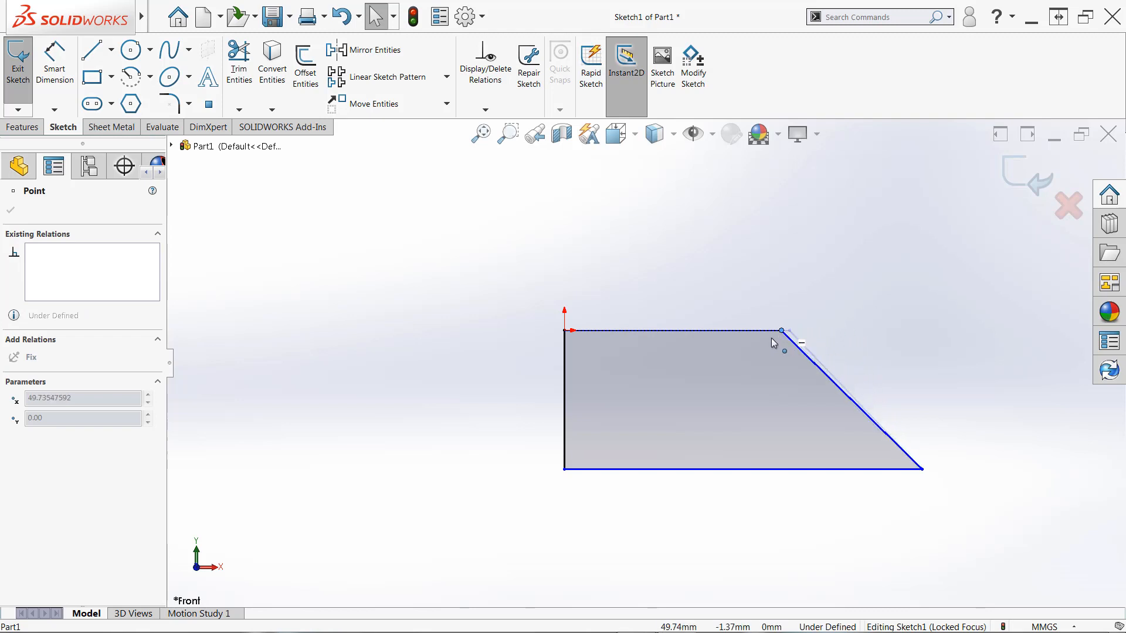
pyautogui.moveTo(781, 330); pyautogui.dragTo(786, 331)
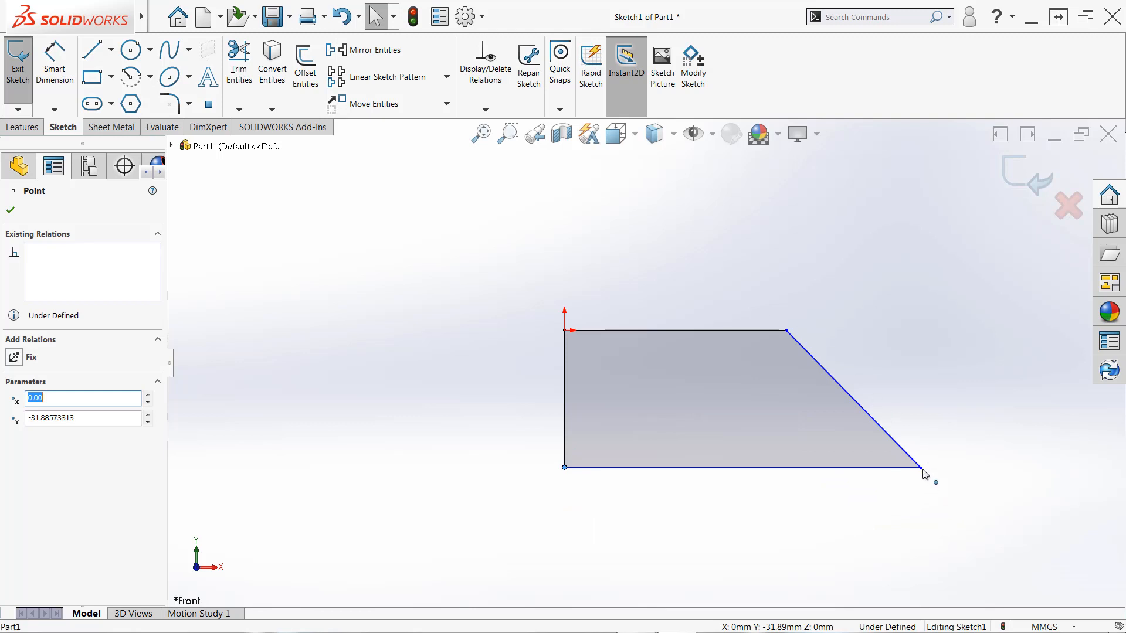
pyautogui.moveTo(925, 467); pyautogui.dragTo(933, 464)
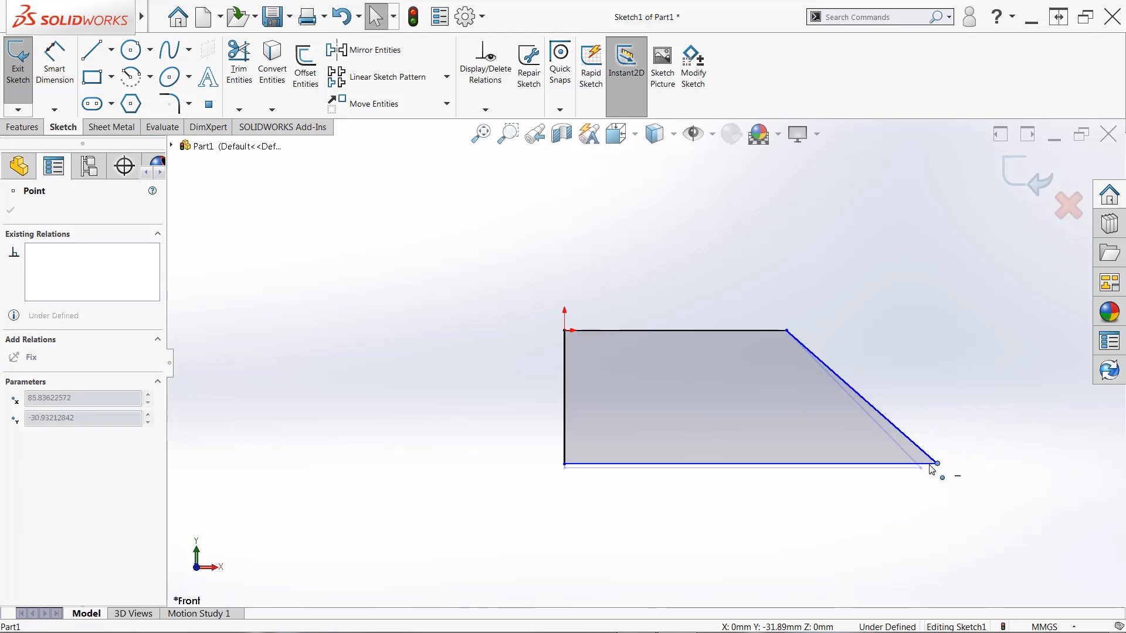
pyautogui.moveTo(934, 463); pyautogui.dragTo(906, 466)
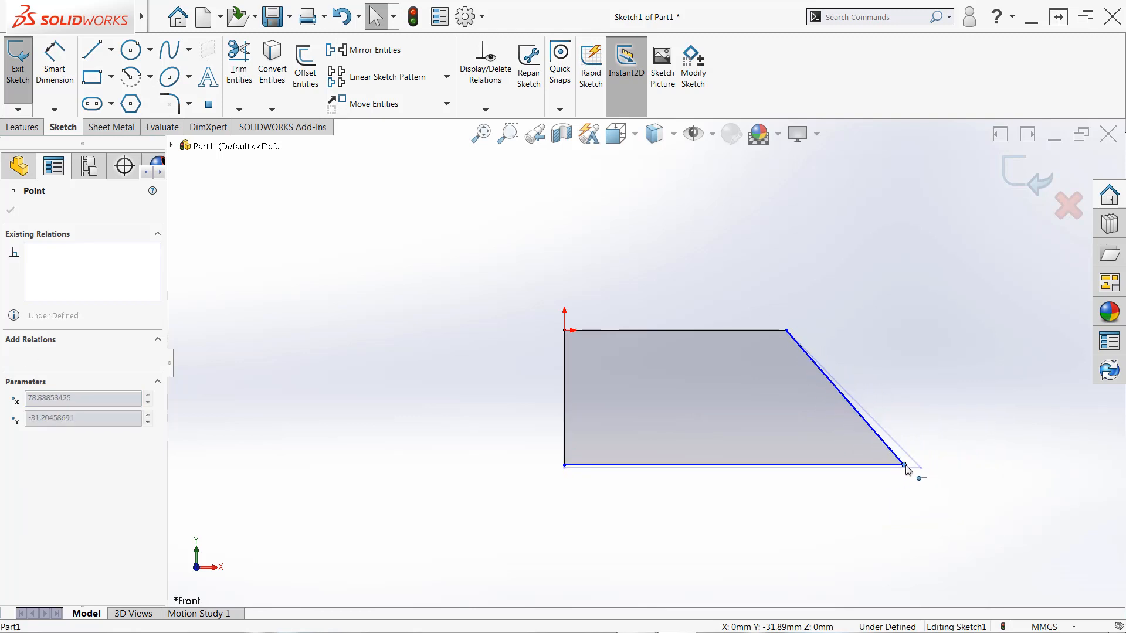
pyautogui.moveTo(907, 466); pyautogui.dragTo(905, 476)
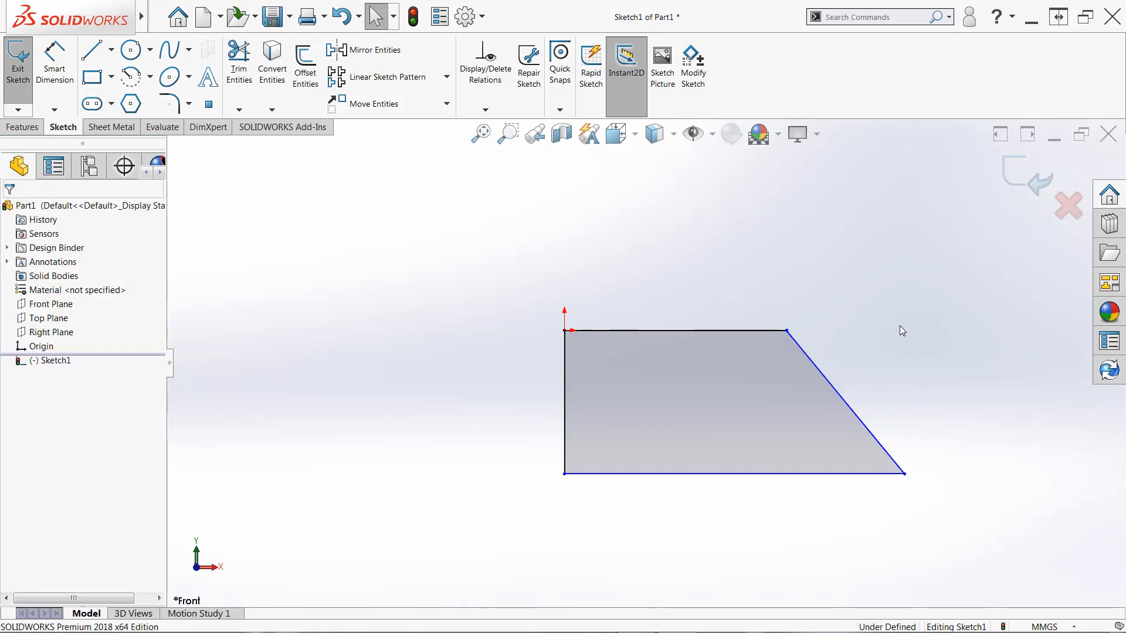
pyautogui.moveTo(867, 271)
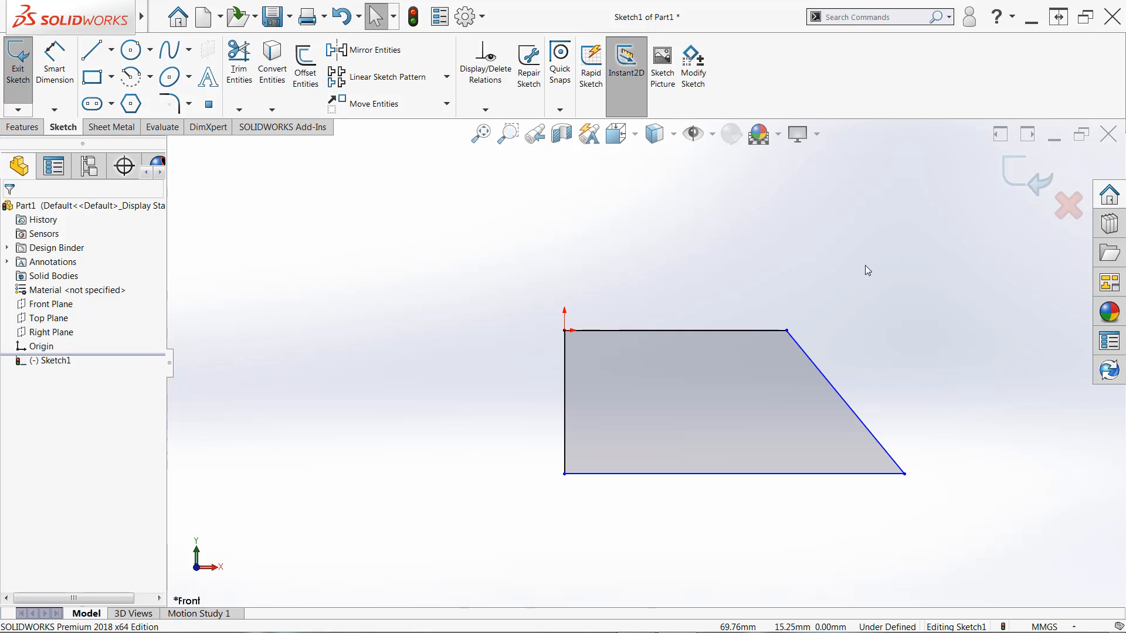
pyautogui.moveTo(830, 294)
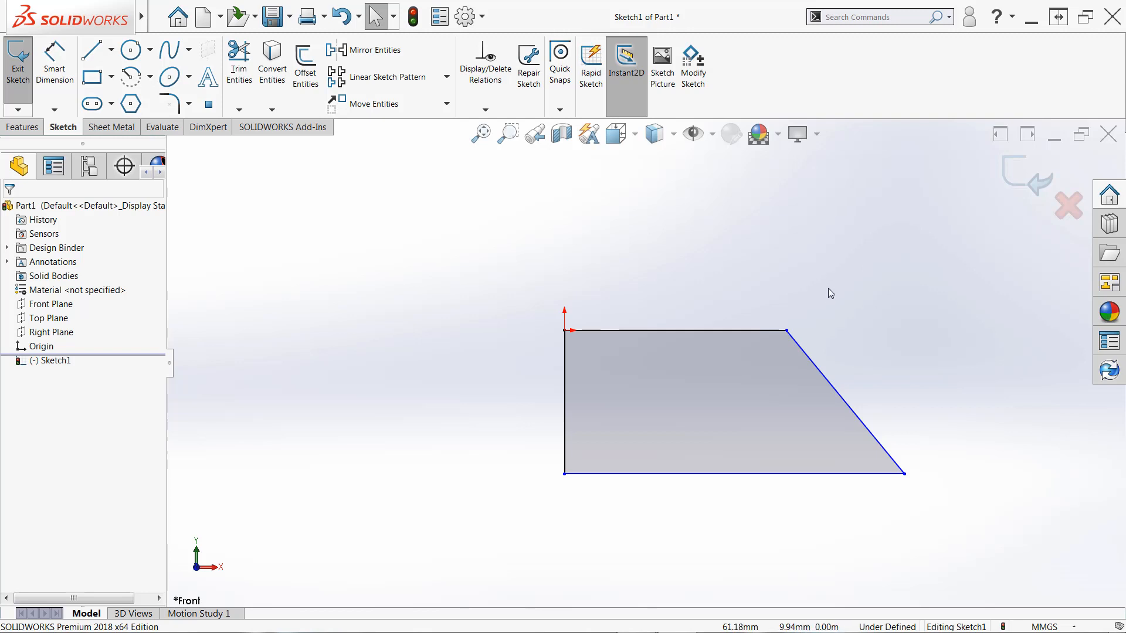
pyautogui.moveTo(824, 295)
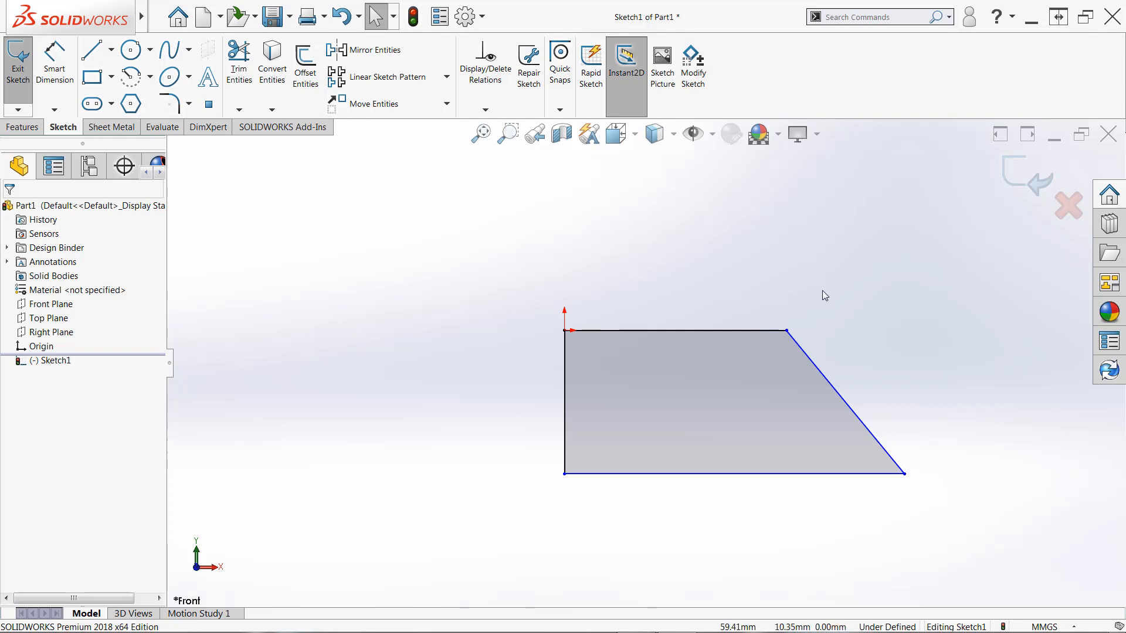
pyautogui.moveTo(851, 259)
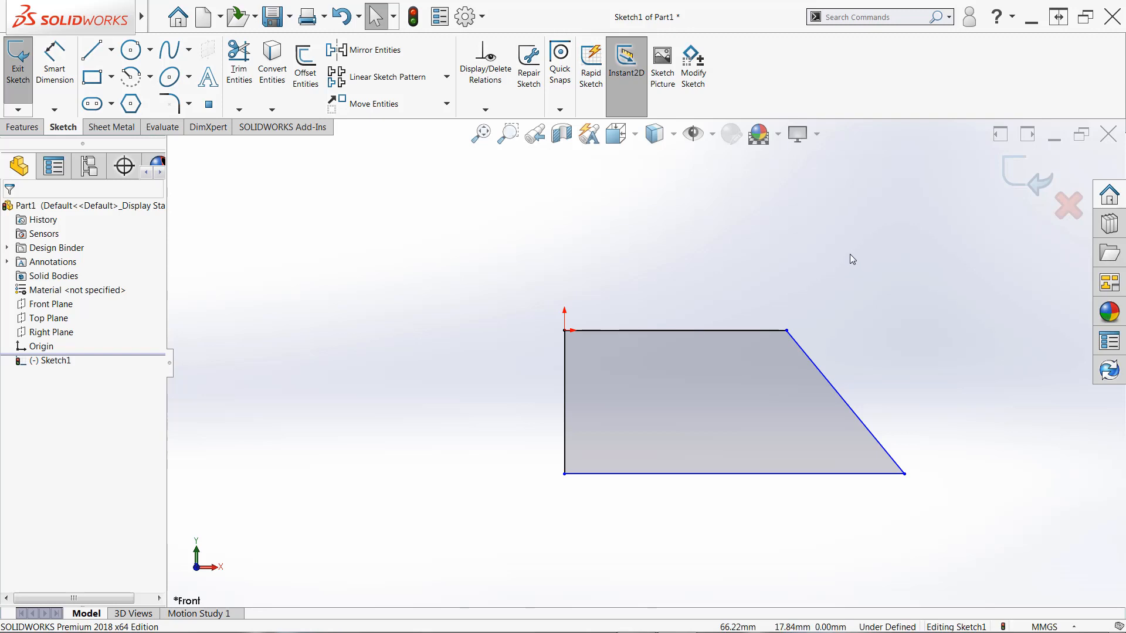
pyautogui.moveTo(826, 254)
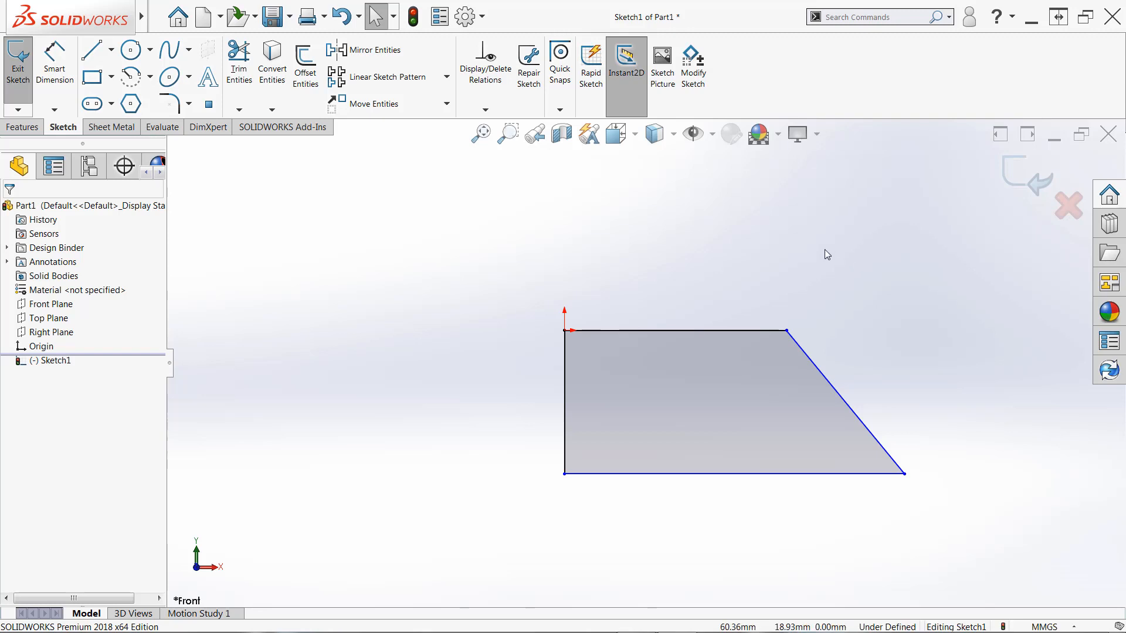
pyautogui.moveTo(751, 488)
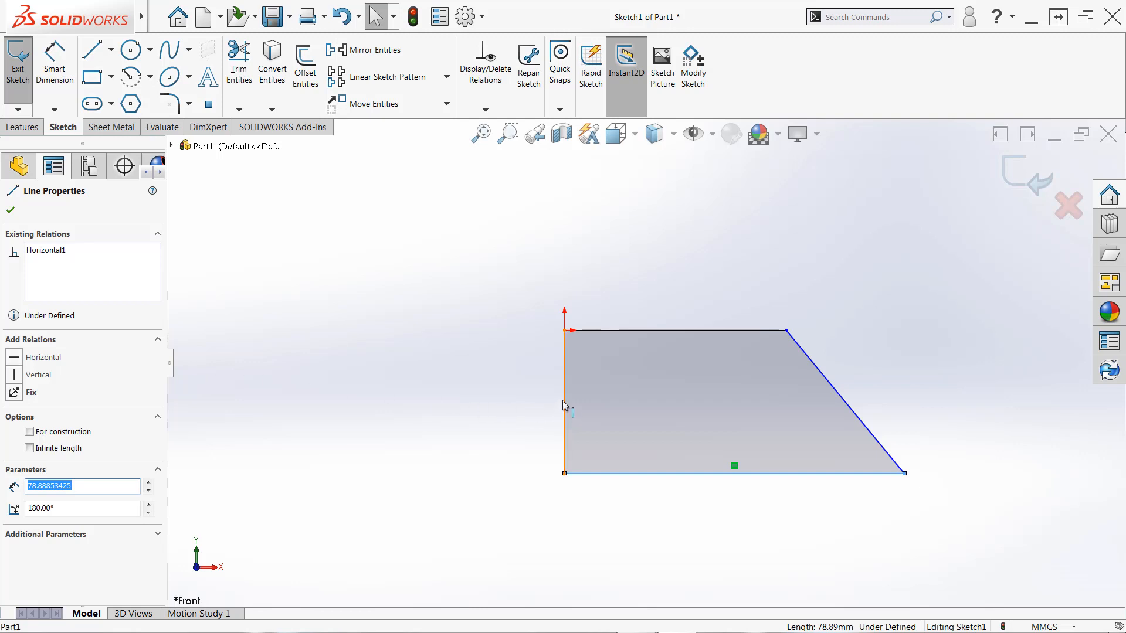
pyautogui.moveTo(565, 395)
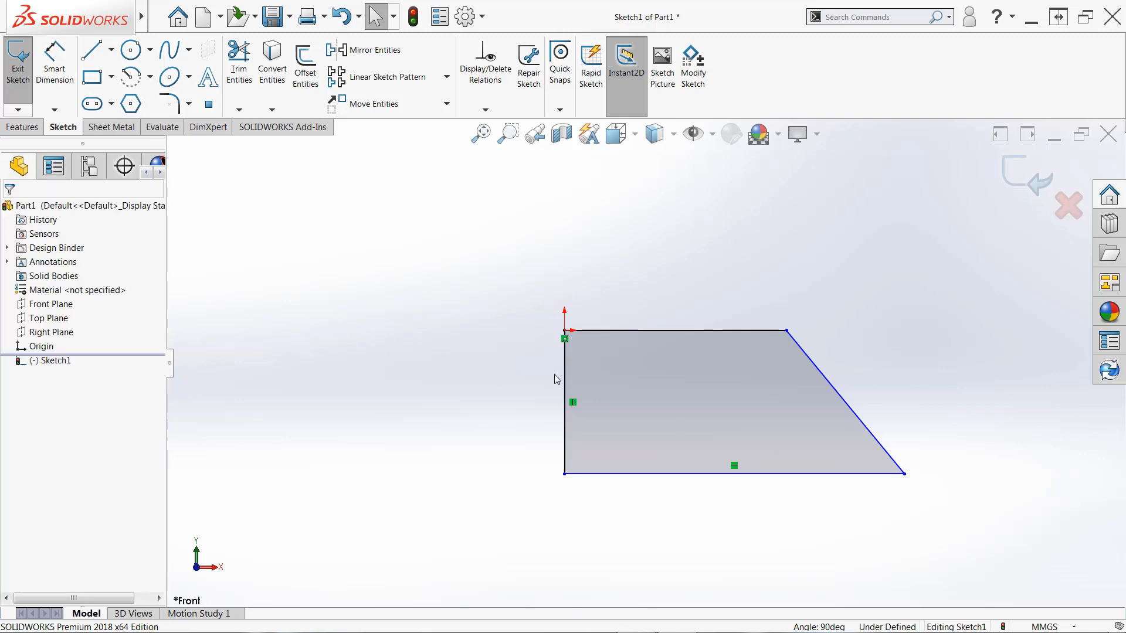
pyautogui.click(564, 402)
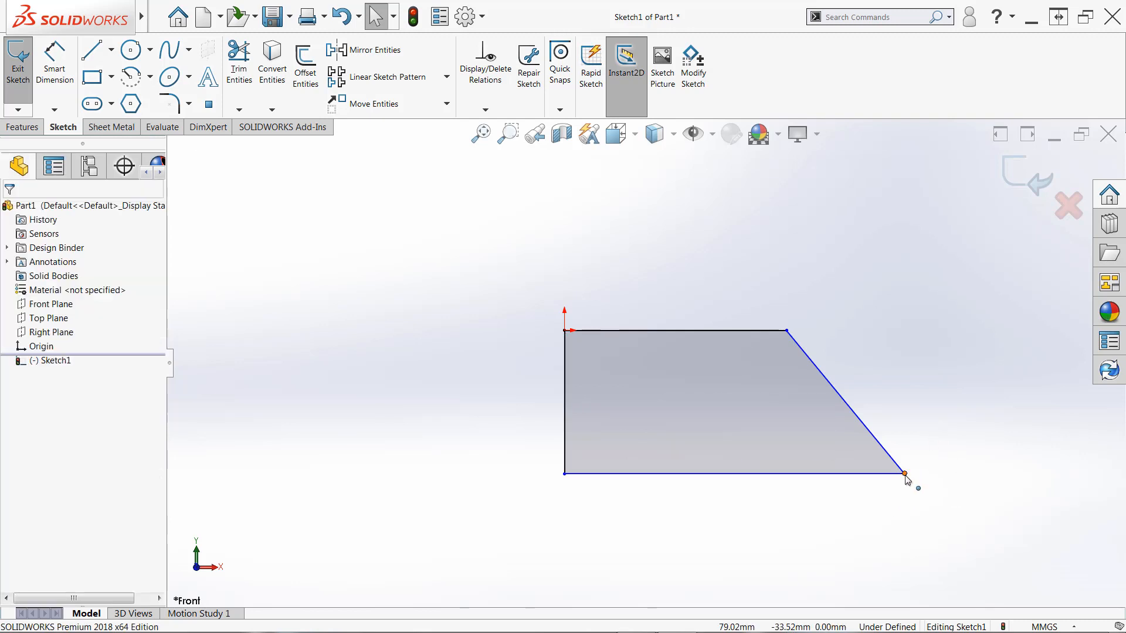
# Drag the trapezoid's lower-right corner up and inward, shortening the bottom edge and slanted side
pyautogui.moveTo(902, 474); pyautogui.dragTo(882, 461)
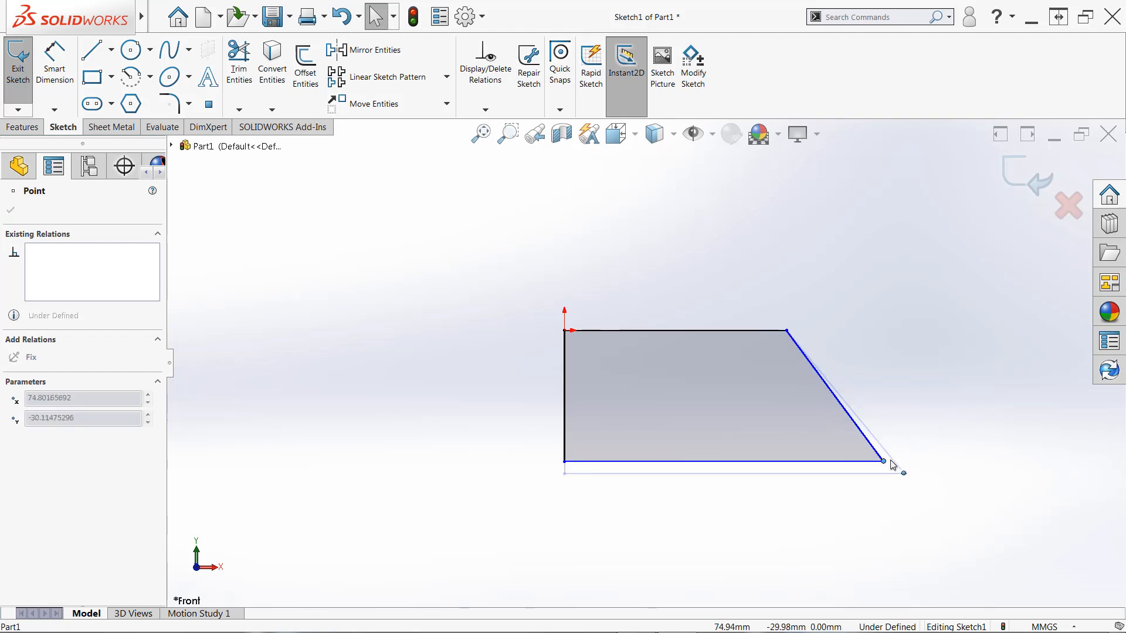
pyautogui.click(882, 466)
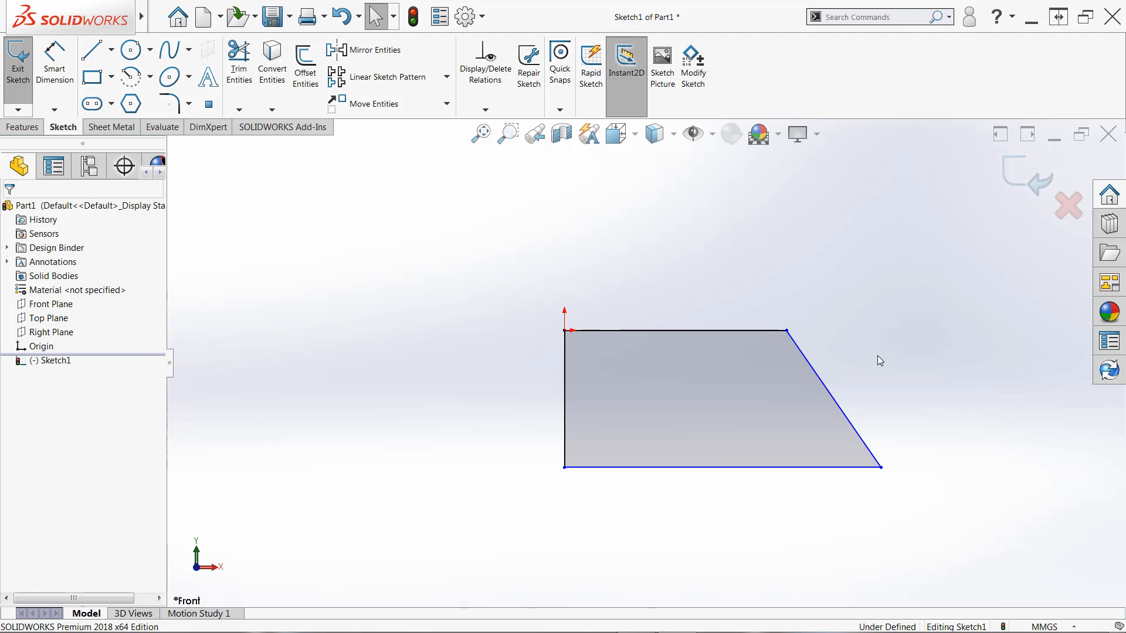
pyautogui.moveTo(800, 314)
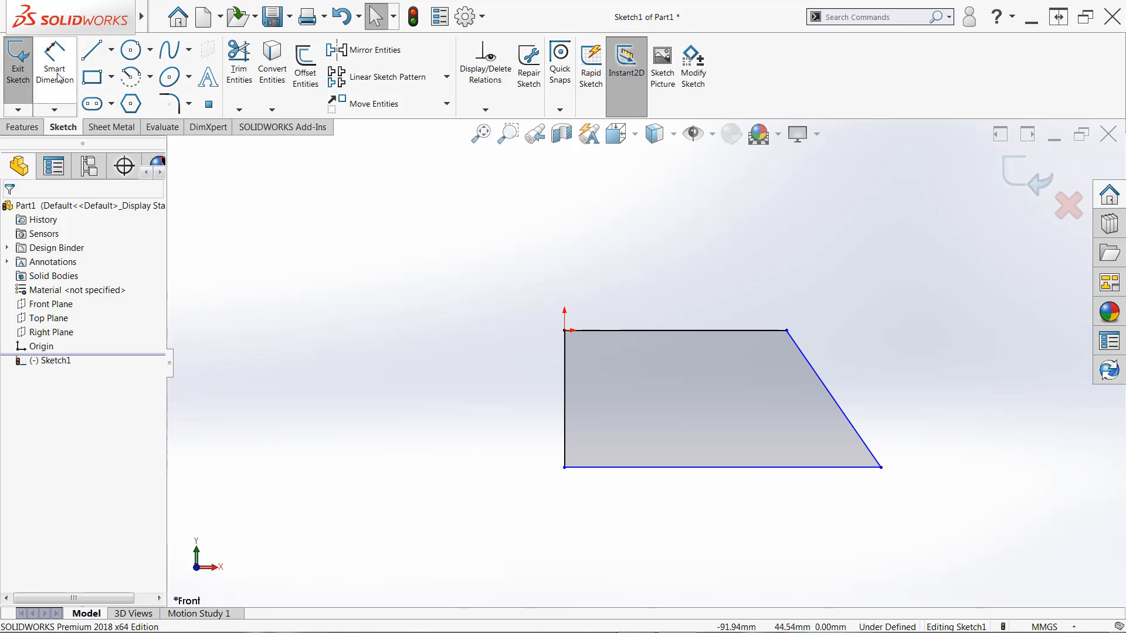
pyautogui.moveTo(54, 65)
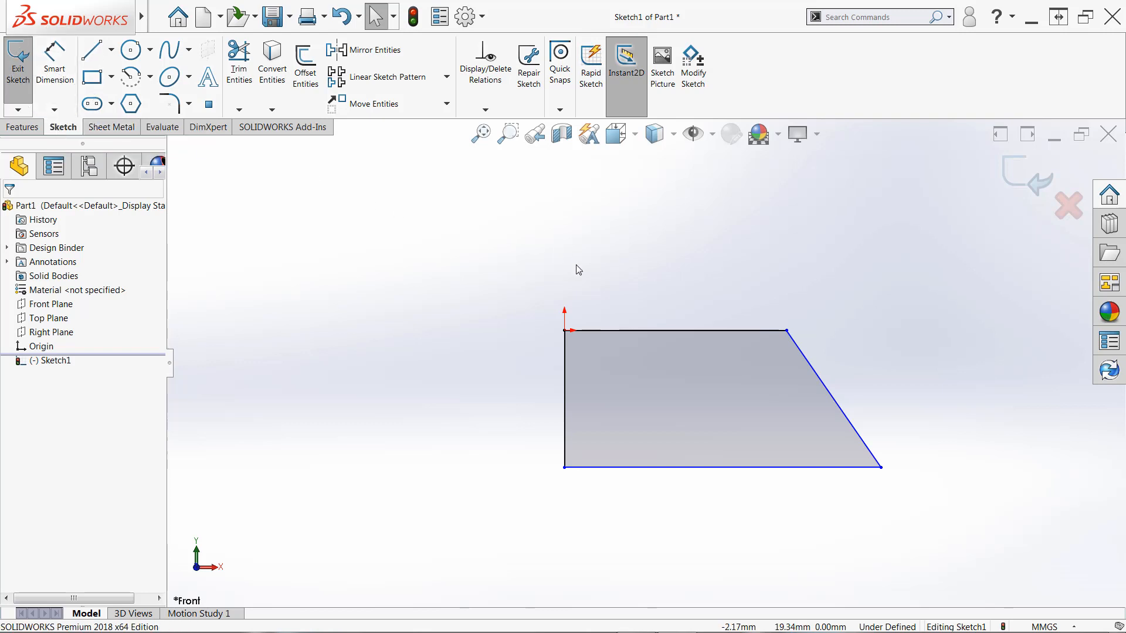
pyautogui.moveTo(576, 300)
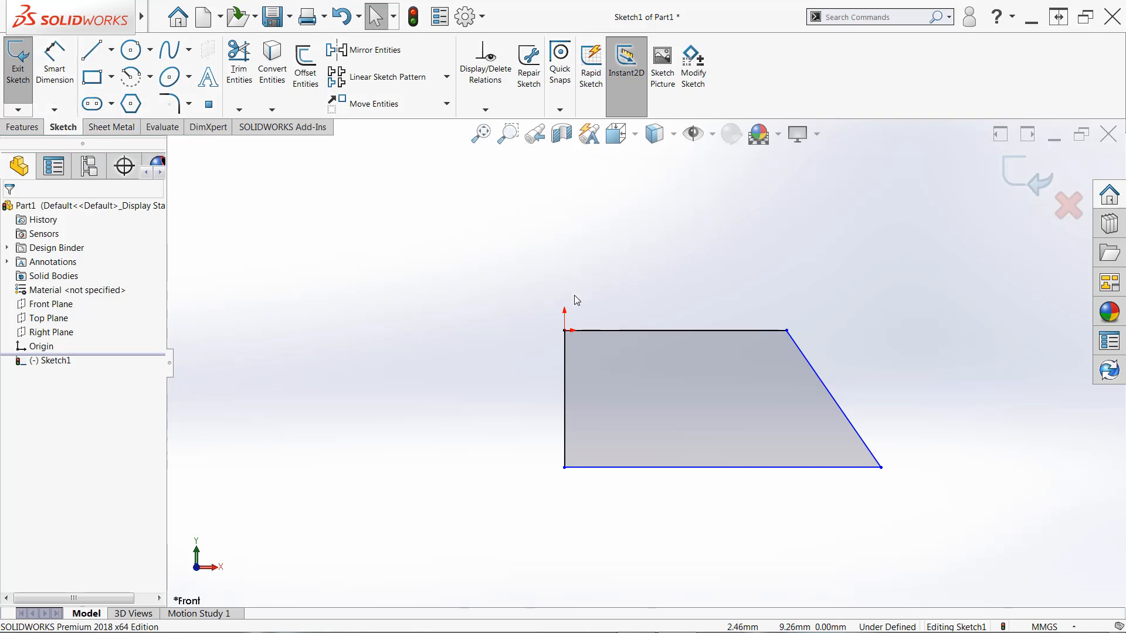
pyautogui.moveTo(987, 237)
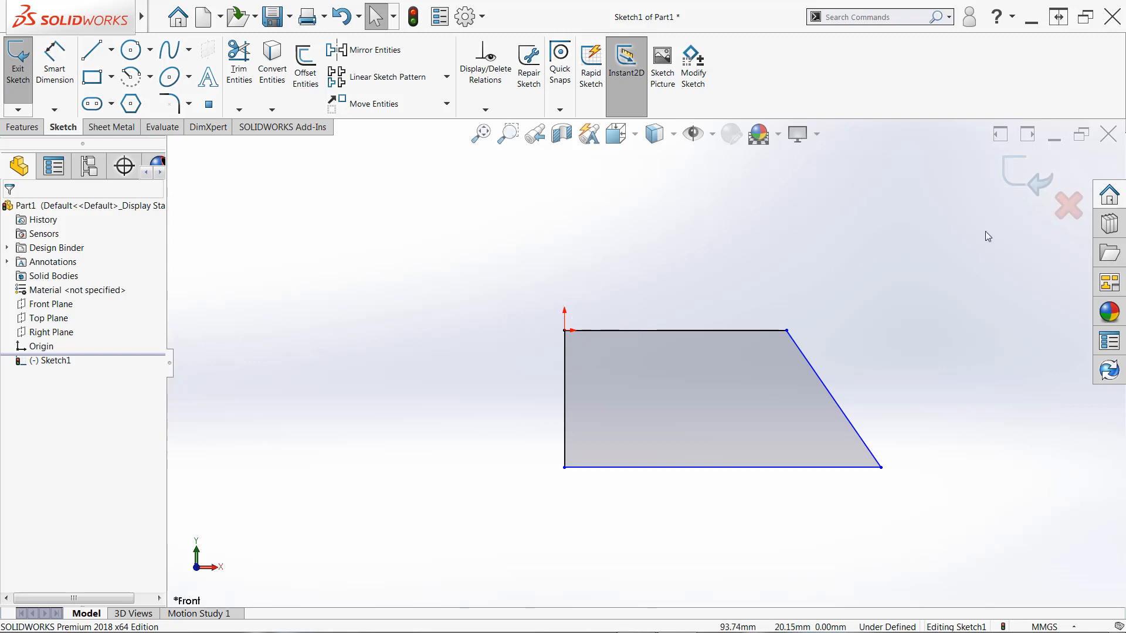
pyautogui.moveTo(17, 68)
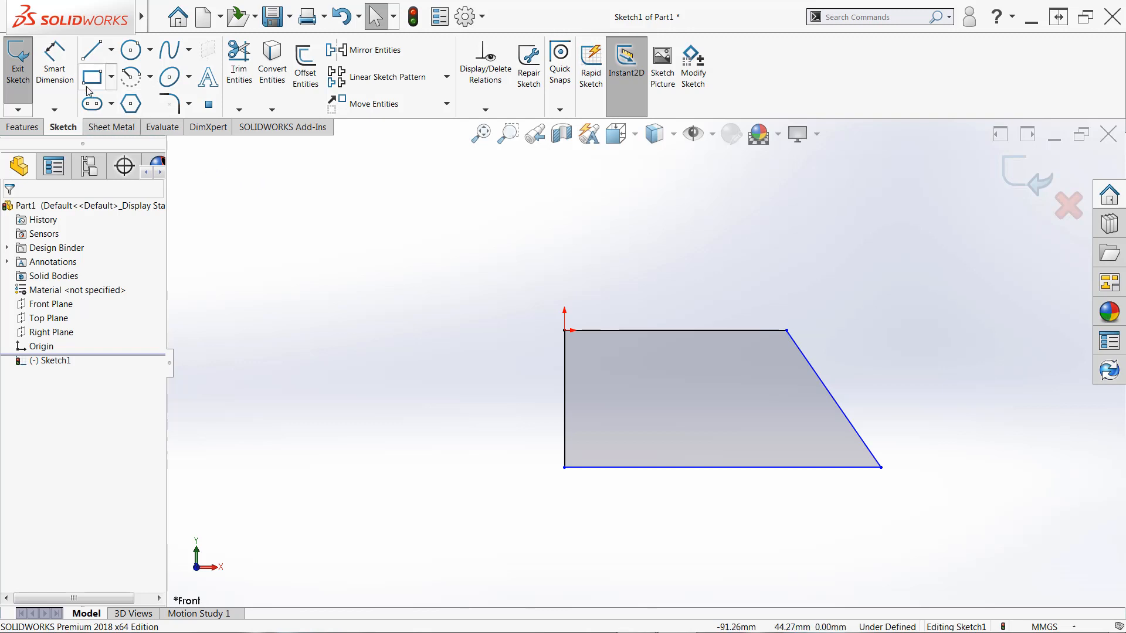
# Activate the Smart Dimension tool from the Sketch tab
pyautogui.click(54, 65)
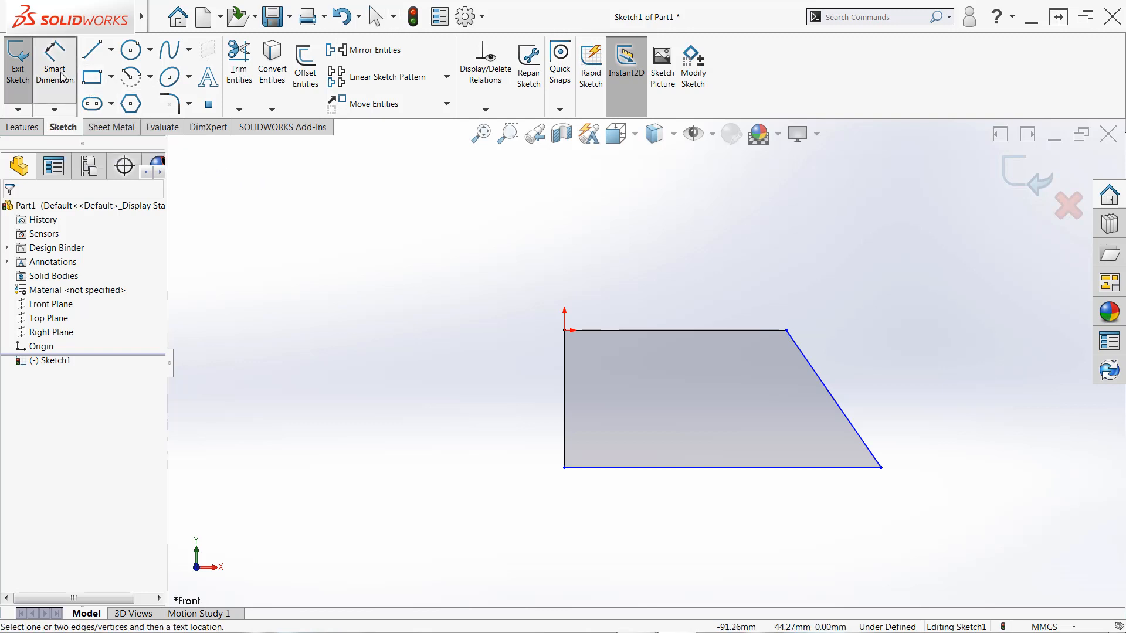
pyautogui.moveTo(513, 361)
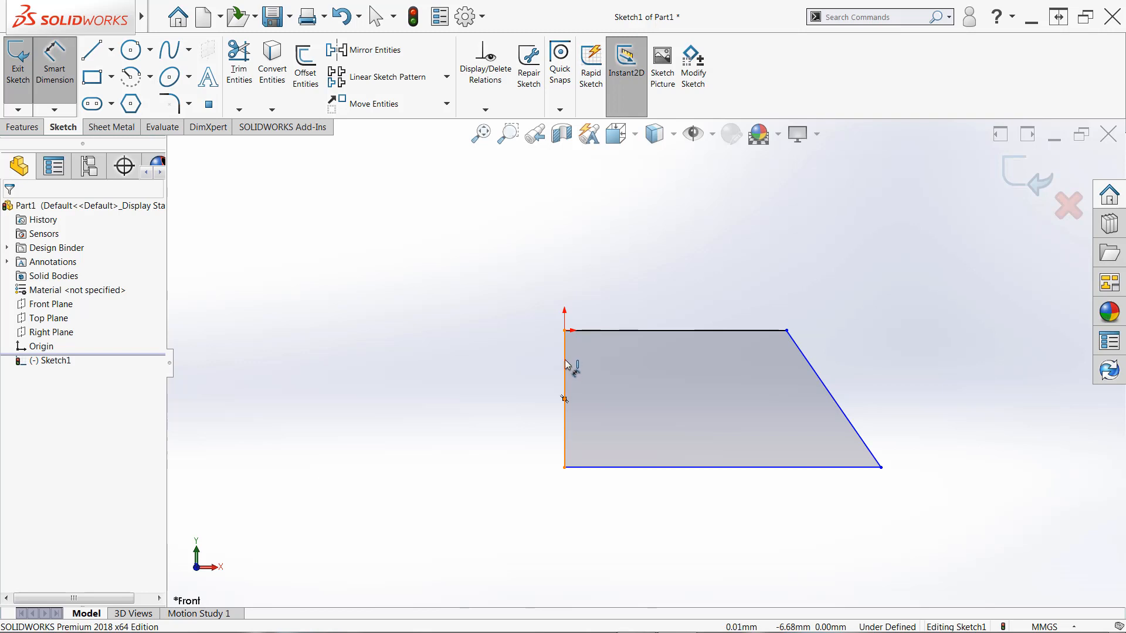
# Place a 31.75 mm height dimension to the left of the trapezoid's left vertical edge
pyautogui.click(563, 399)
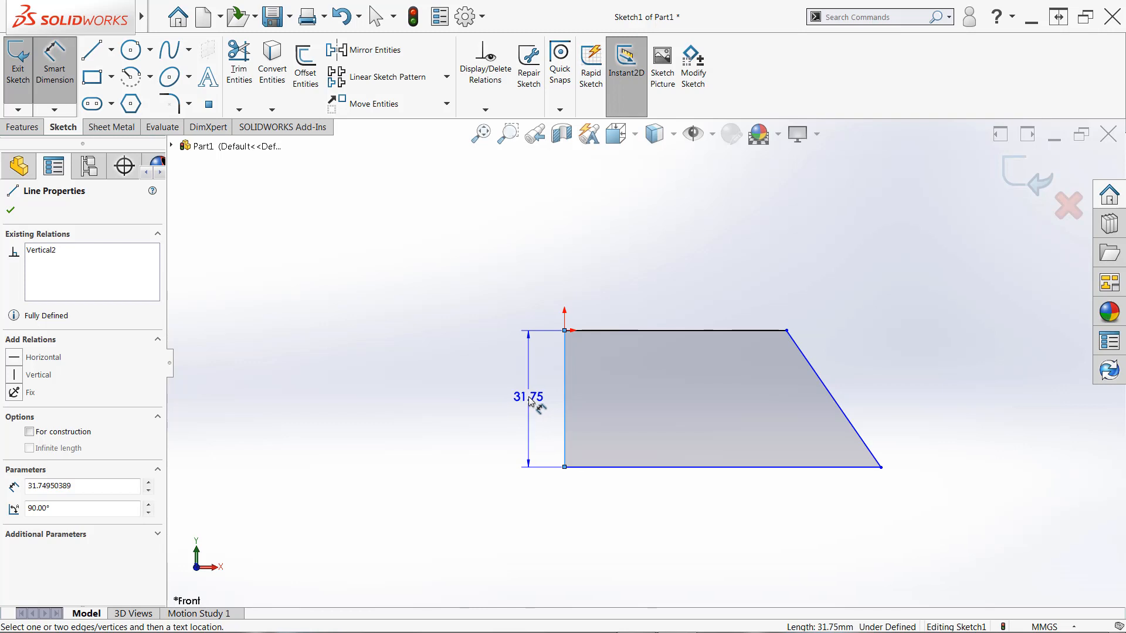
pyautogui.moveTo(528, 396); pyautogui.dragTo(613, 410)
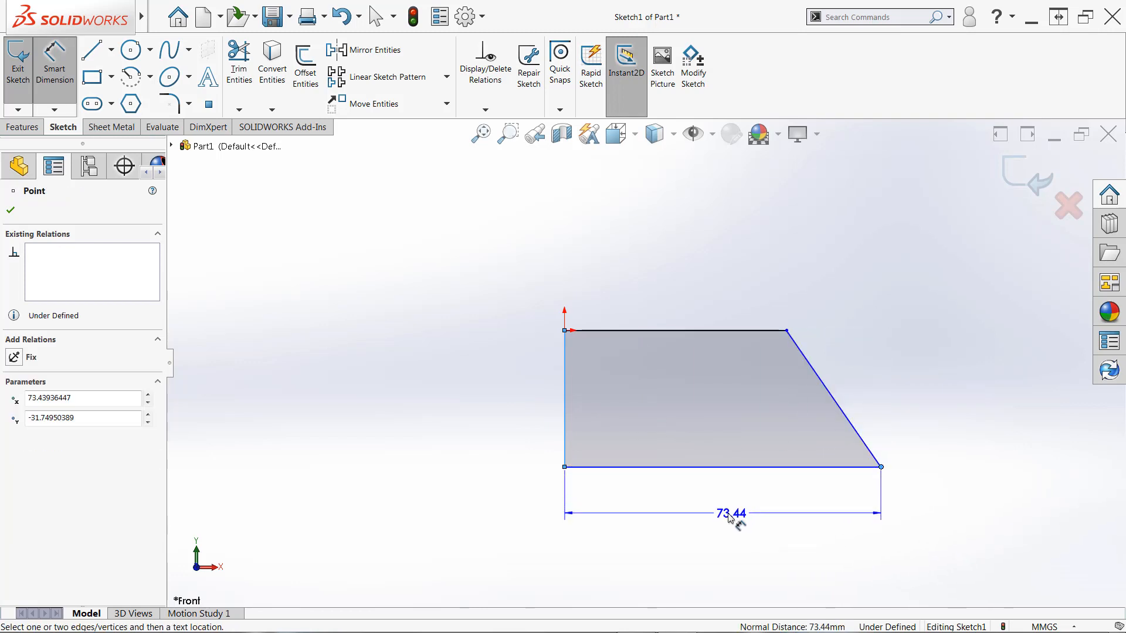
pyautogui.click(509, 398)
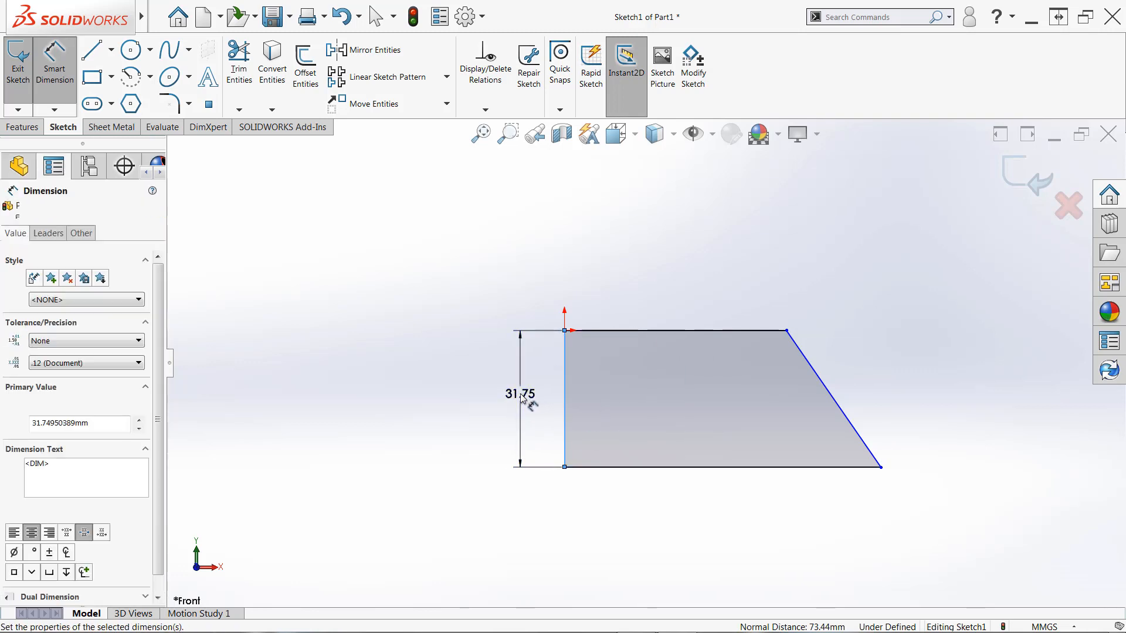
# Change the left-edge height dimension from 31.75 to 20
pyautogui.doubleClick(519, 393)
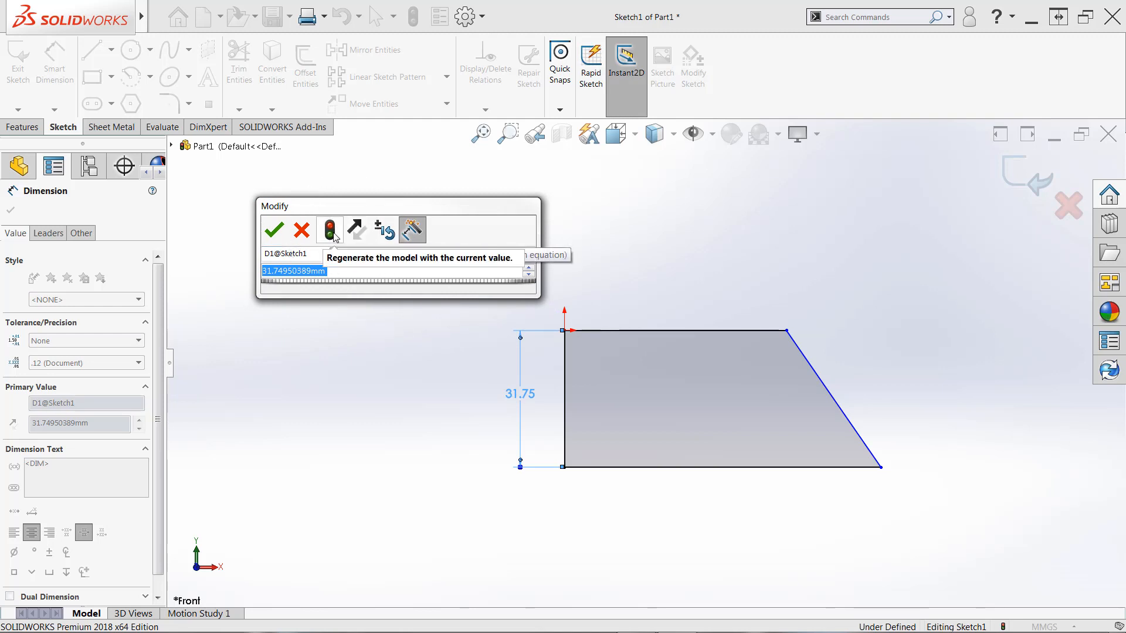
pyautogui.moveTo(355, 229)
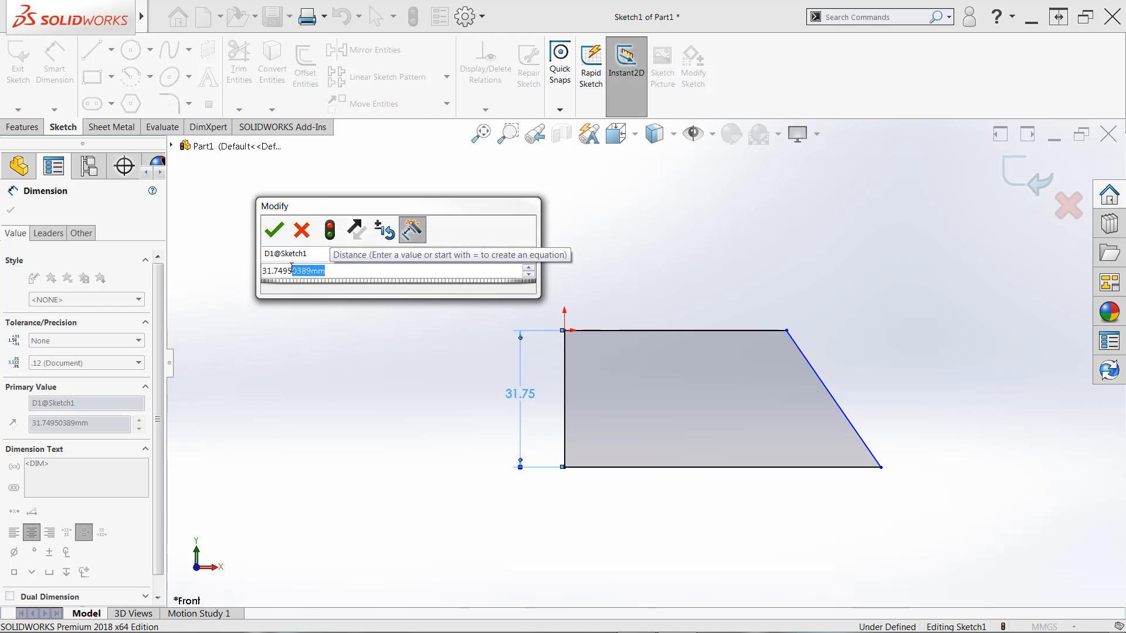
pyautogui.write('2')
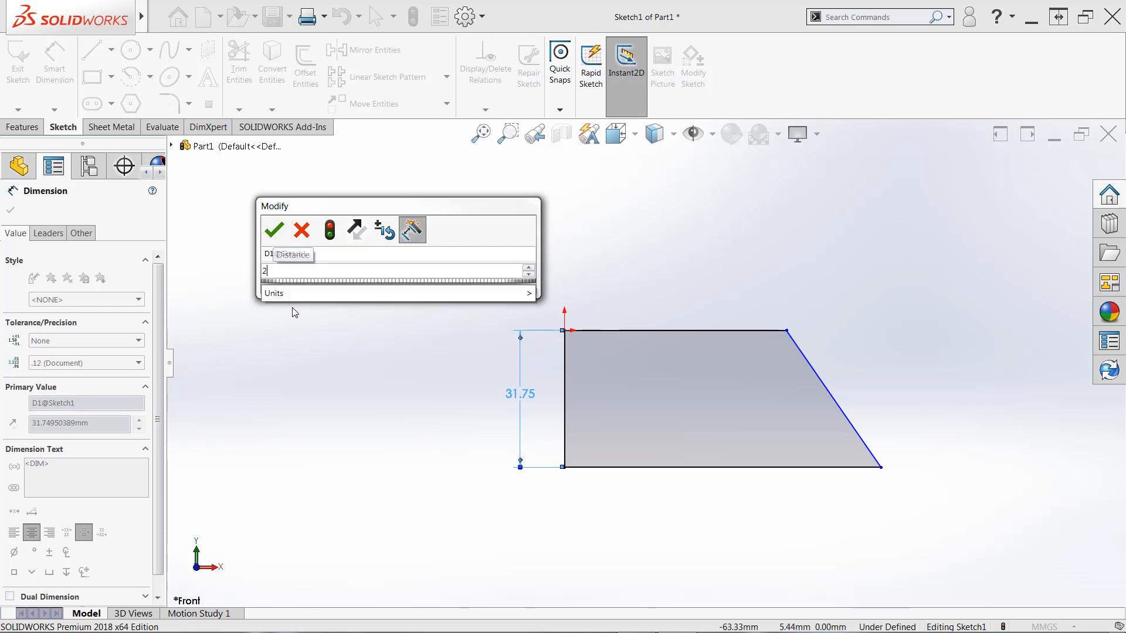
pyautogui.click(397, 293)
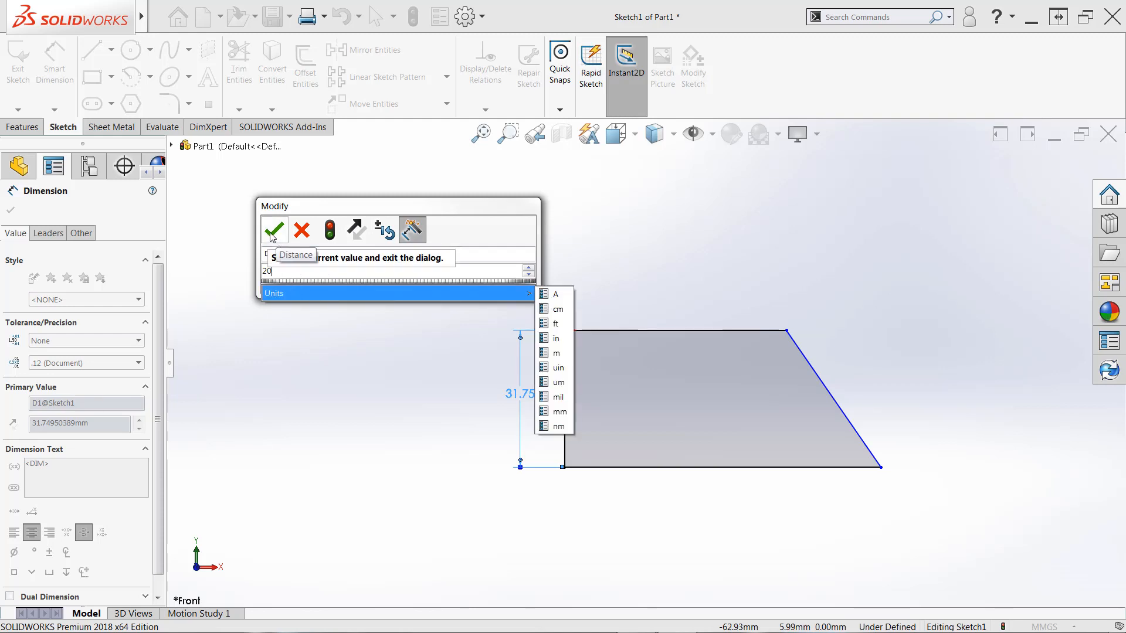
pyautogui.click(274, 229)
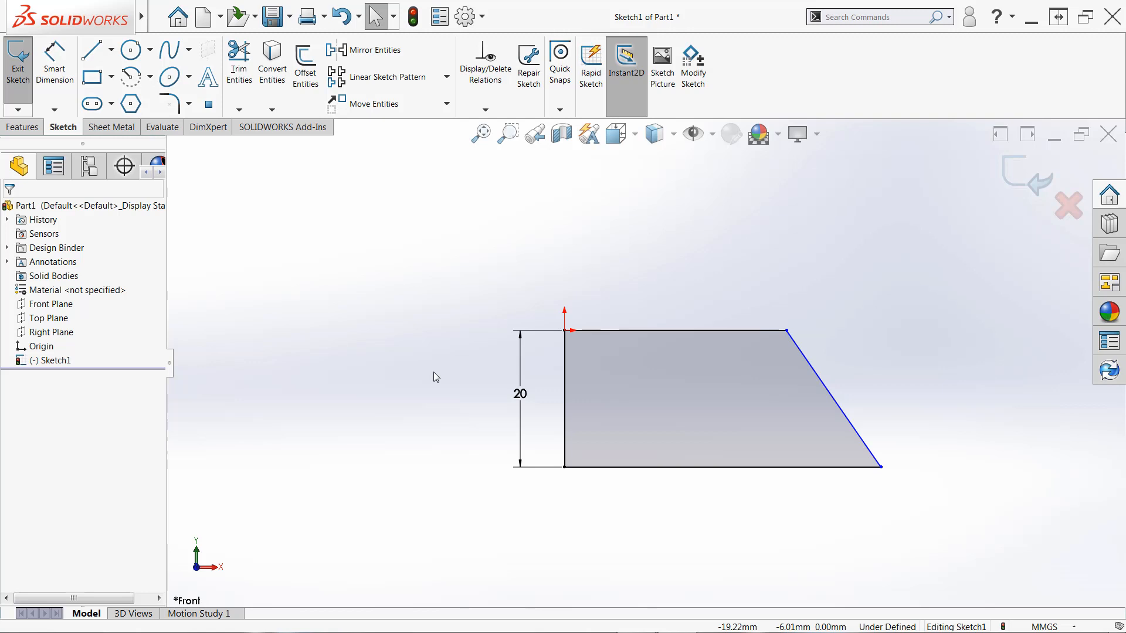
pyautogui.moveTo(393, 337)
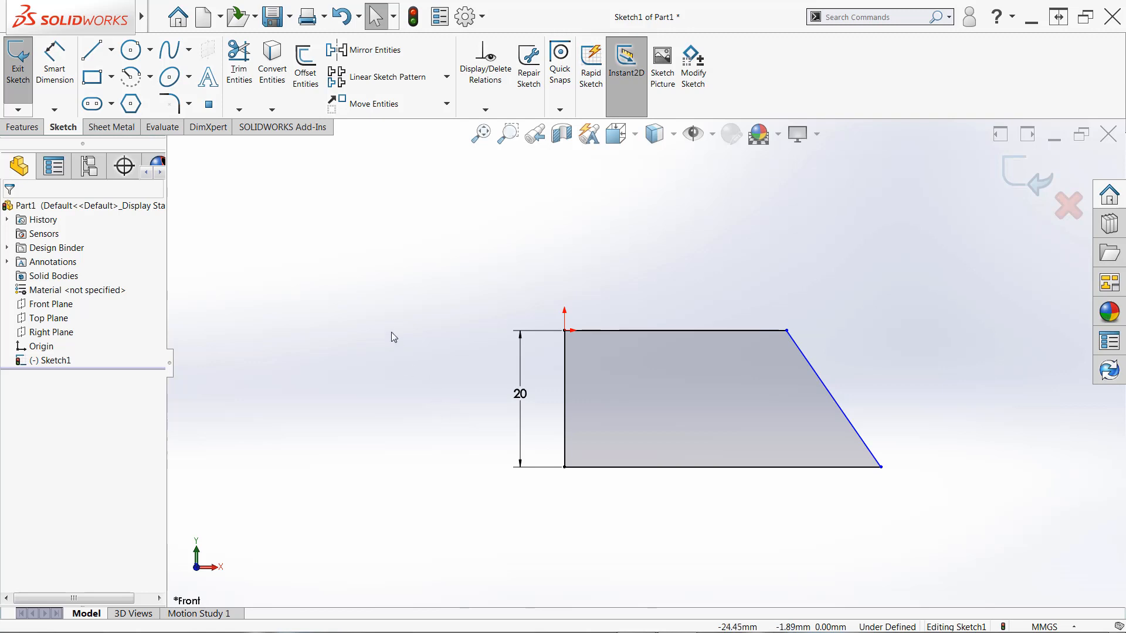
pyautogui.moveTo(55, 63)
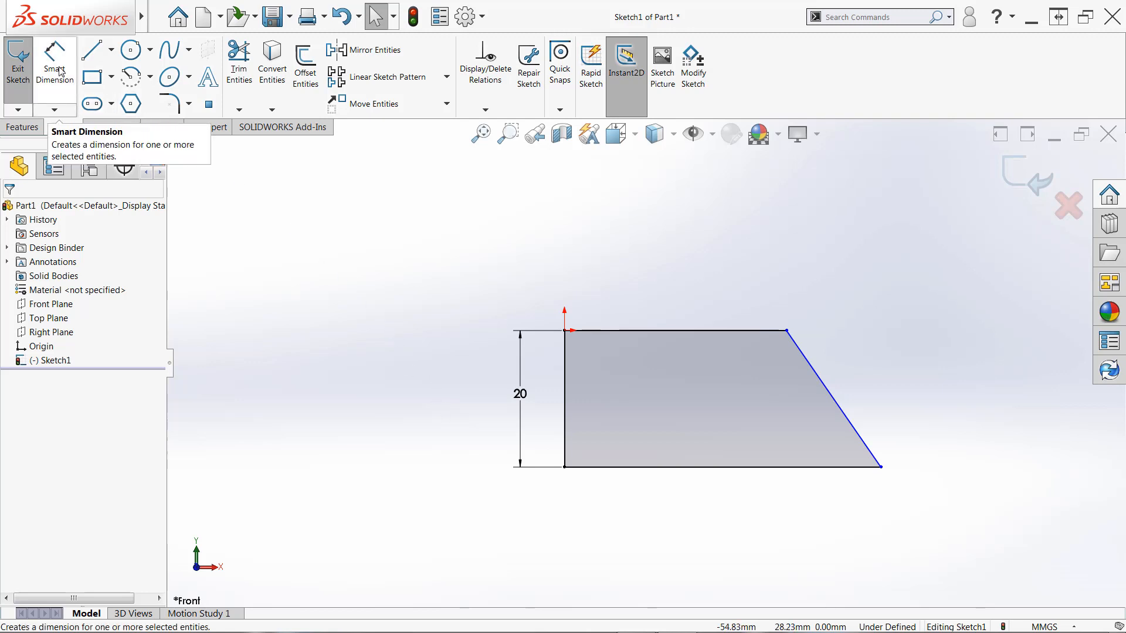
pyautogui.moveTo(751, 452)
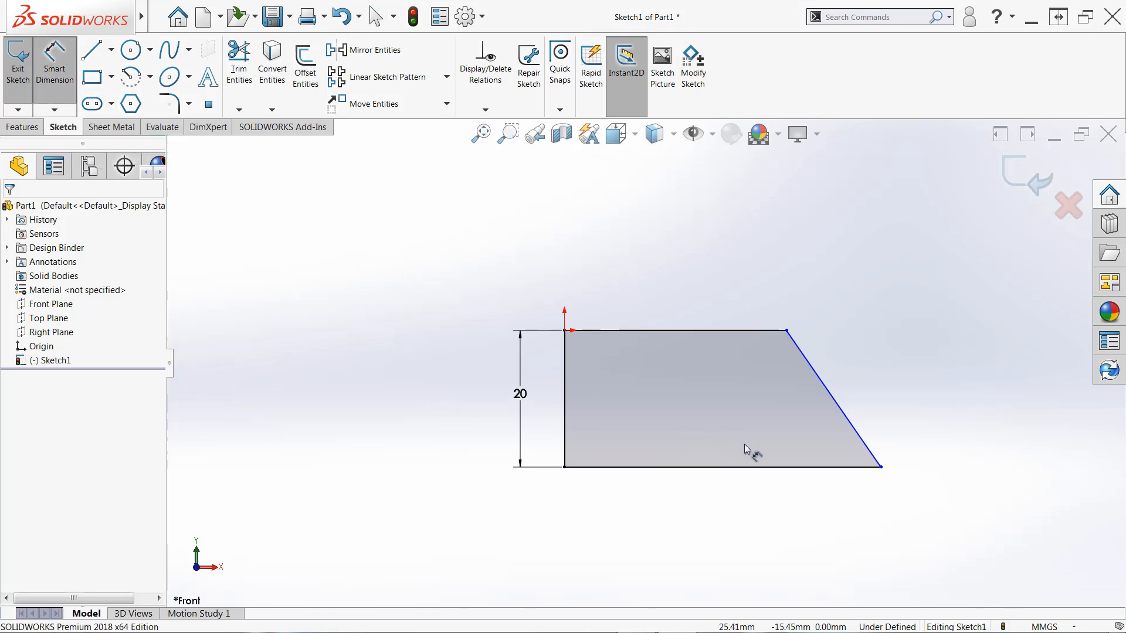
# Place a length dimension below the trapezoid's bottom edge and set it to 50 mm
pyautogui.click(718, 466)
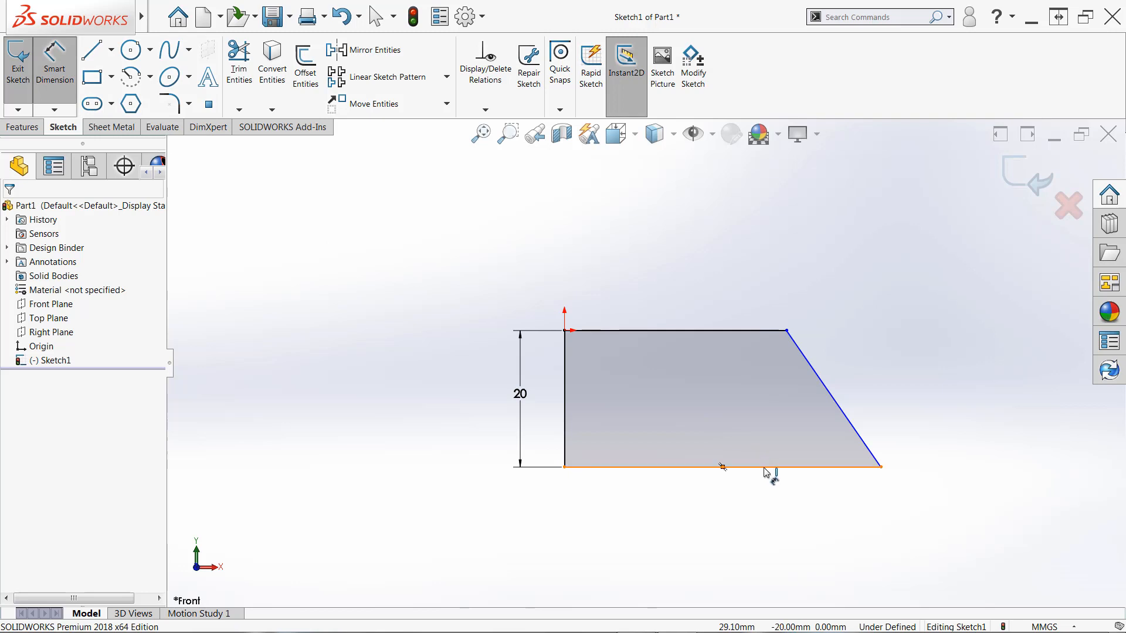
pyautogui.click(717, 468)
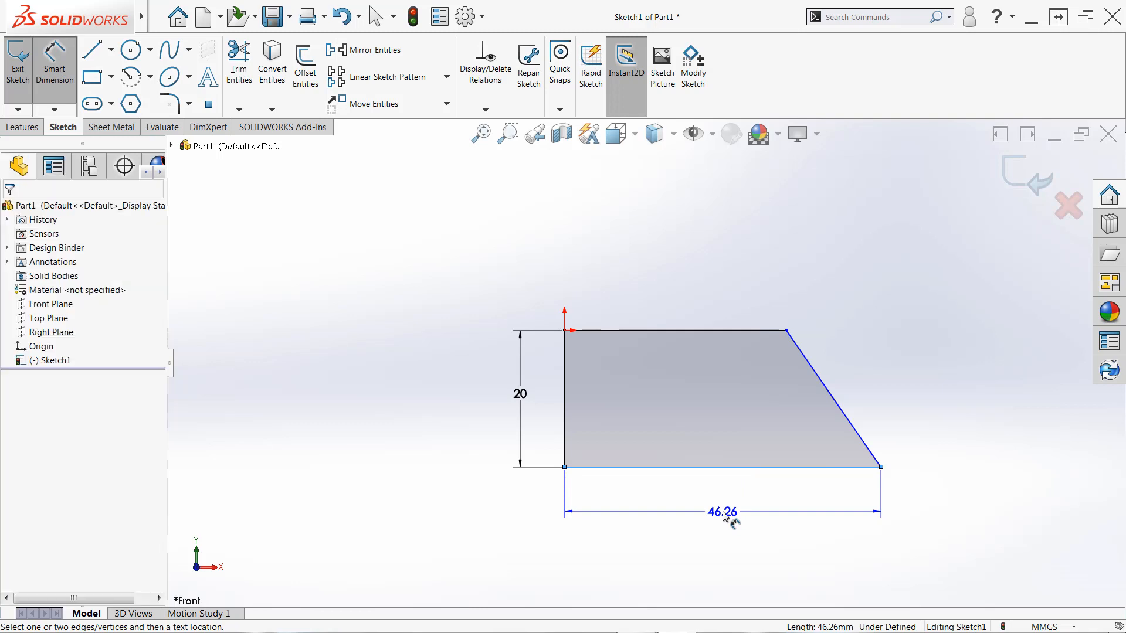
pyautogui.click(721, 511)
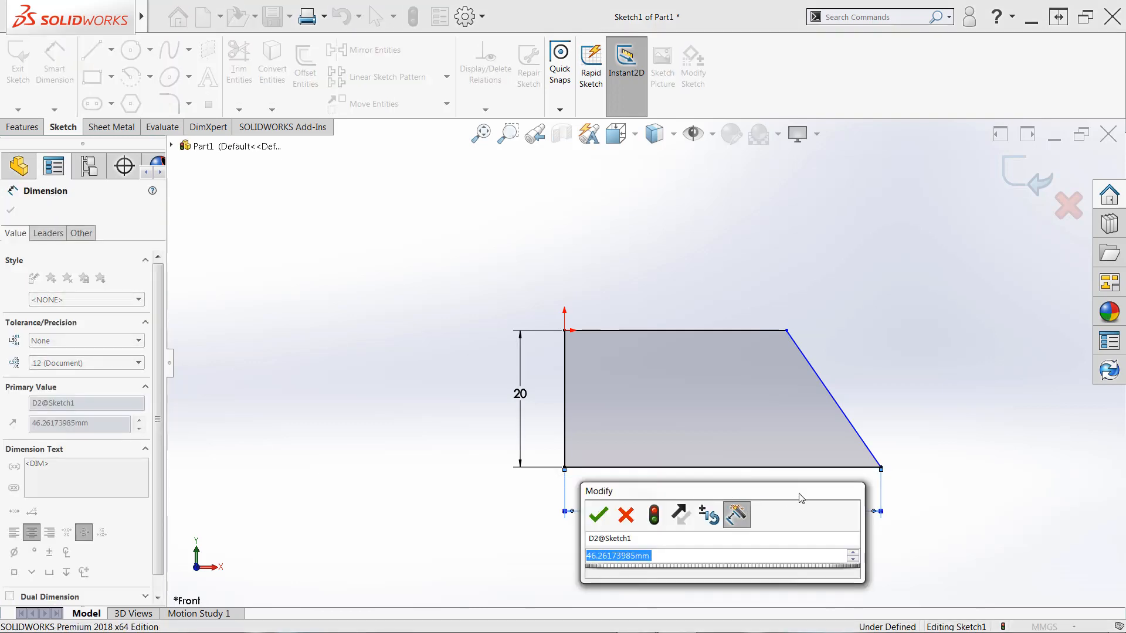
pyautogui.write('5')
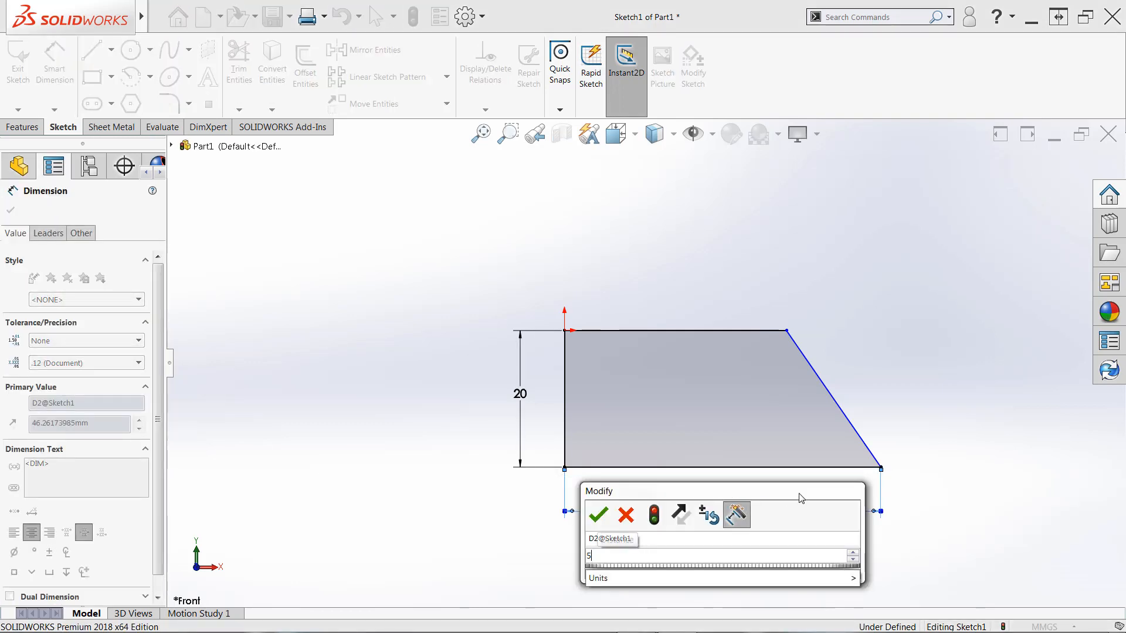
pyautogui.write('0')
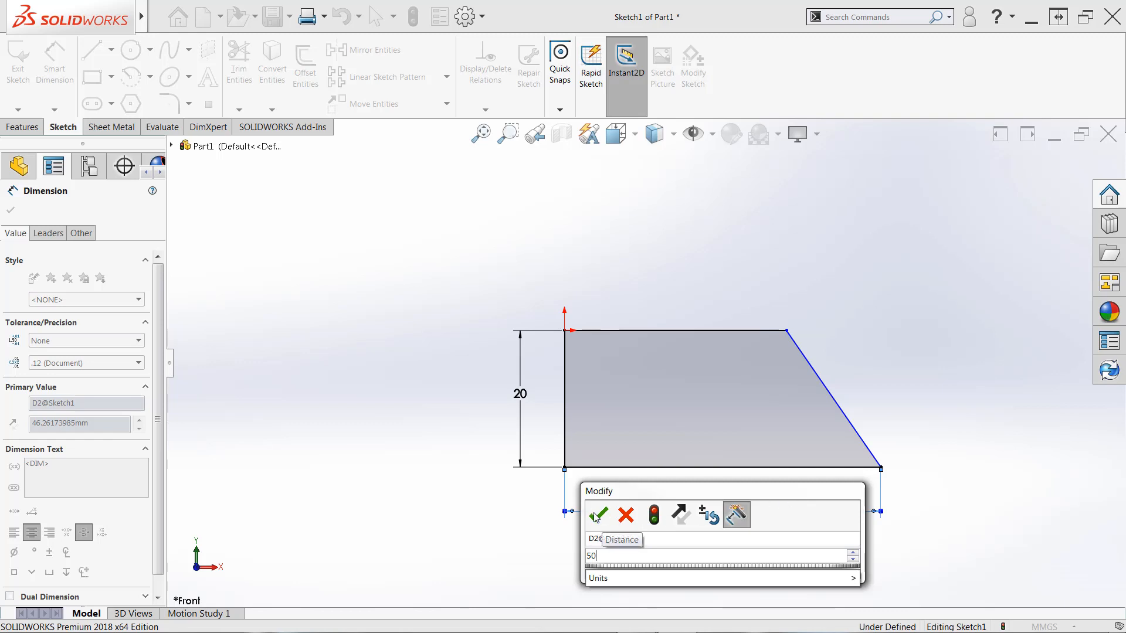
pyautogui.click(597, 515)
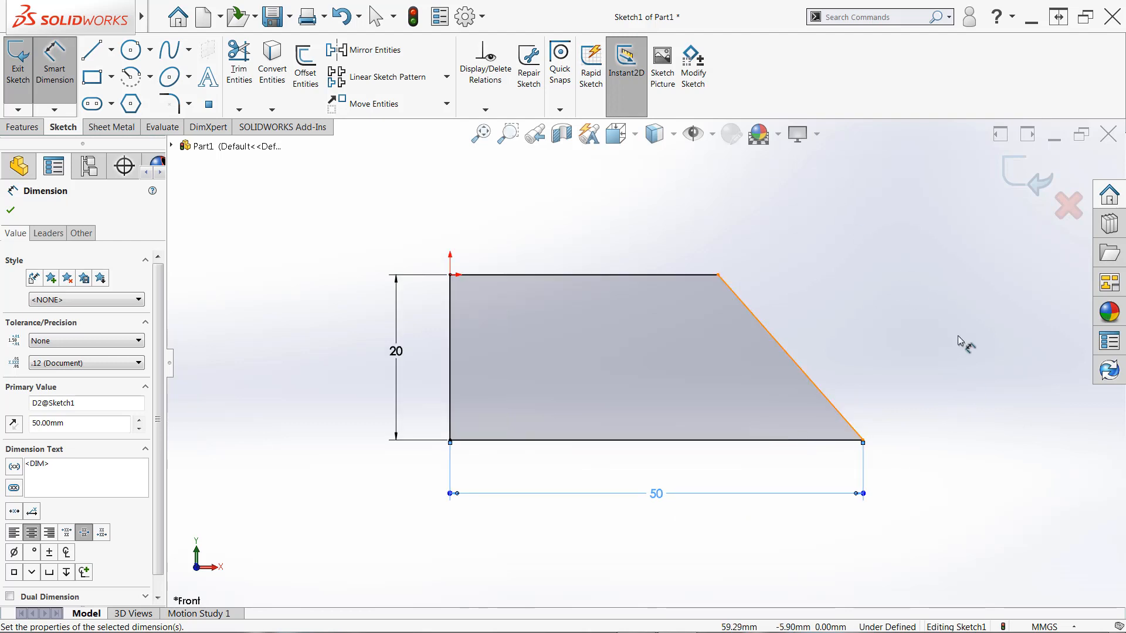
pyautogui.moveTo(947, 331)
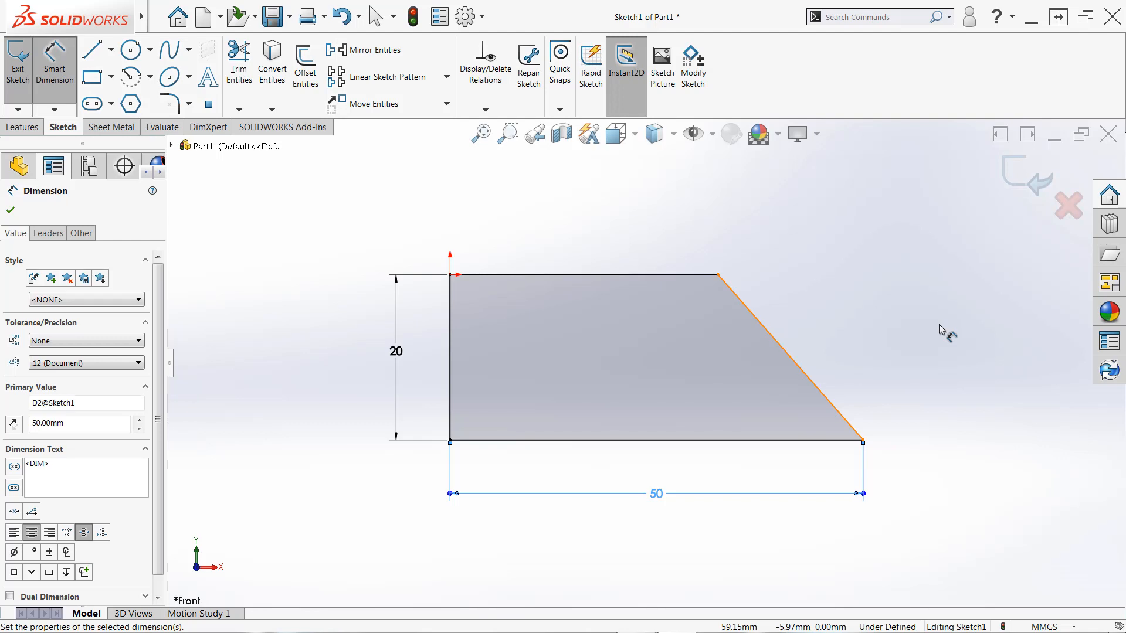
pyautogui.moveTo(922, 297)
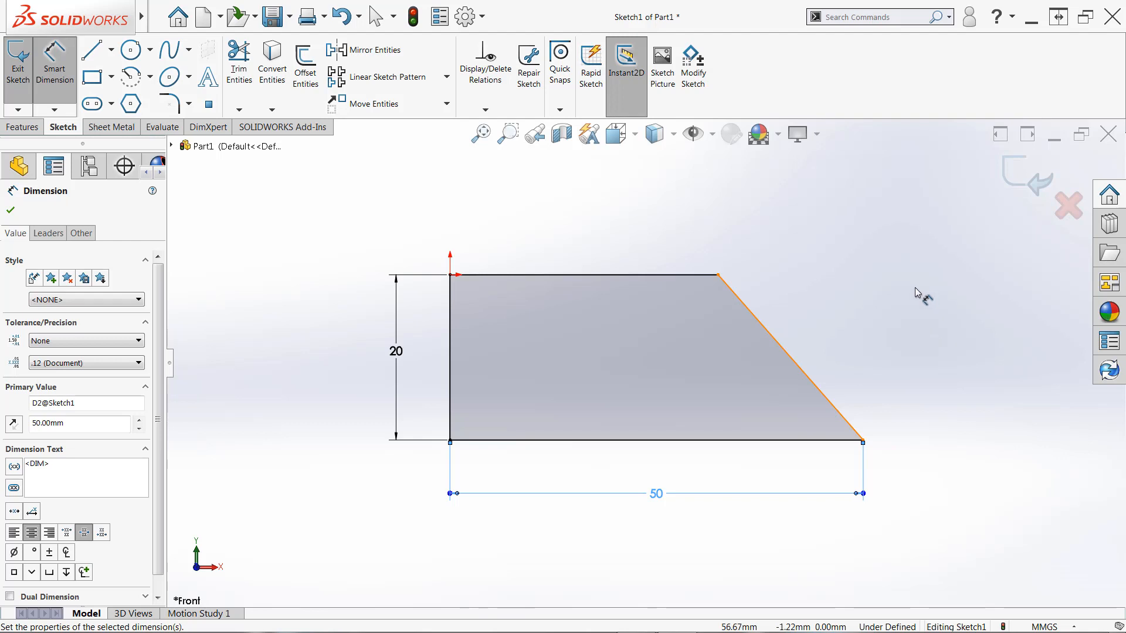
pyautogui.moveTo(859, 332)
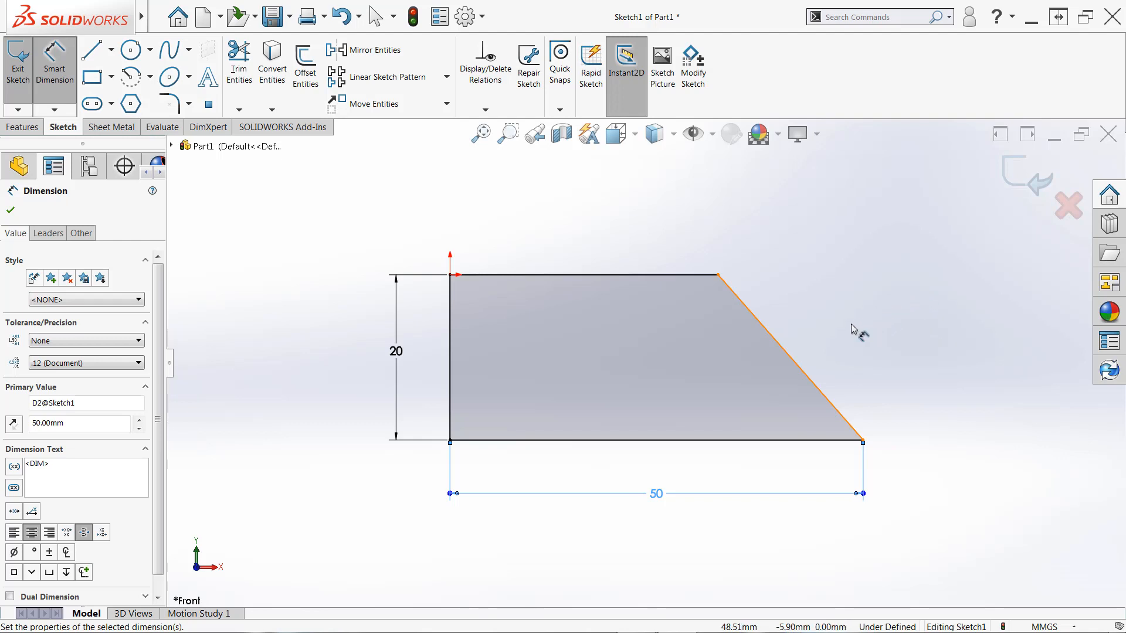
pyautogui.moveTo(795, 366)
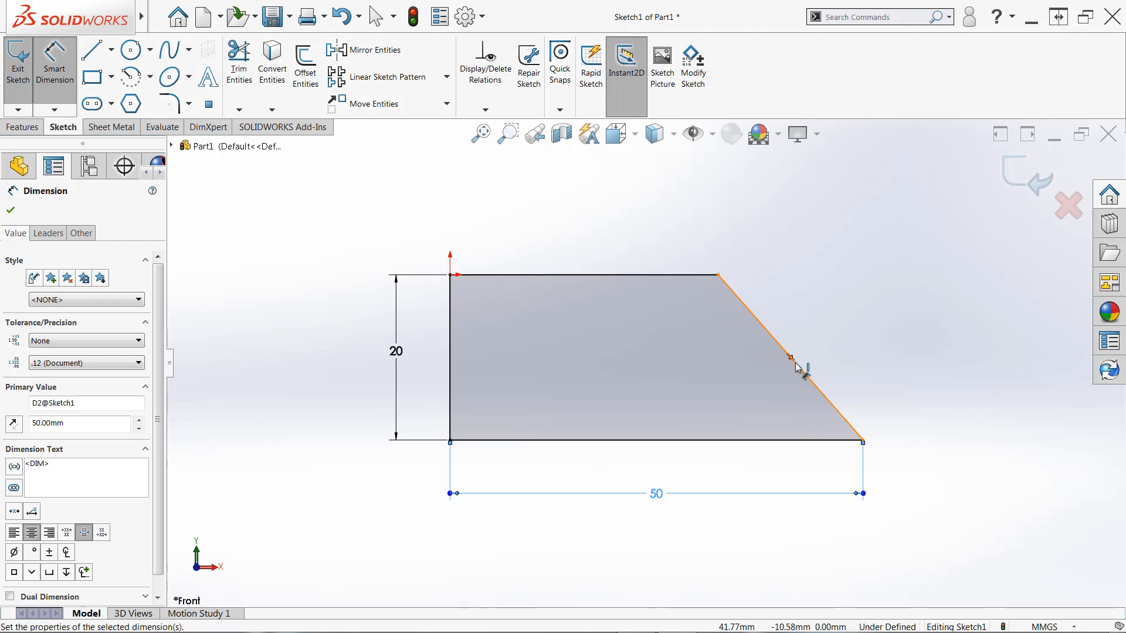
pyautogui.moveTo(798, 370)
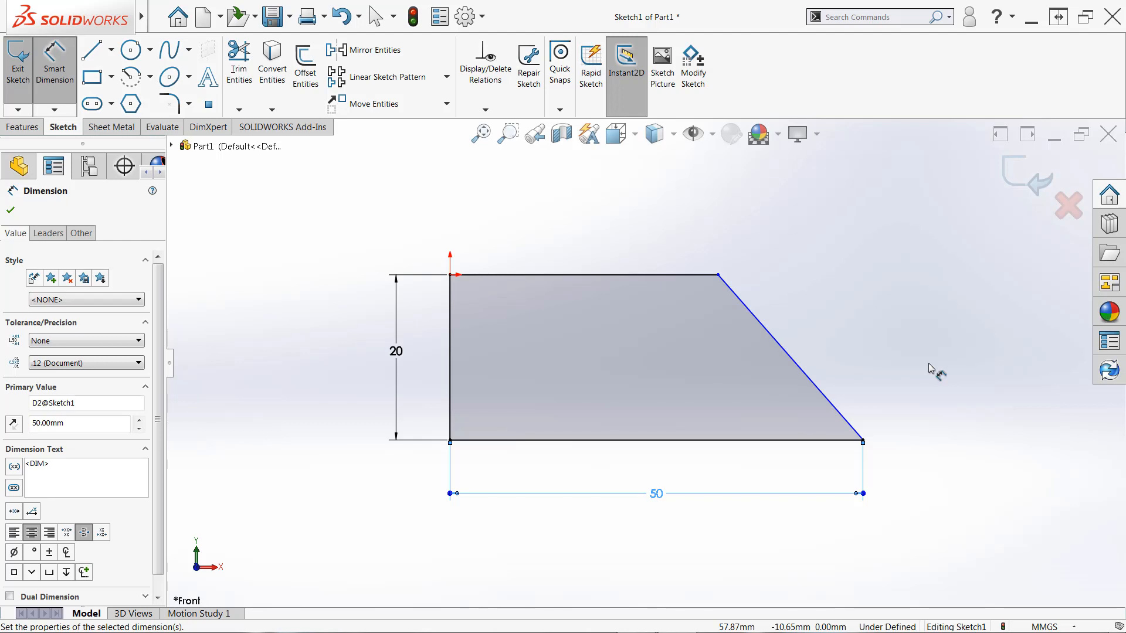
pyautogui.moveTo(893, 342)
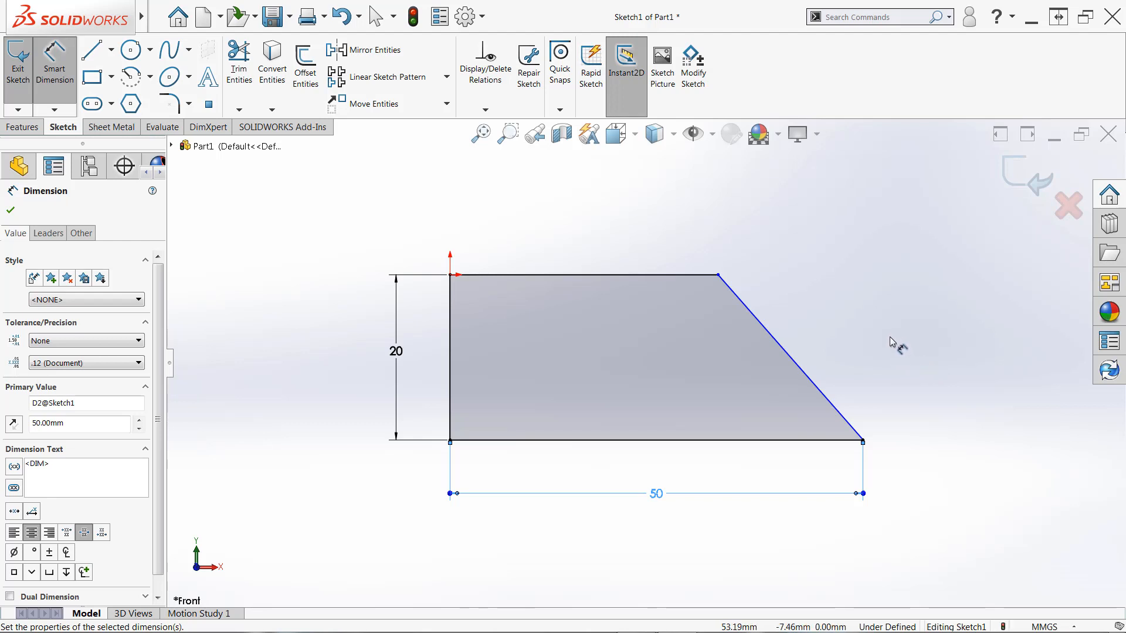
pyautogui.moveTo(824, 364)
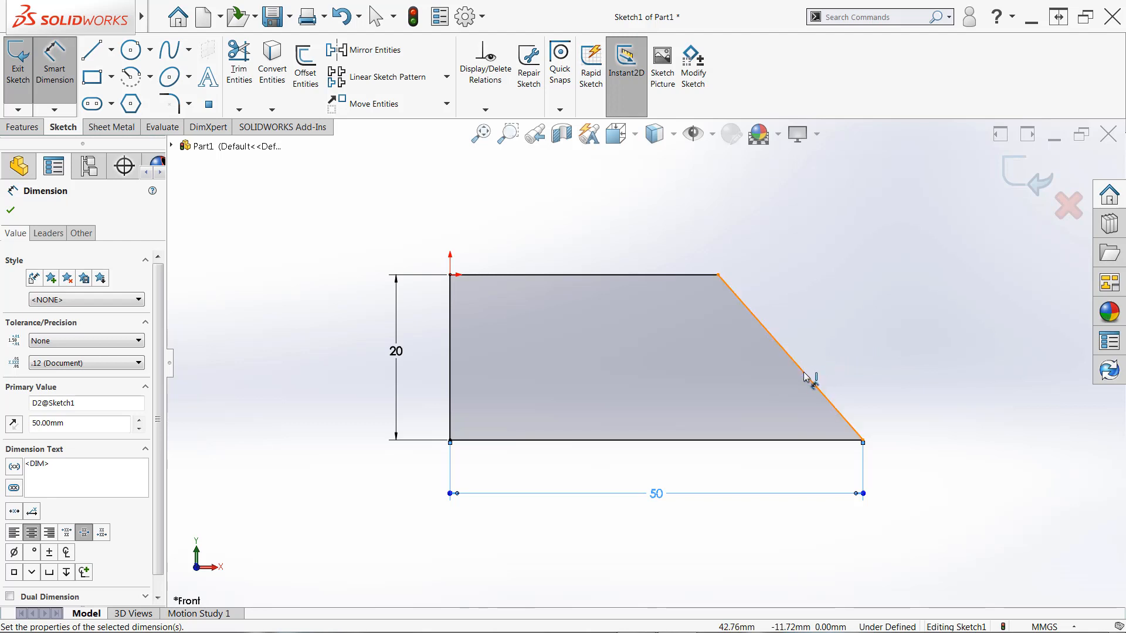
# Select the slanted edge, then the bottom edge, to preview a roughly 48.7° angle dimension
pyautogui.click(790, 358)
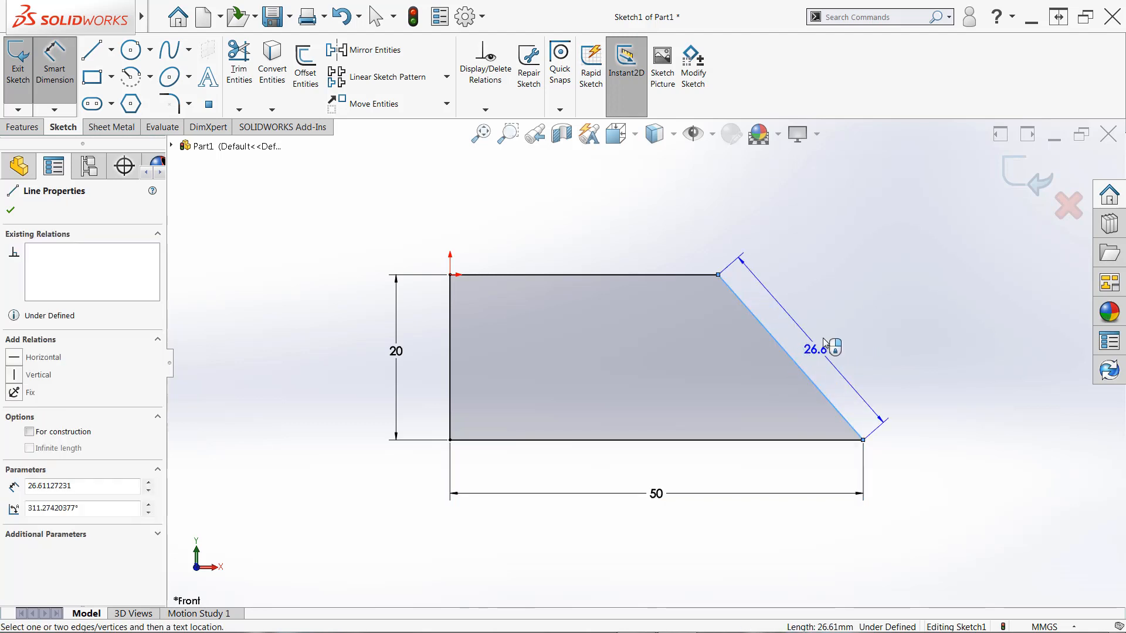
pyautogui.moveTo(825, 350); pyautogui.dragTo(825, 332)
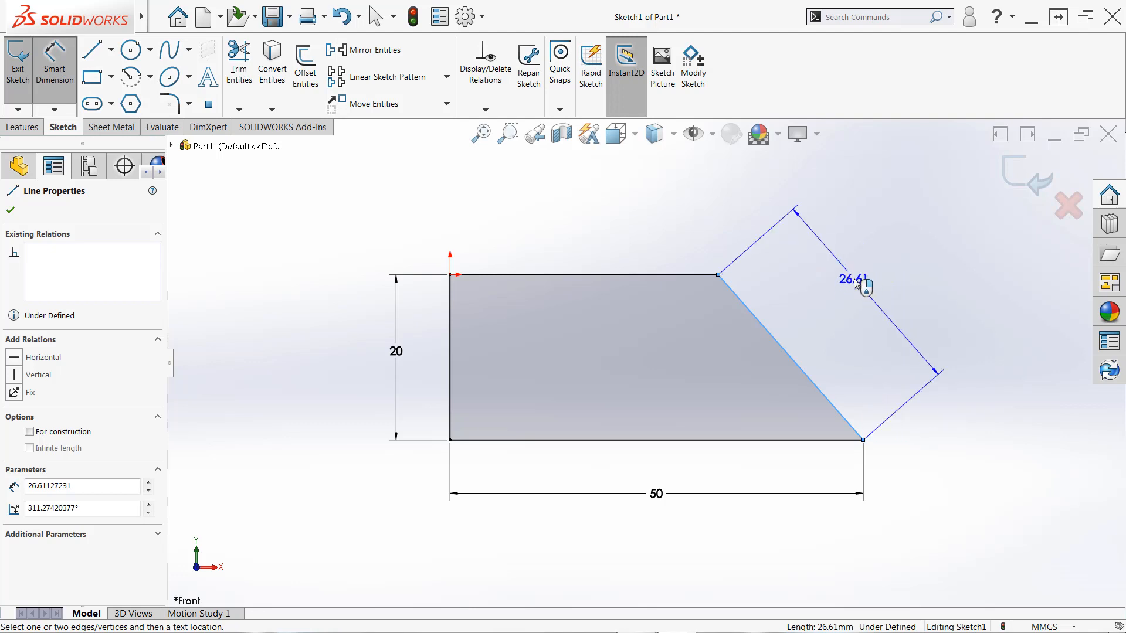
pyautogui.moveTo(859, 284); pyautogui.dragTo(825, 312)
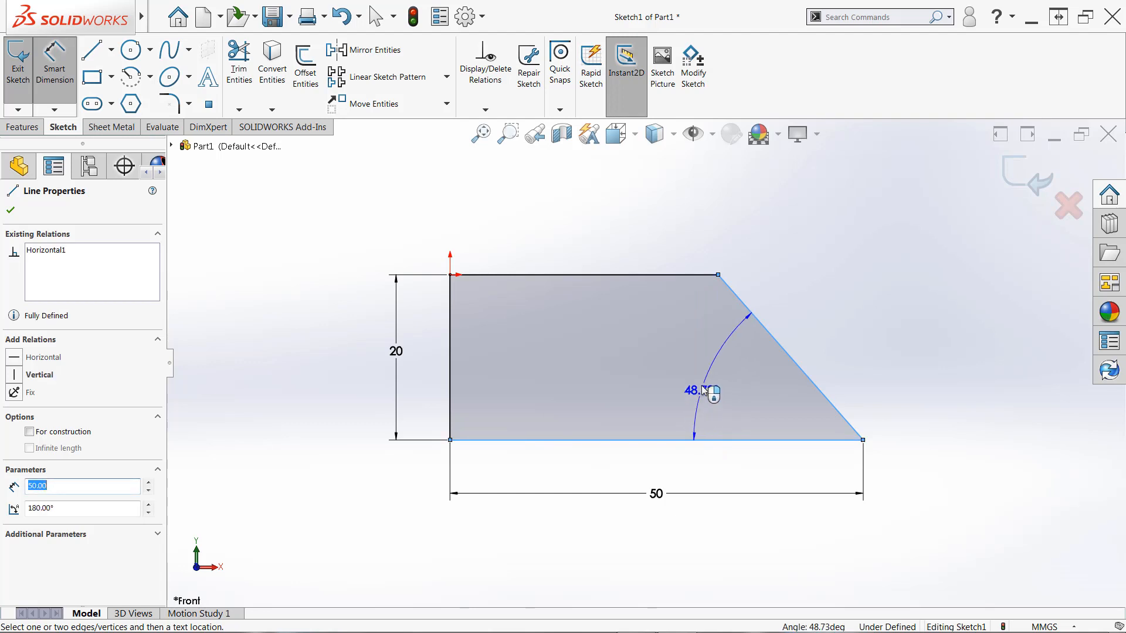
# Place the angle dimension inside the trapezoid and set it to 45°, fully defining Sketch1
pyautogui.moveTo(705, 391); pyautogui.dragTo(719, 371)
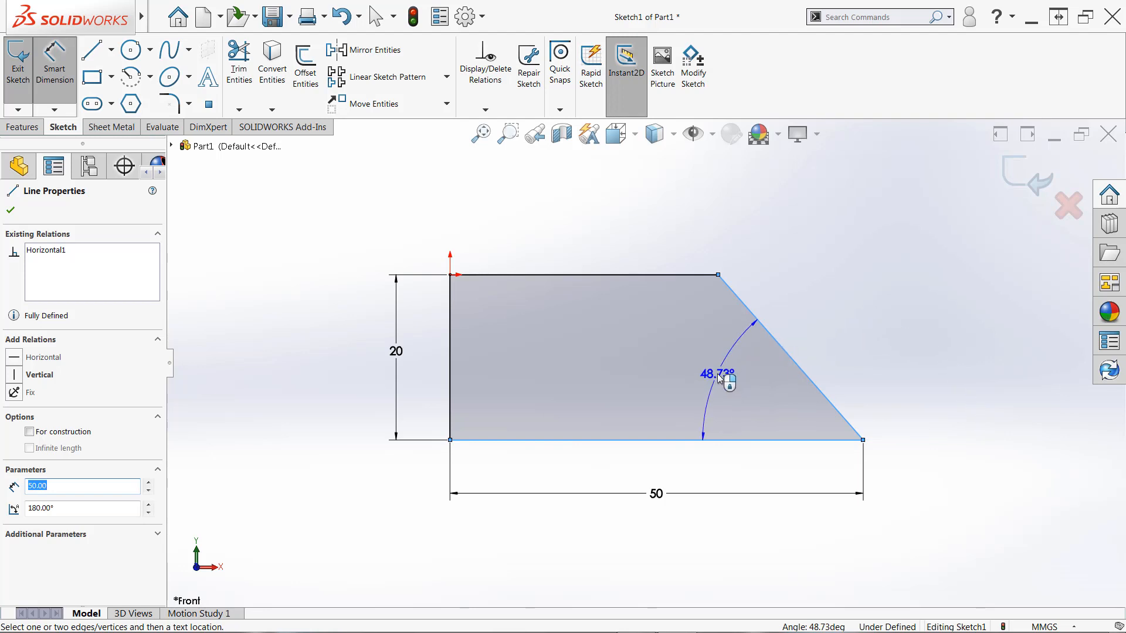
pyautogui.click(717, 377)
pyautogui.write('4')
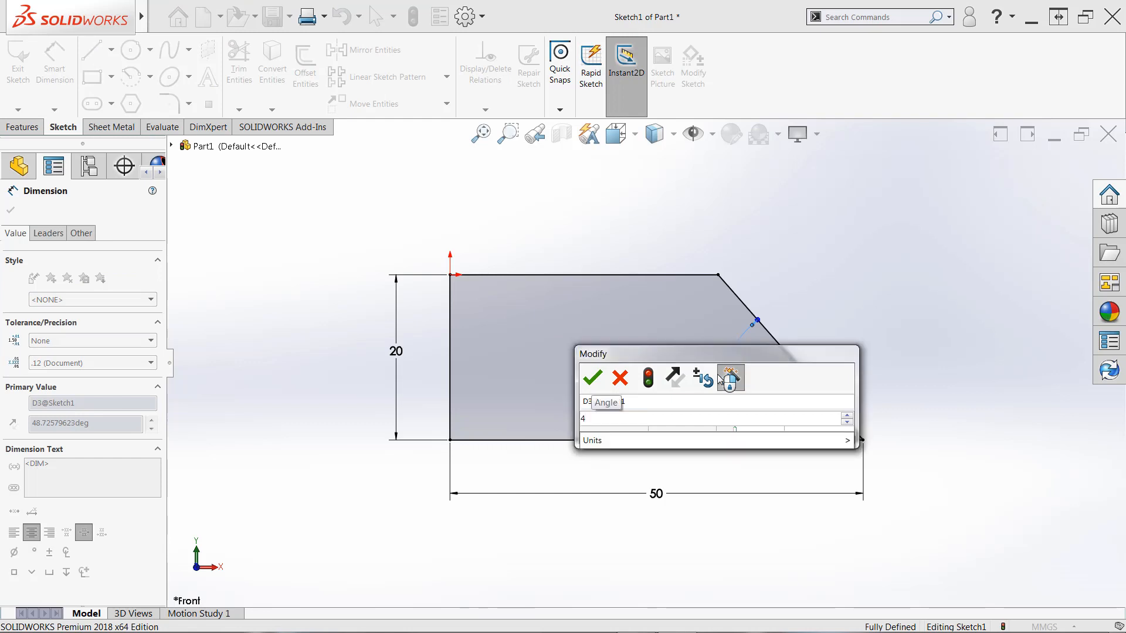
pyautogui.write('5')
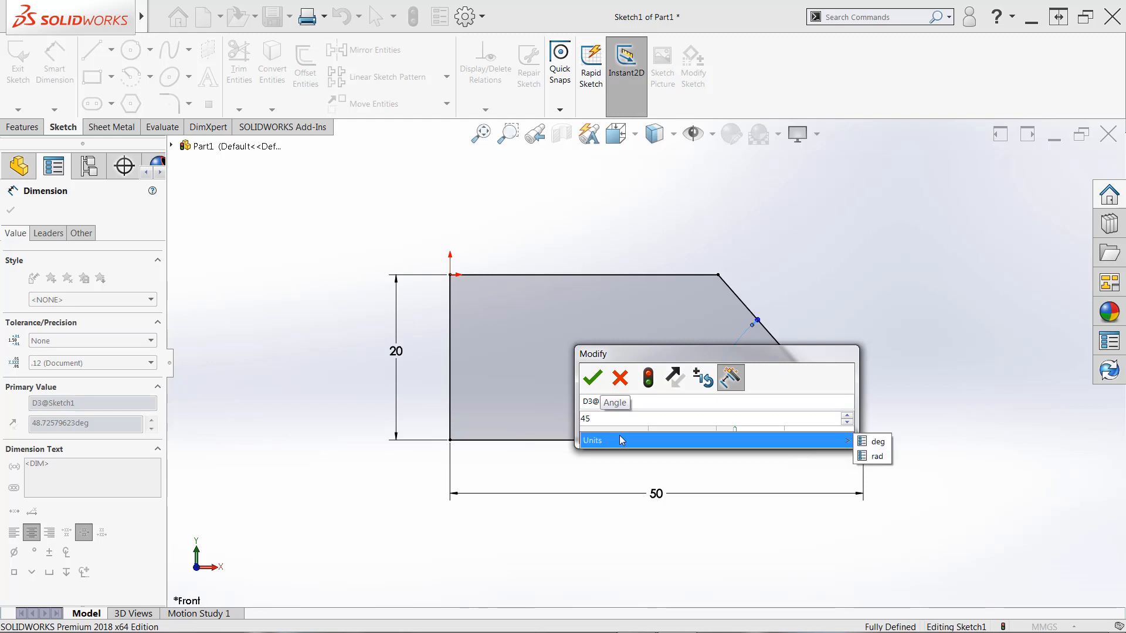
pyautogui.click(591, 378)
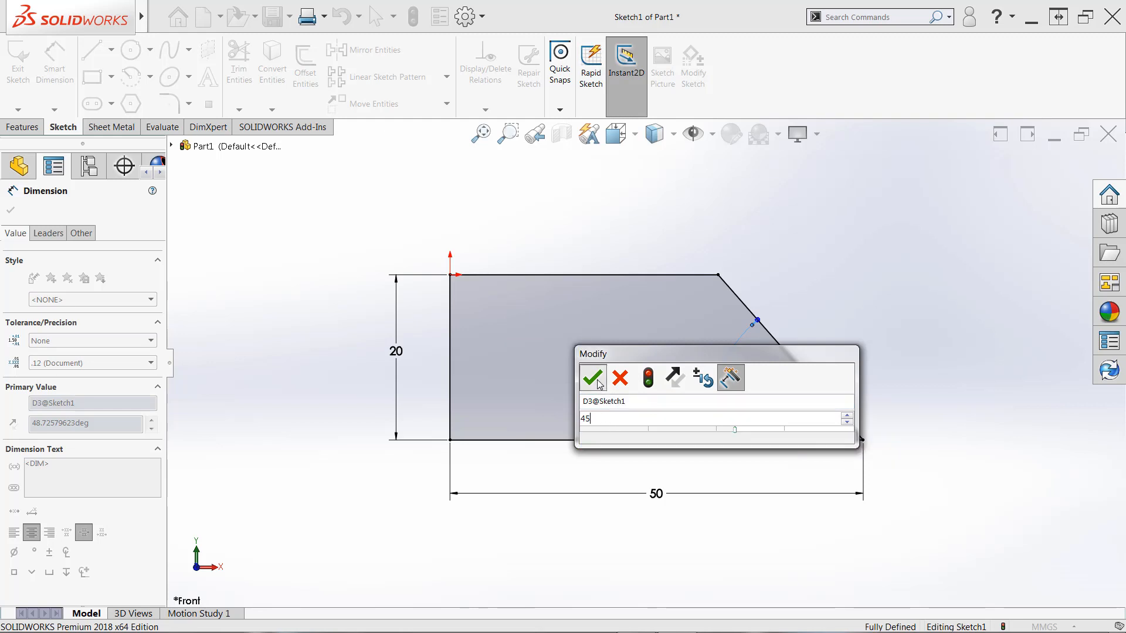
pyautogui.click(592, 378)
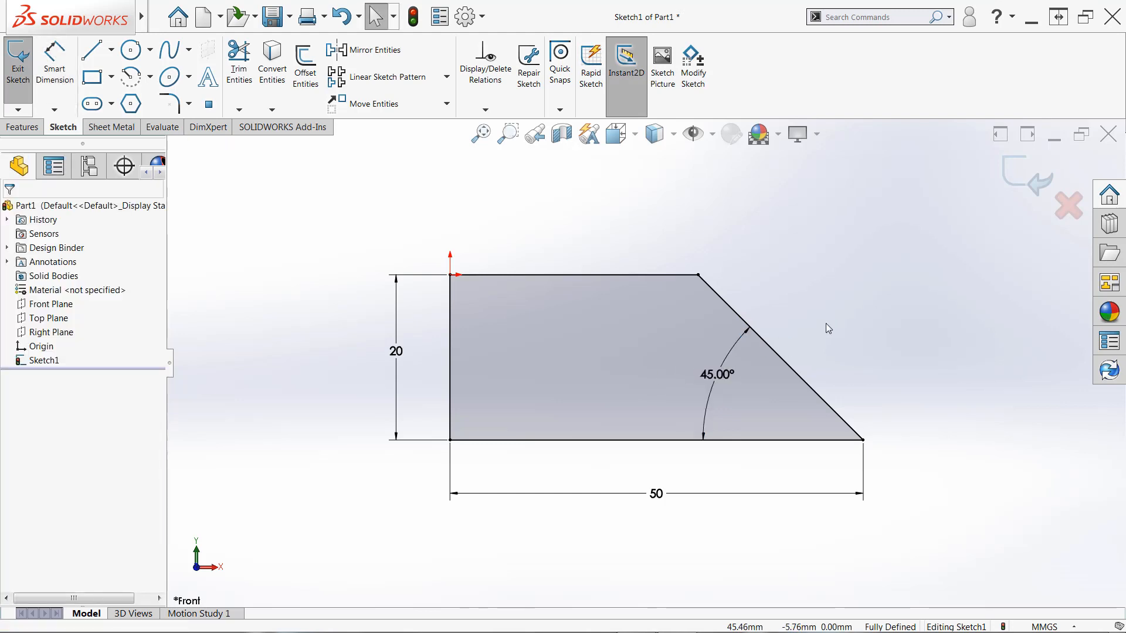
pyautogui.moveTo(841, 318)
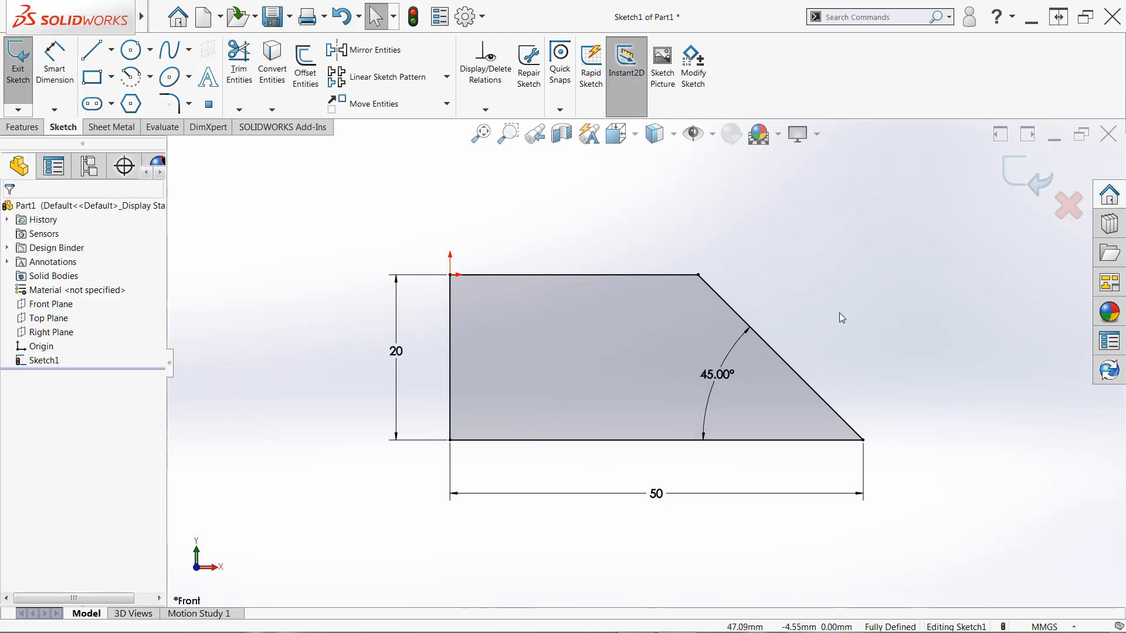
pyautogui.moveTo(837, 303)
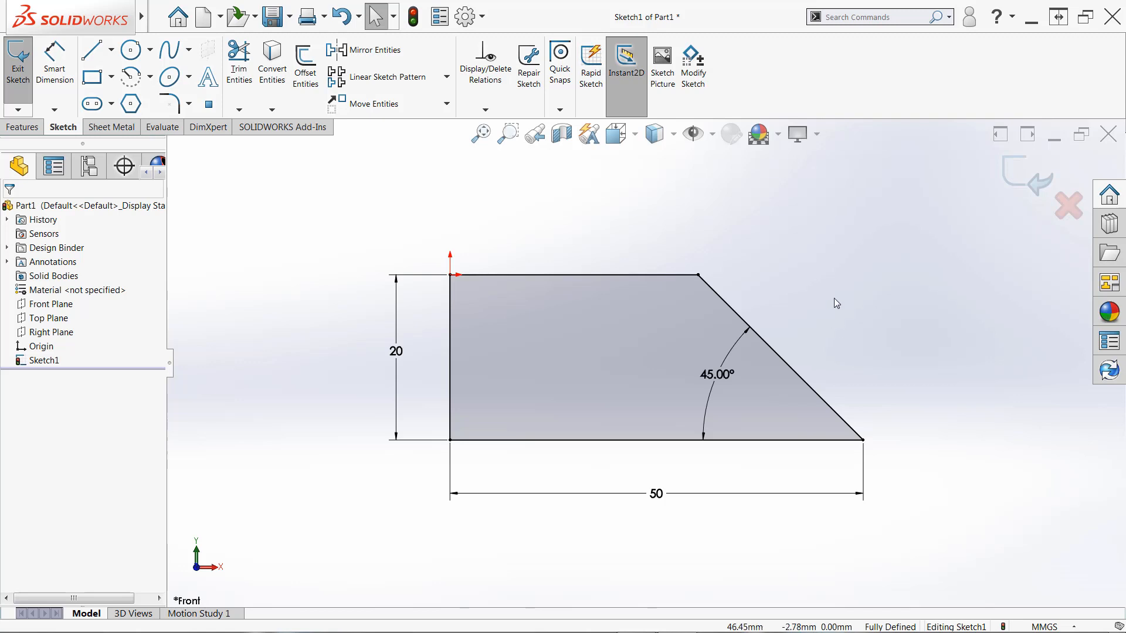
pyautogui.moveTo(824, 311)
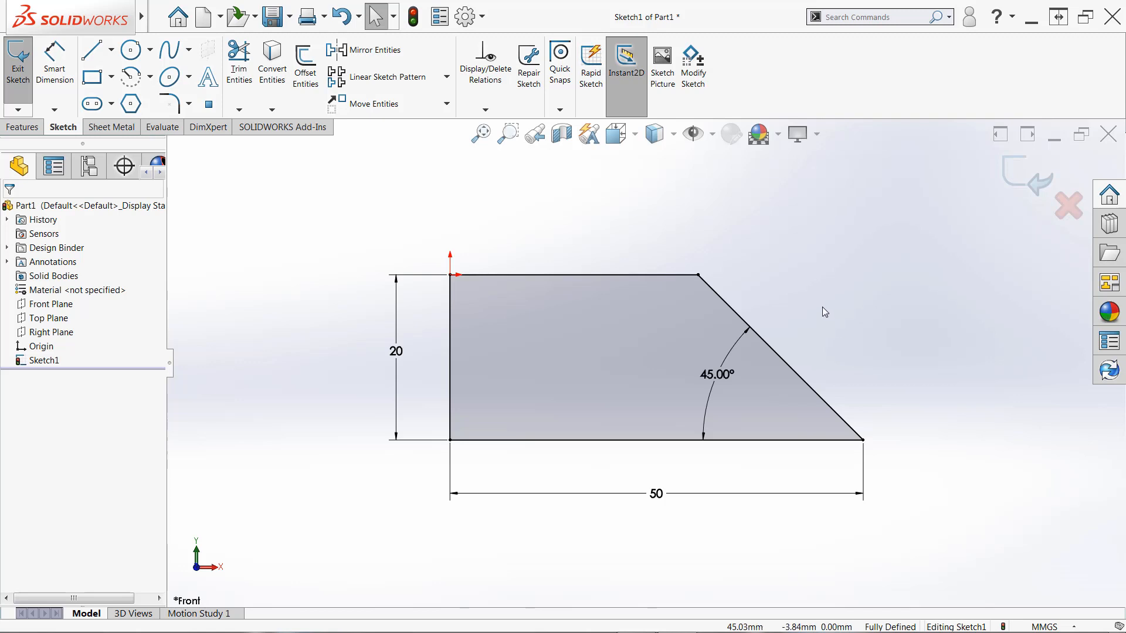
pyautogui.moveTo(396, 351)
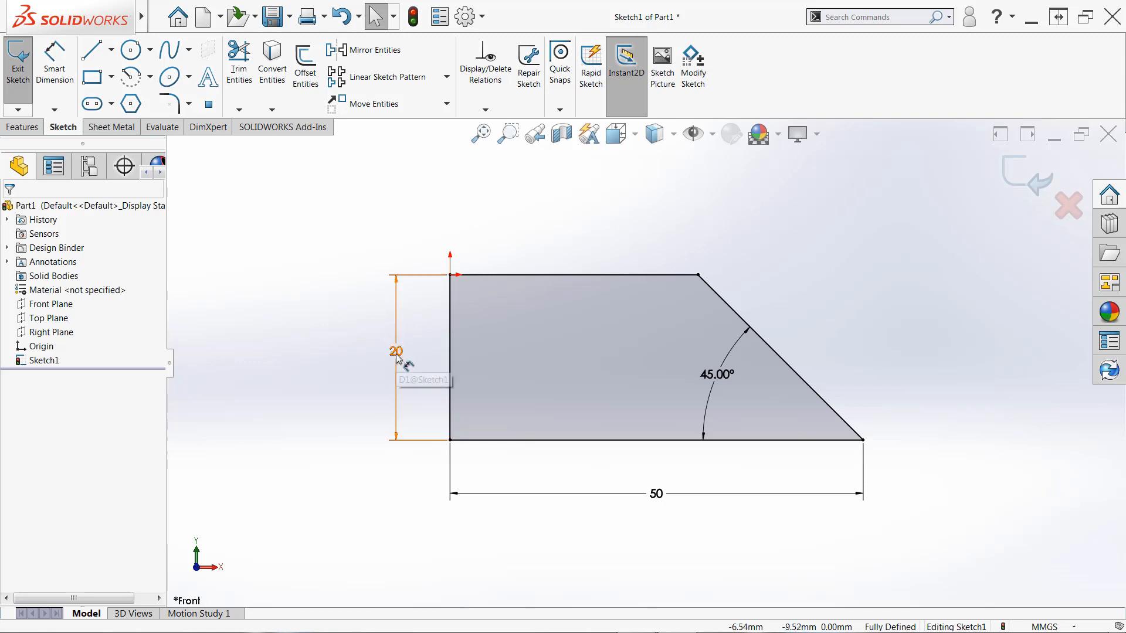
pyautogui.click(397, 352)
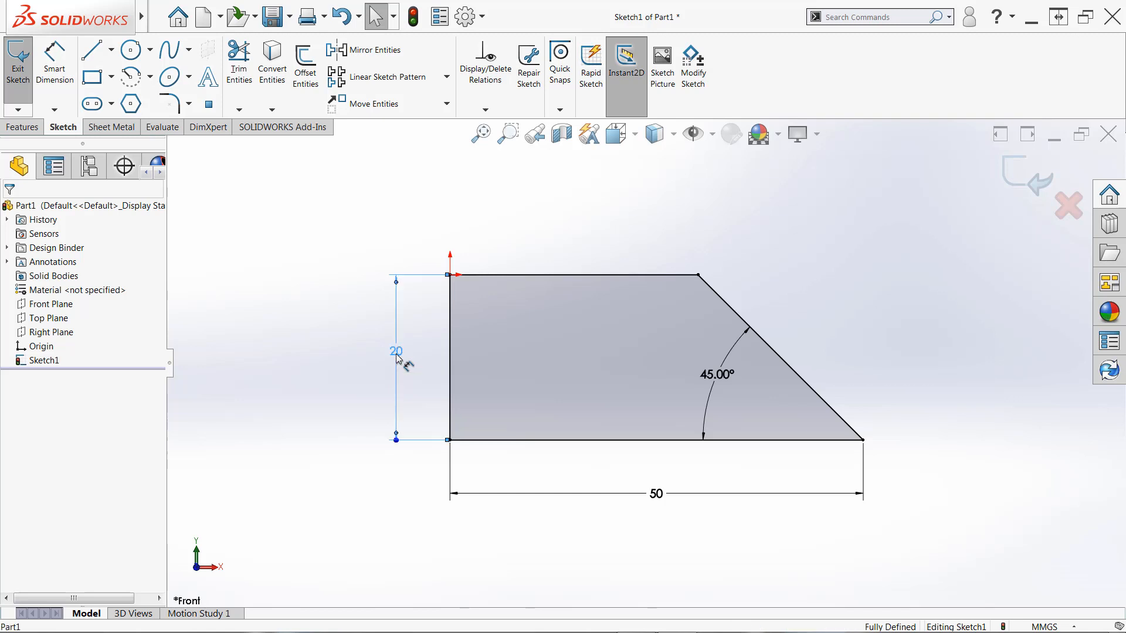
pyautogui.doubleClick(396, 352)
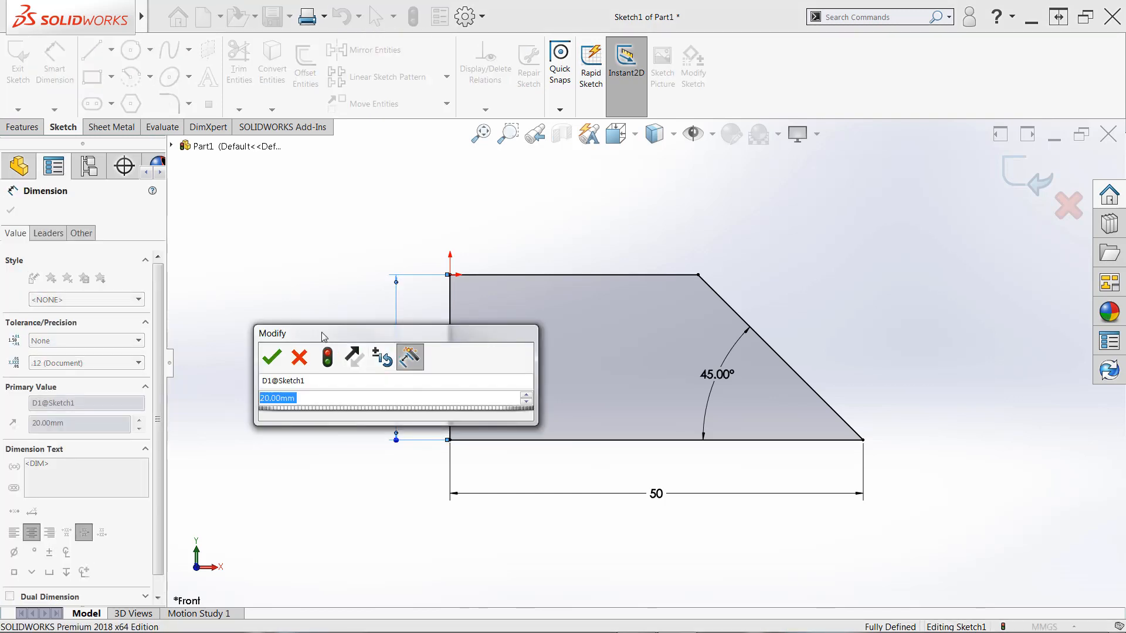
pyautogui.moveTo(276, 397)
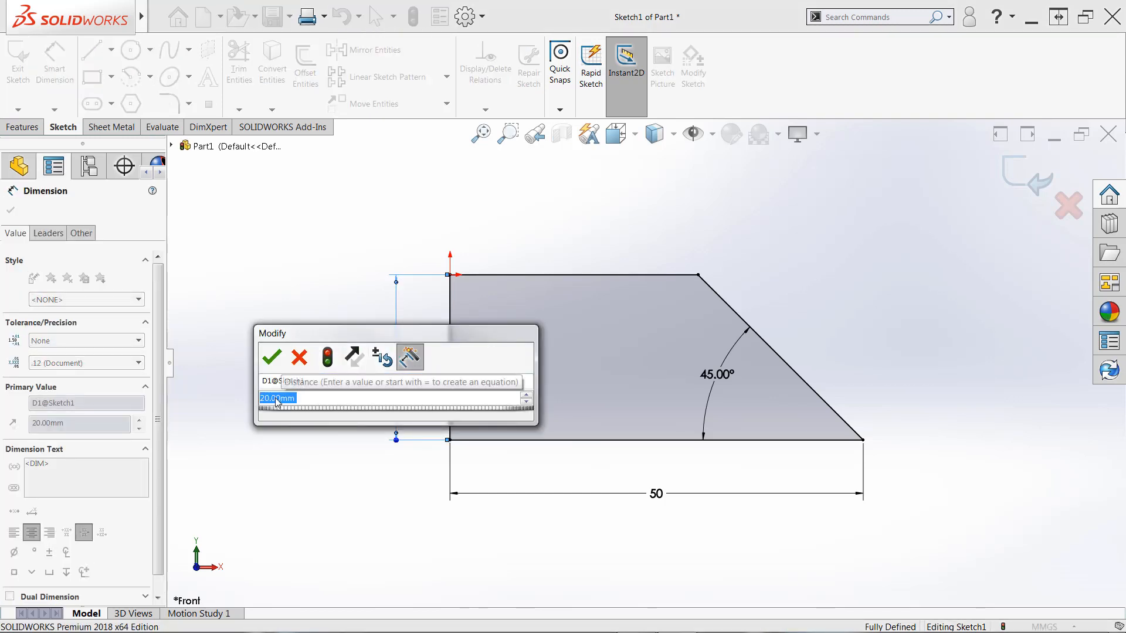
pyautogui.click(272, 357)
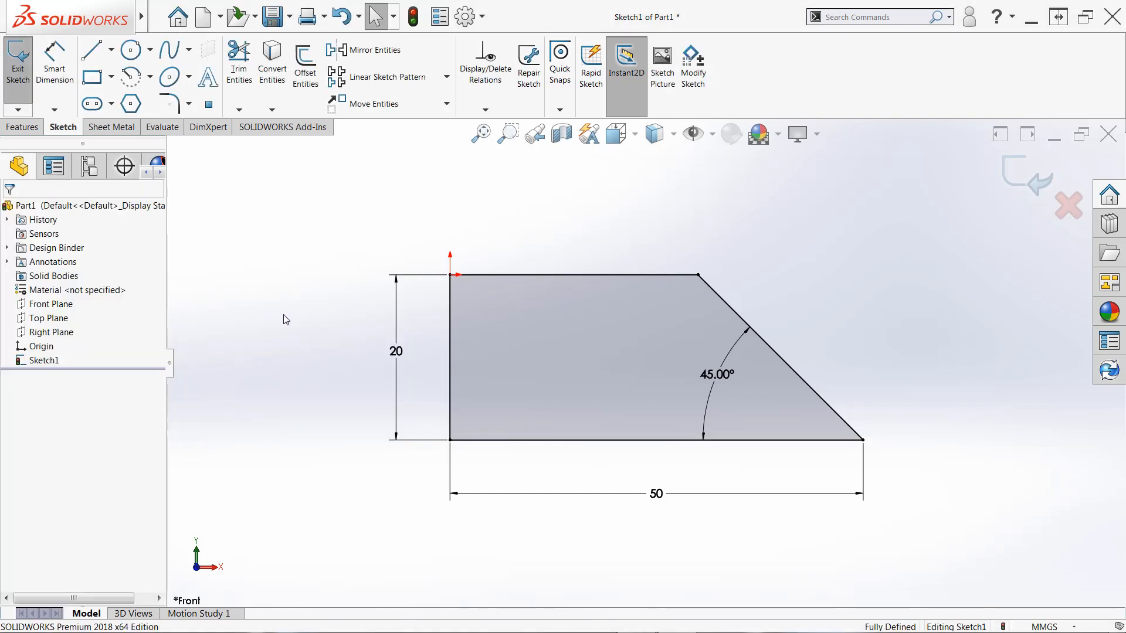
pyautogui.moveTo(399, 351)
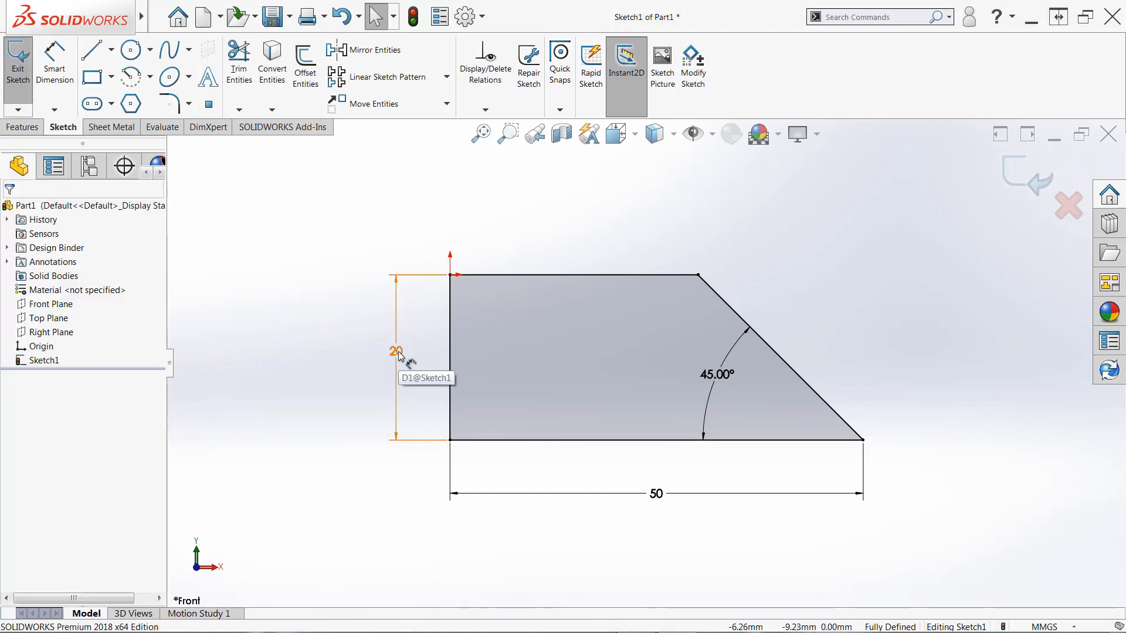
pyautogui.doubleClick(396, 351)
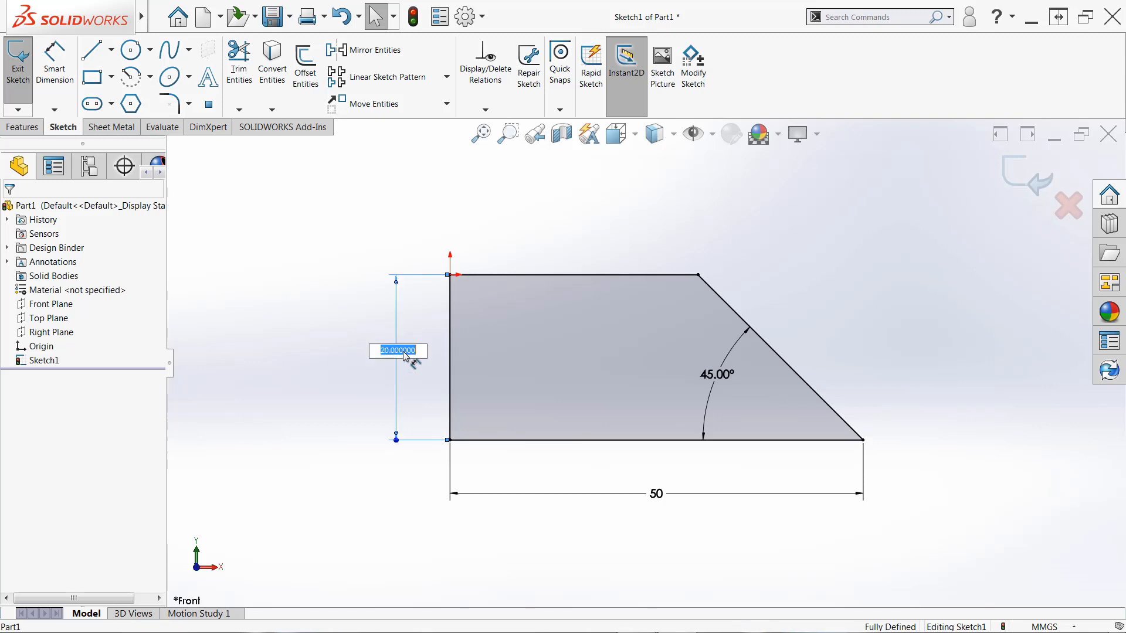
pyautogui.moveTo(371, 389)
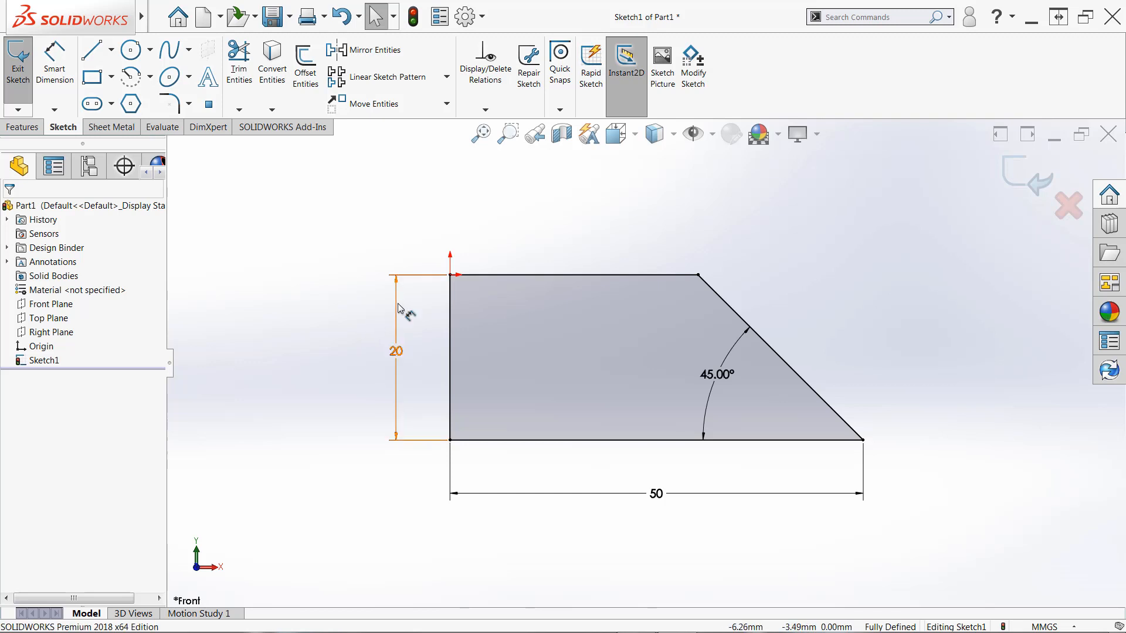
pyautogui.click(396, 351)
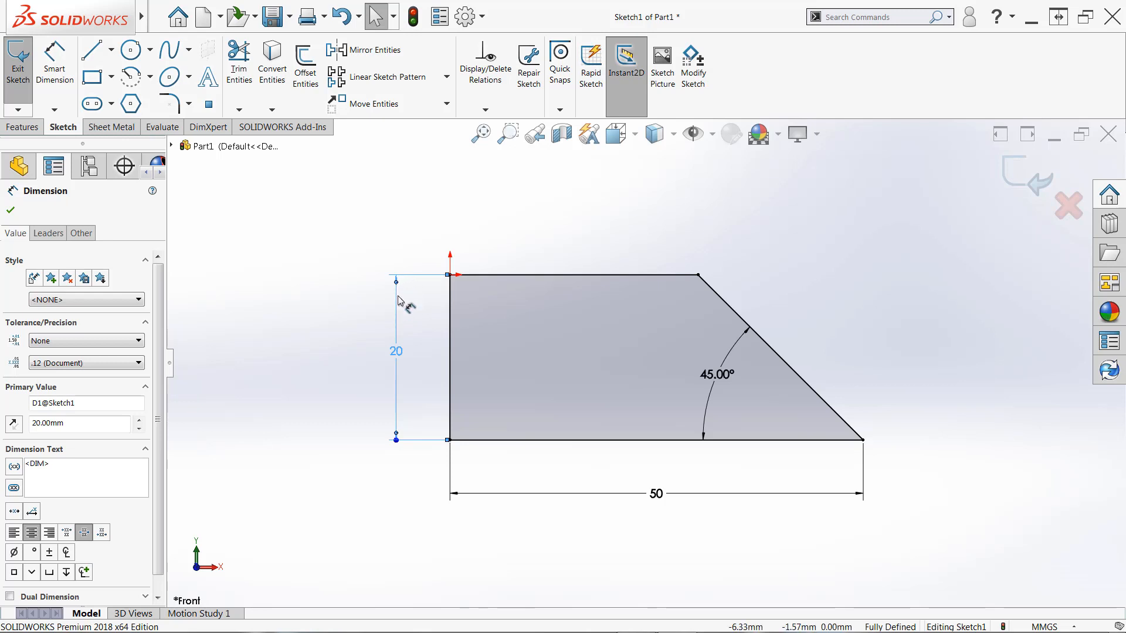
pyautogui.moveTo(340, 331)
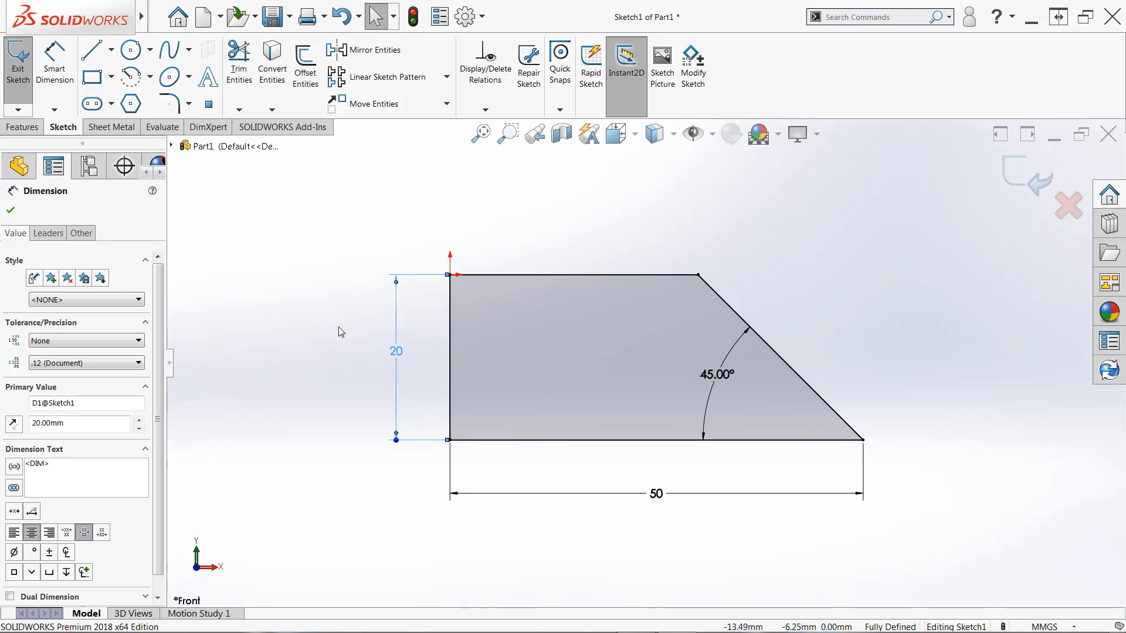
pyautogui.moveTo(396, 307)
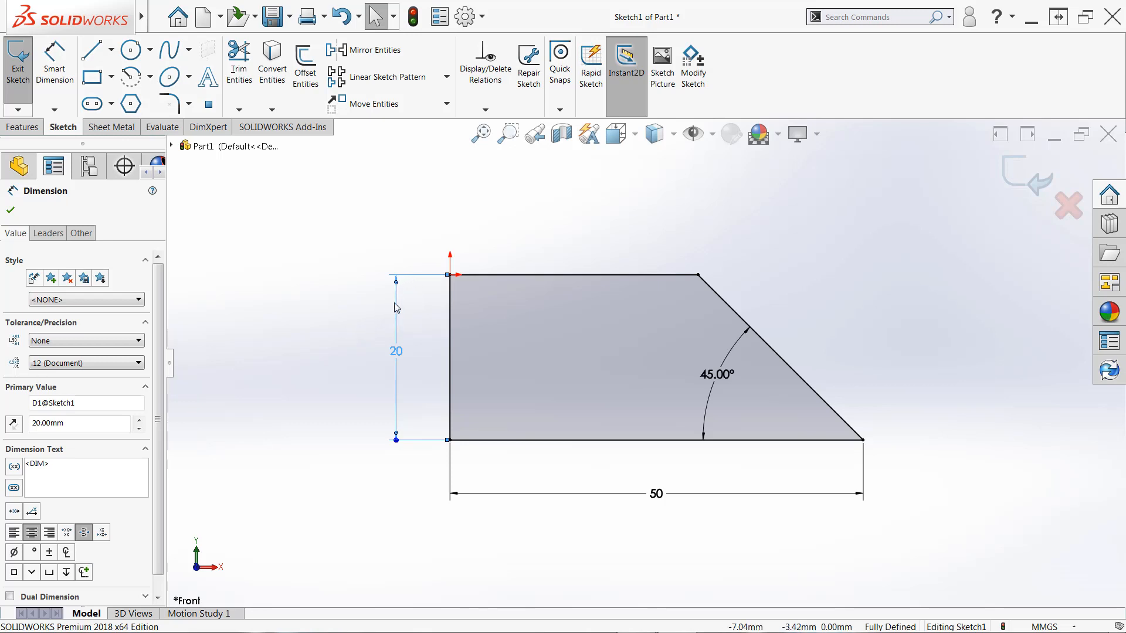
pyautogui.rightClick(396, 351)
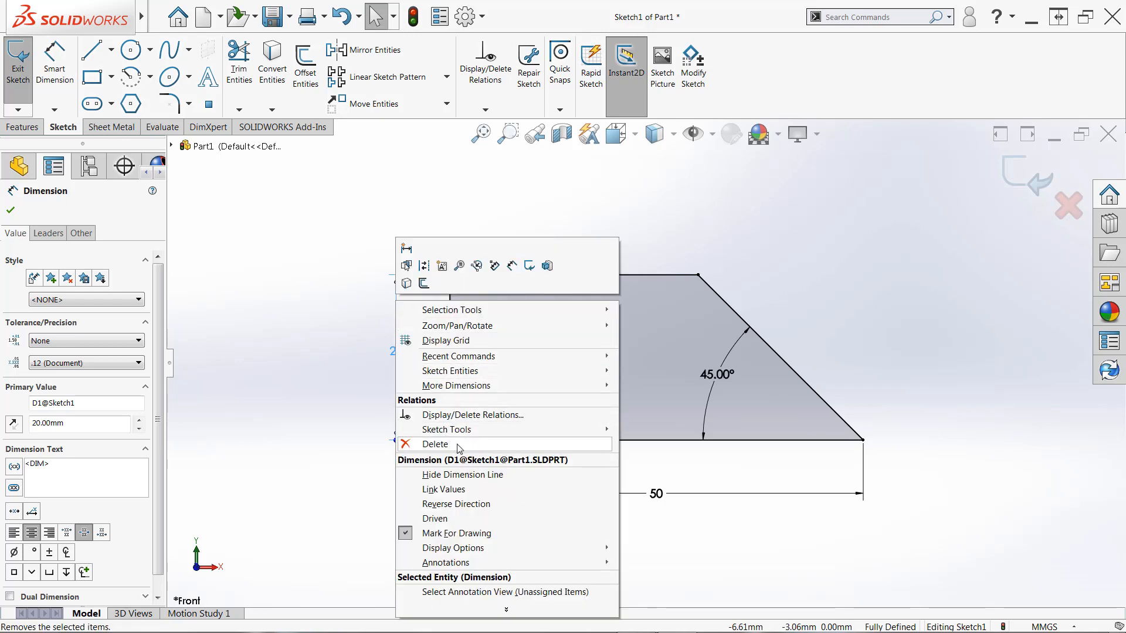
pyautogui.moveTo(291, 375)
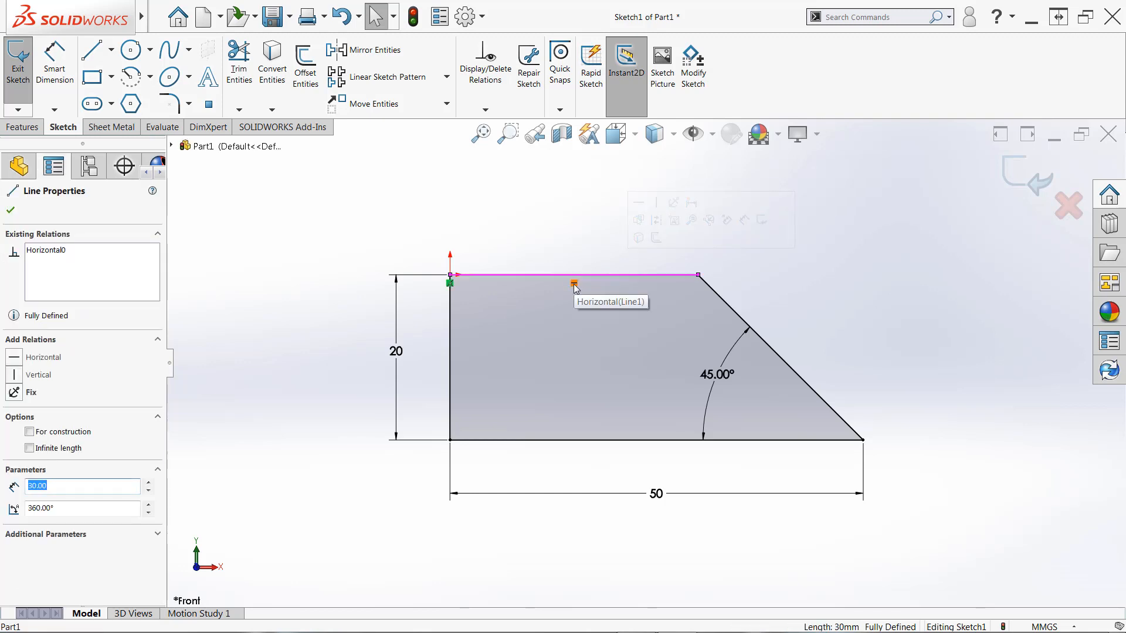
pyautogui.rightClick(574, 281)
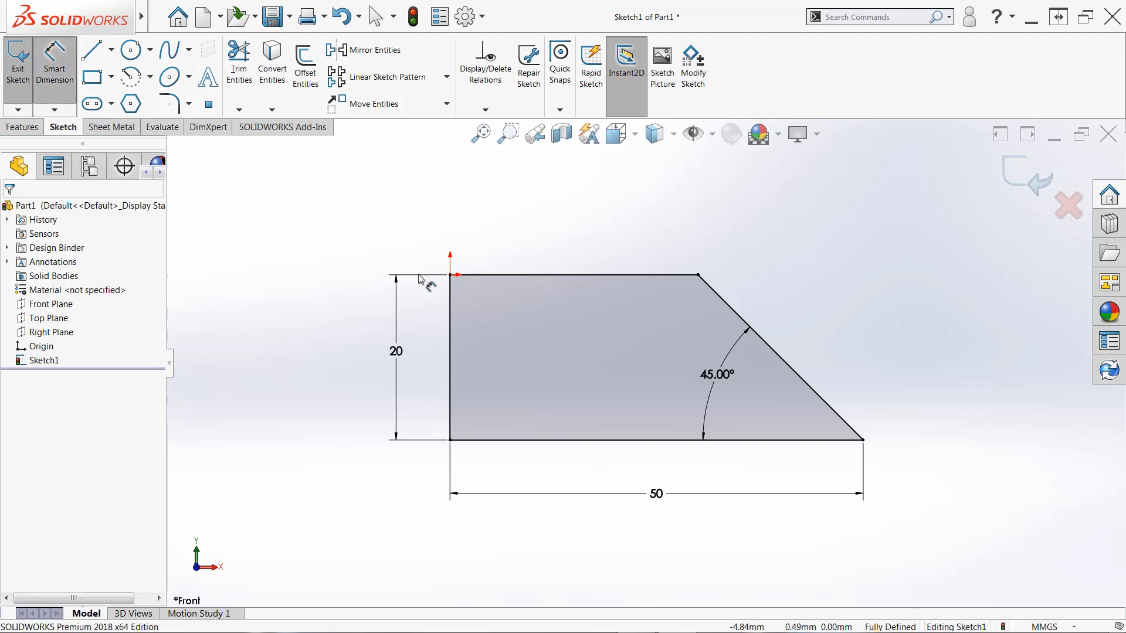
# Try a dimension between the bottom-left and bottom-right corners, then dismiss it without placing
pyautogui.click(450, 441)
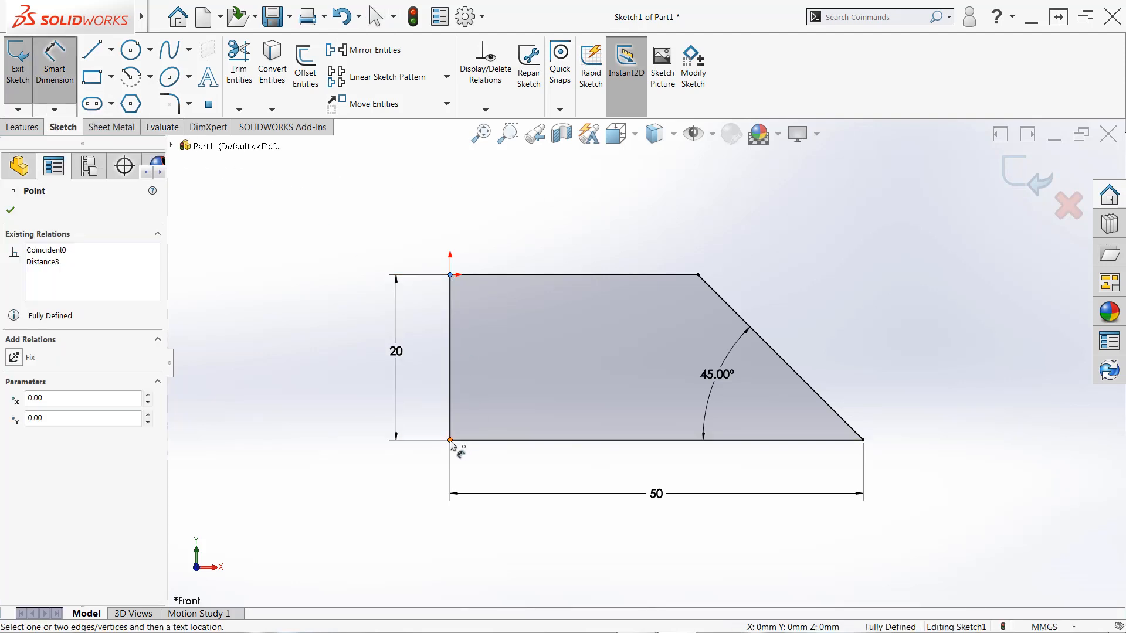
pyautogui.click(863, 438)
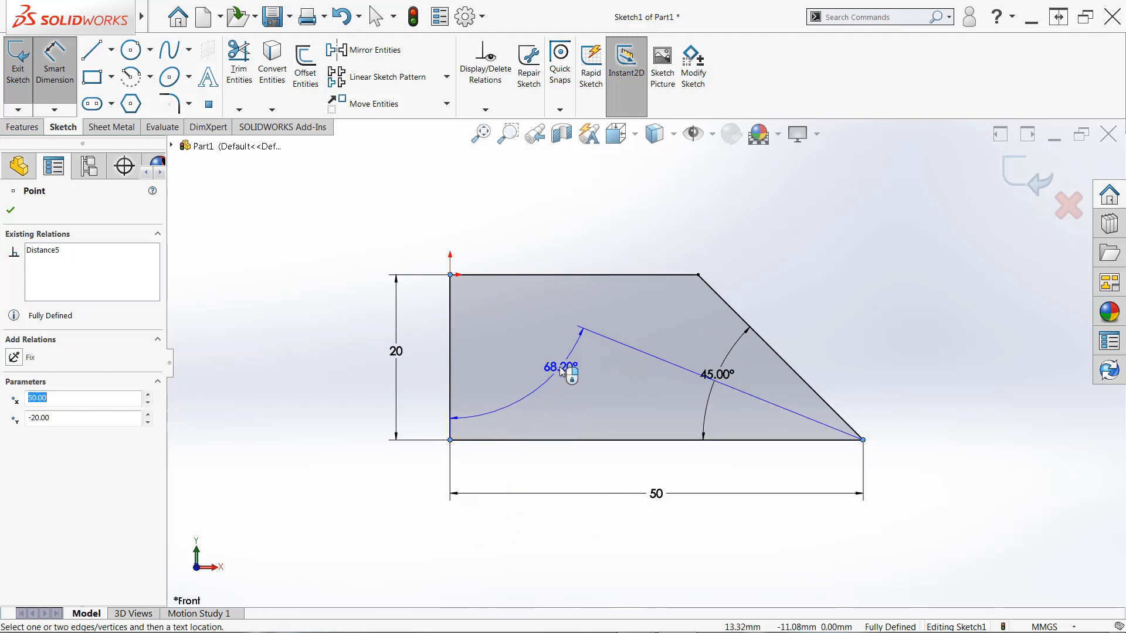
pyautogui.moveTo(562, 370); pyautogui.dragTo(541, 378)
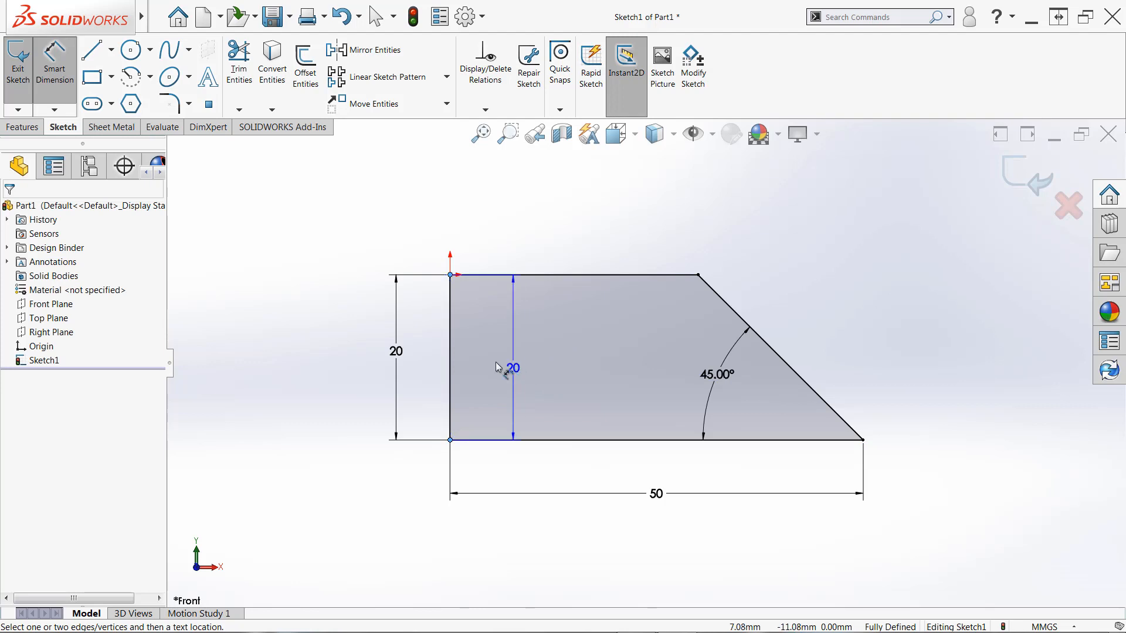
pyautogui.moveTo(514, 367); pyautogui.dragTo(486, 351)
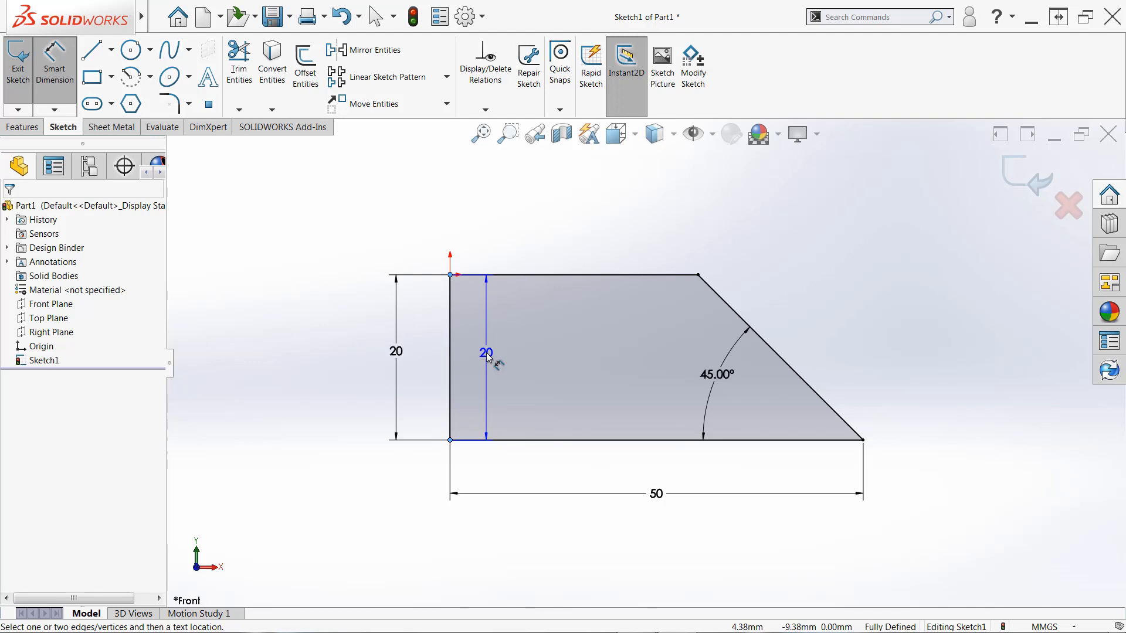
pyautogui.click(488, 358)
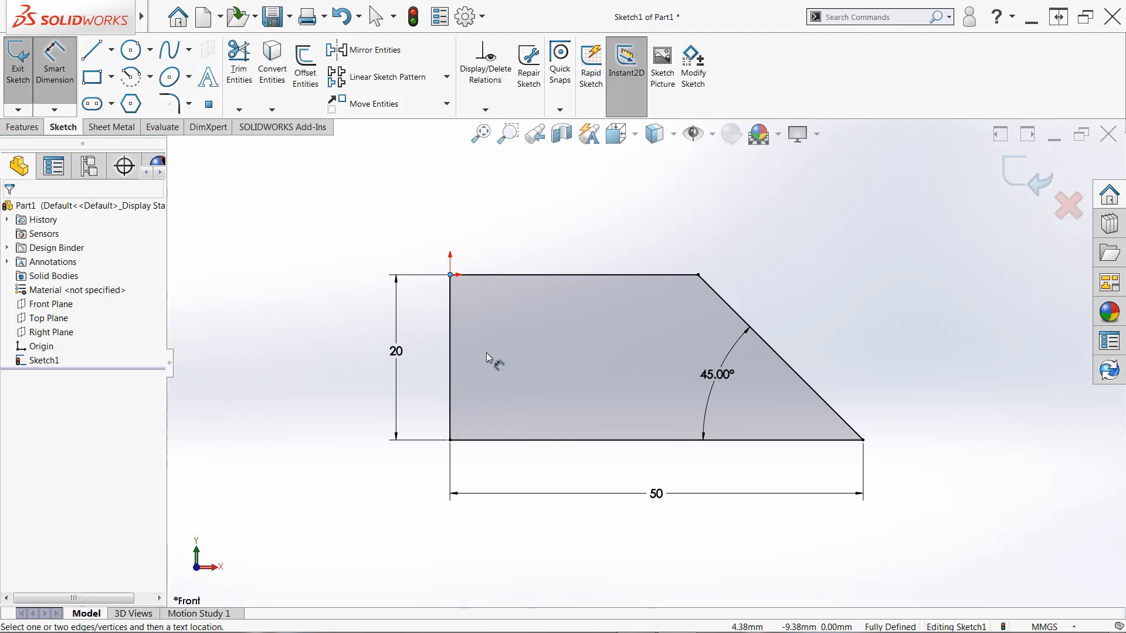
pyautogui.moveTo(560, 346)
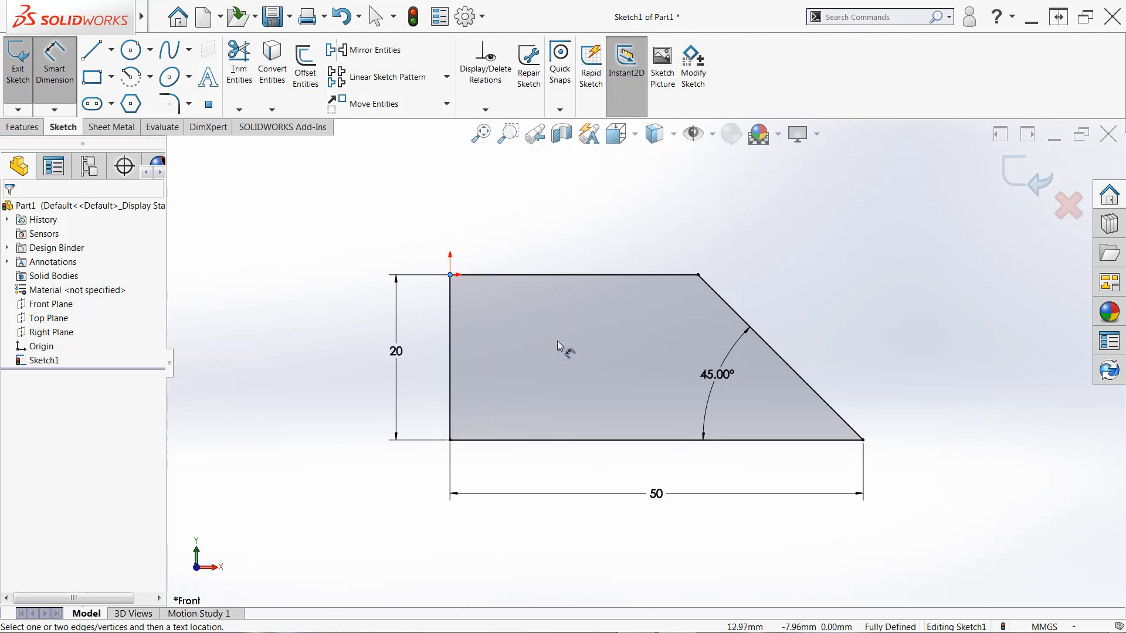
pyautogui.moveTo(537, 383)
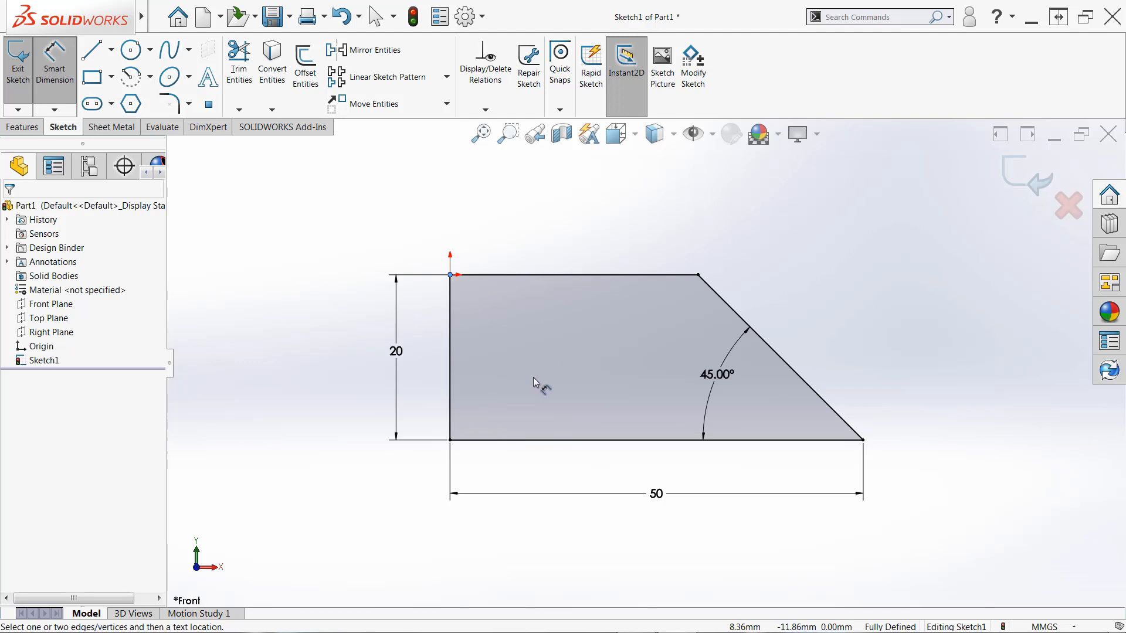
pyautogui.moveTo(543, 372)
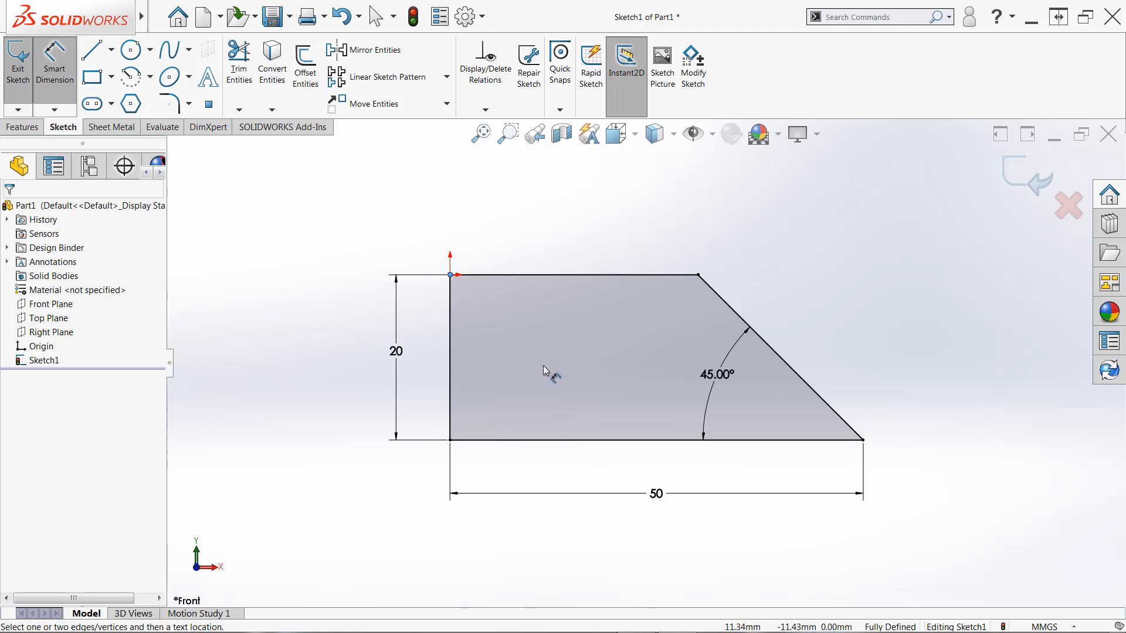
pyautogui.moveTo(514, 346)
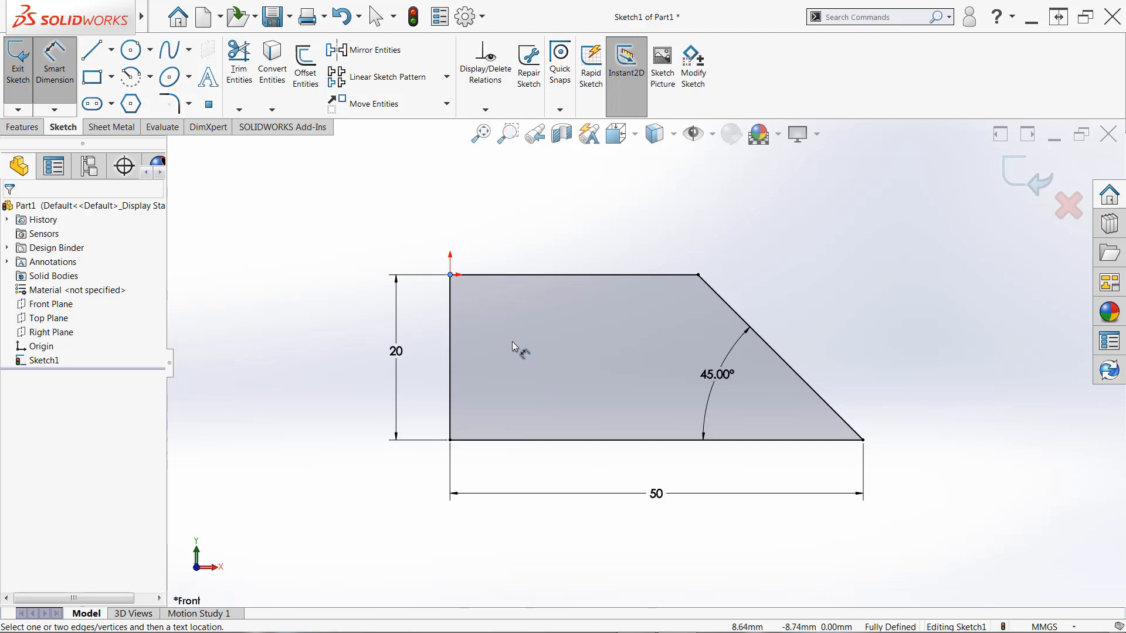
pyautogui.moveTo(54, 65)
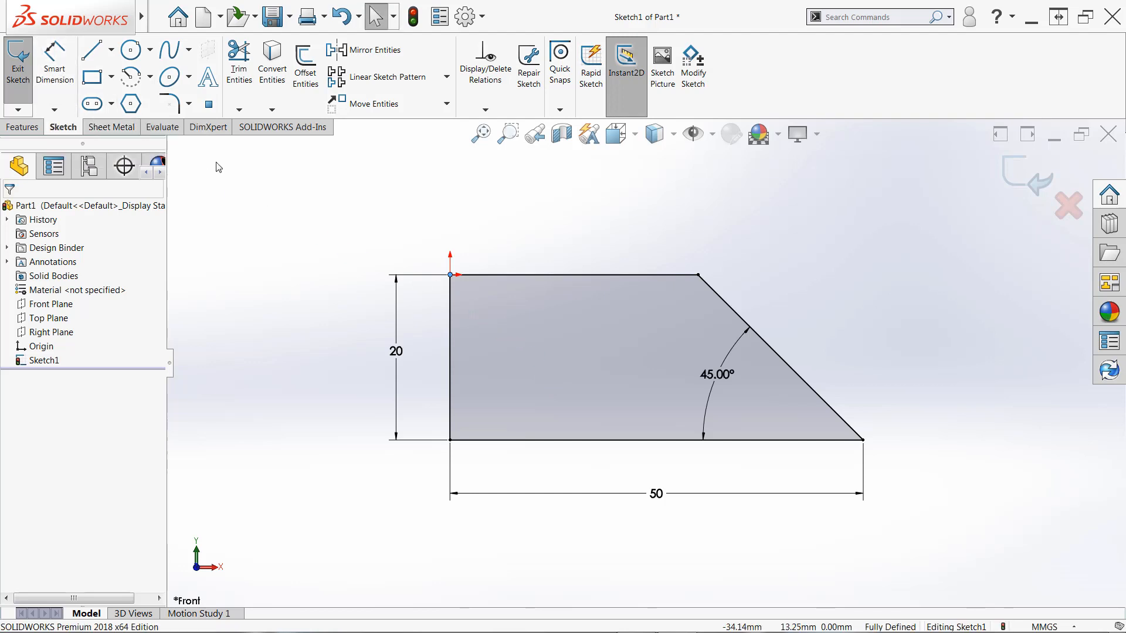
pyautogui.moveTo(806, 267)
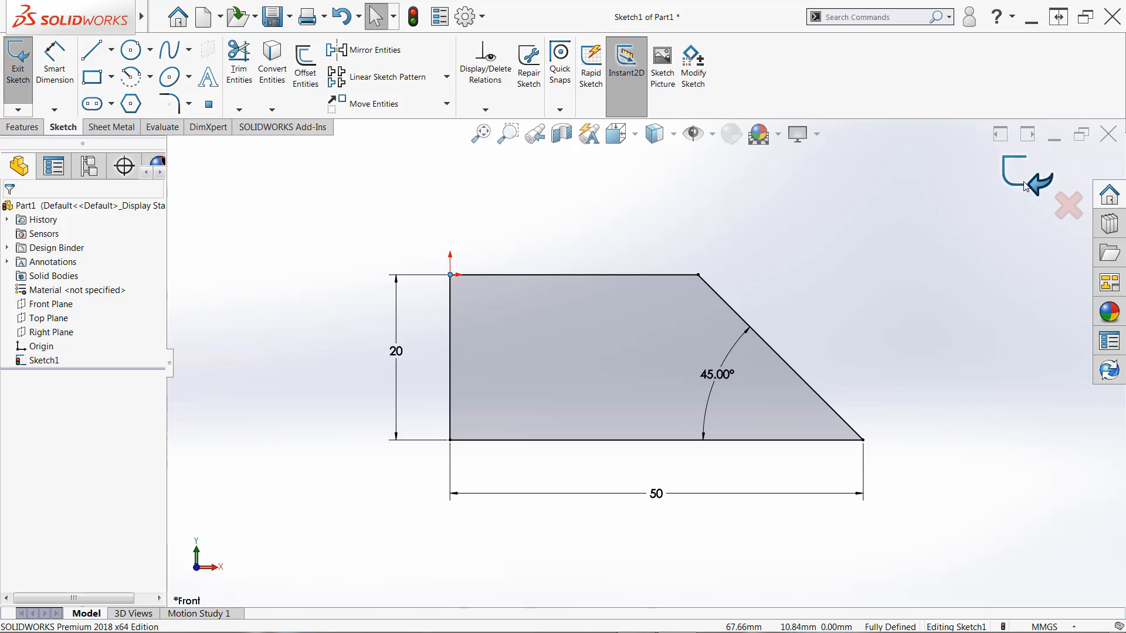
pyautogui.moveTo(1028, 182)
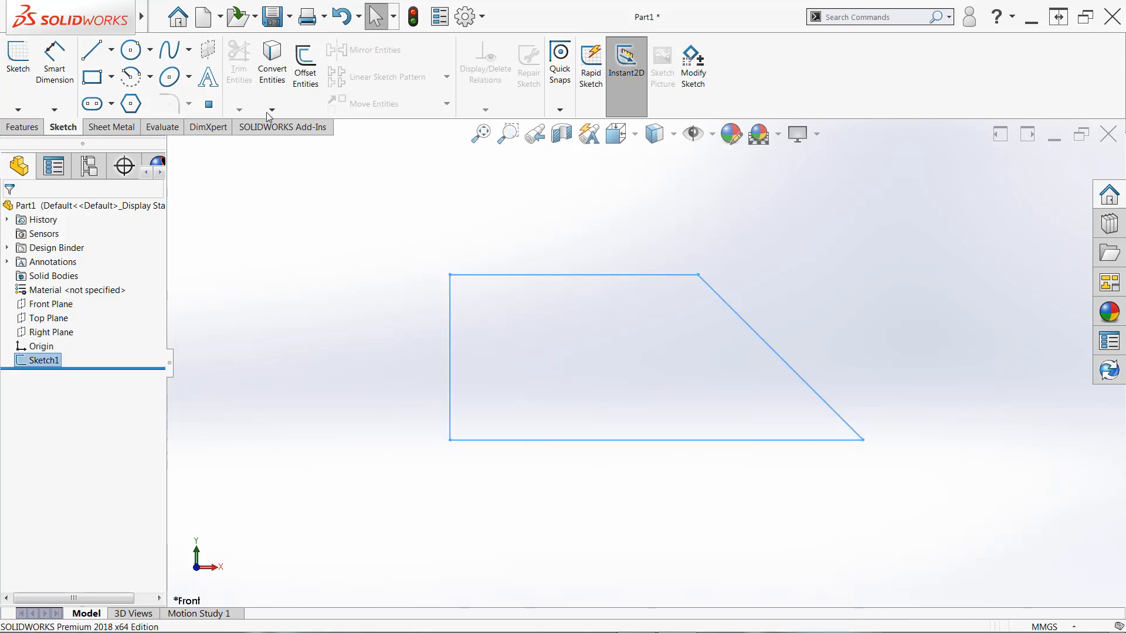
# Bring up the Features tools with the trapezoid sketch closed
pyautogui.click(22, 127)
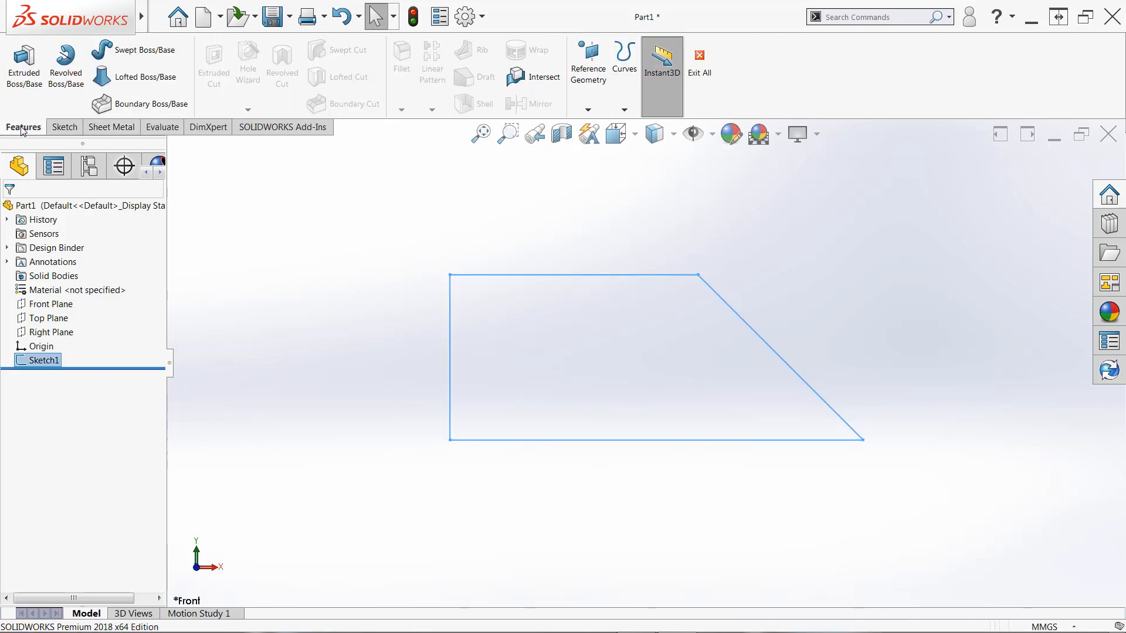
pyautogui.moveTo(24, 65)
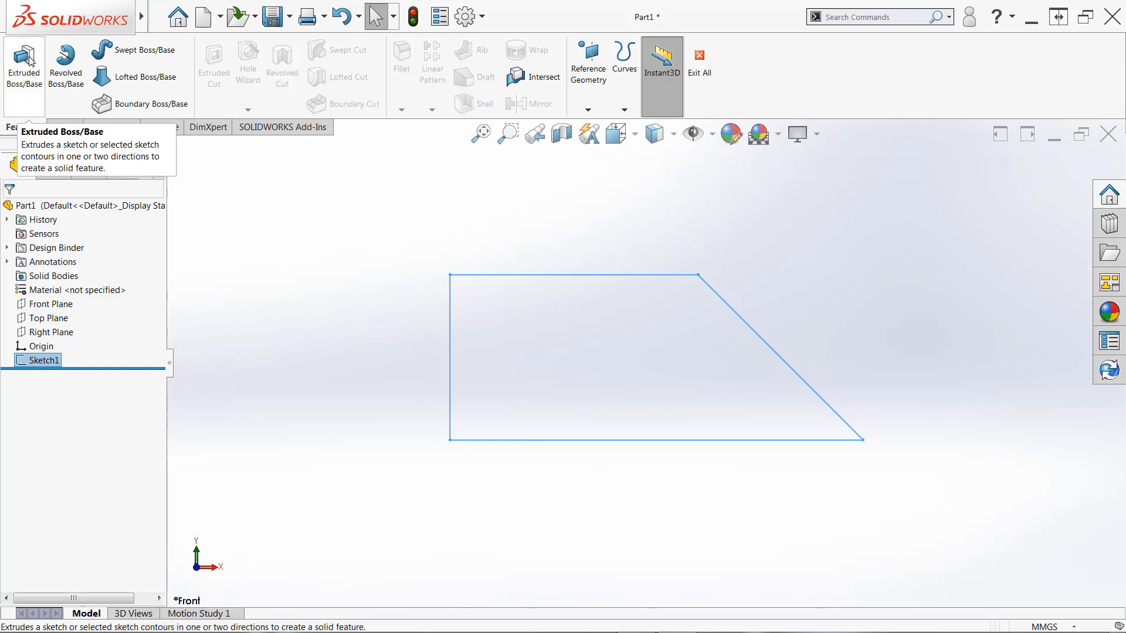
# Extrude the trapezoid sketch Blind 10 mm, creating Boss-Extrude1
pyautogui.click(23, 64)
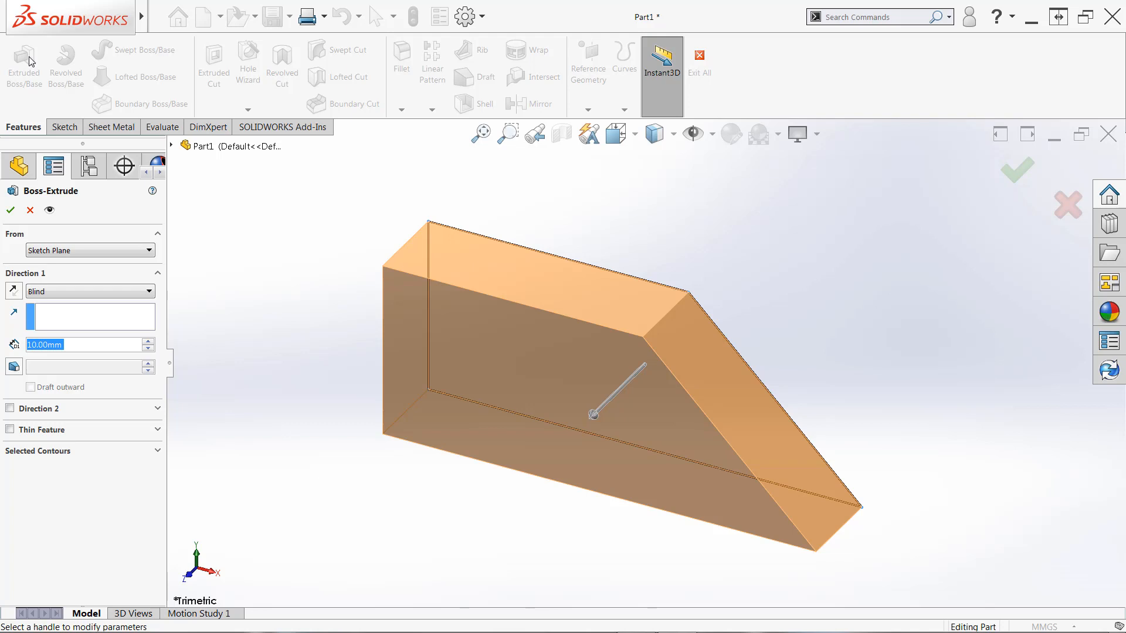
pyautogui.moveTo(61, 205)
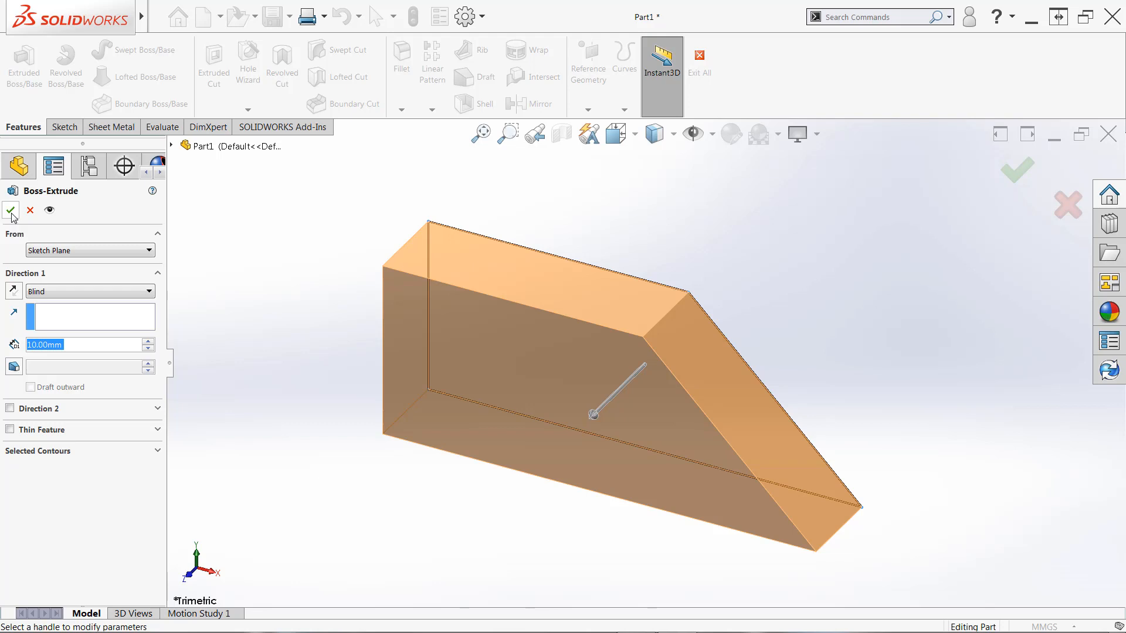
pyautogui.click(10, 211)
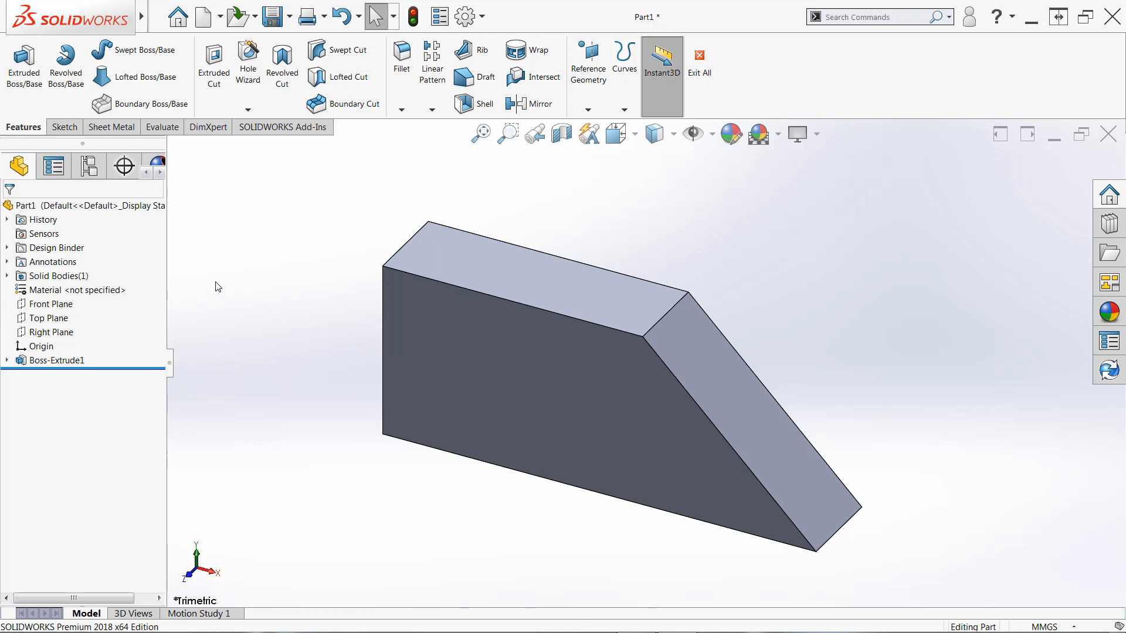
# Delete Boss-Extrude1, keeping Sketch1, and start a new Extruded Boss/Base from the sketch
pyautogui.click(55, 359)
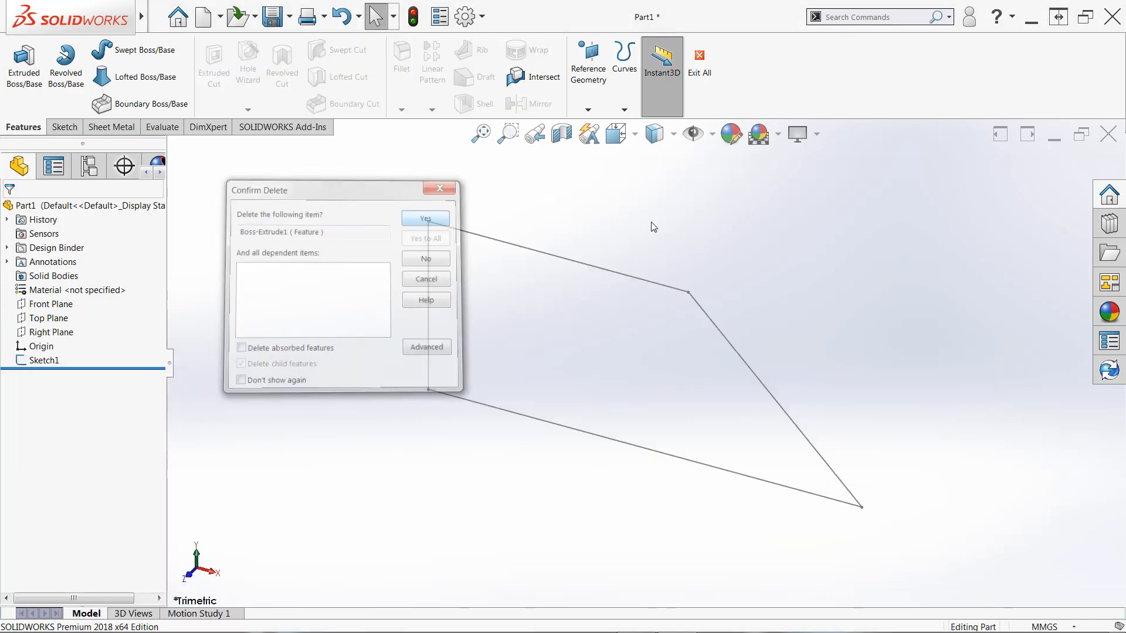
pyautogui.click(425, 218)
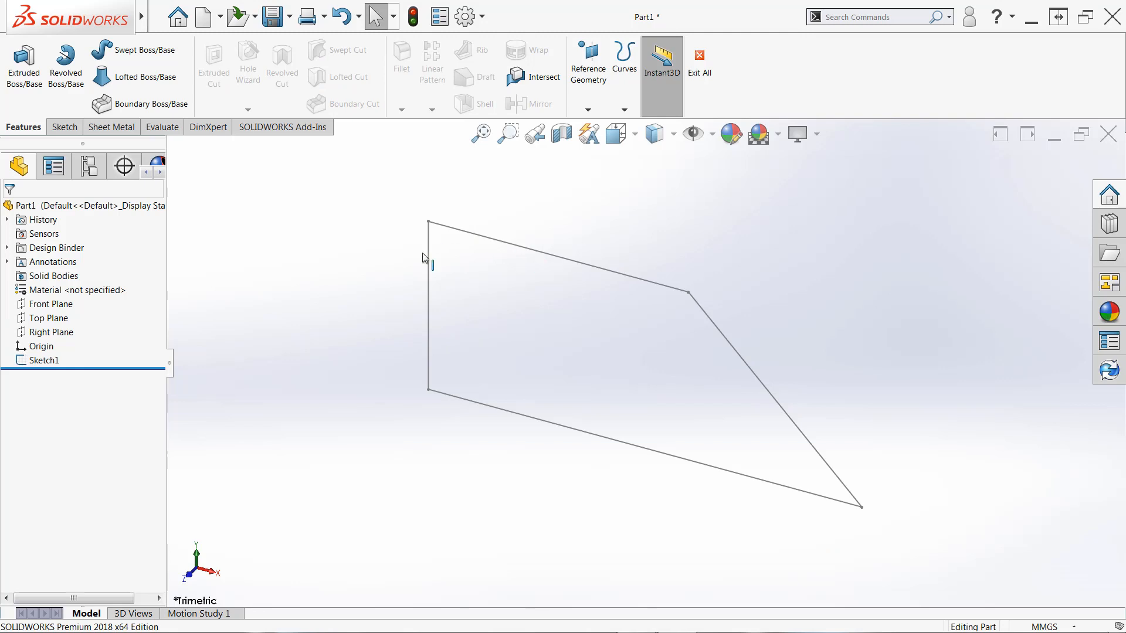
pyautogui.moveTo(251, 234)
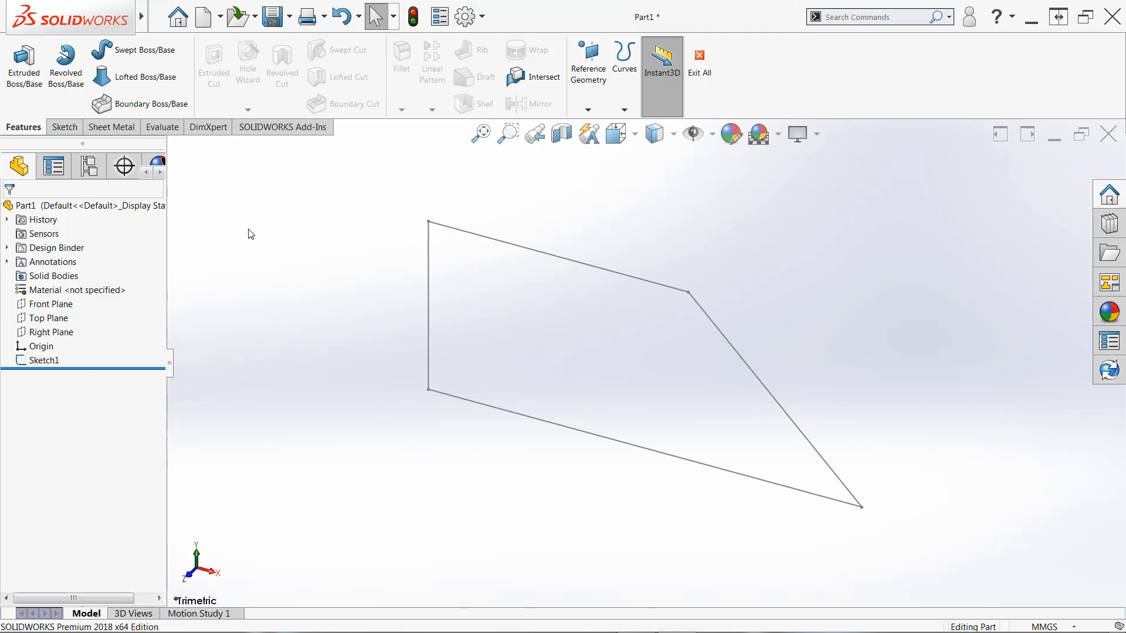
pyautogui.moveTo(23, 65)
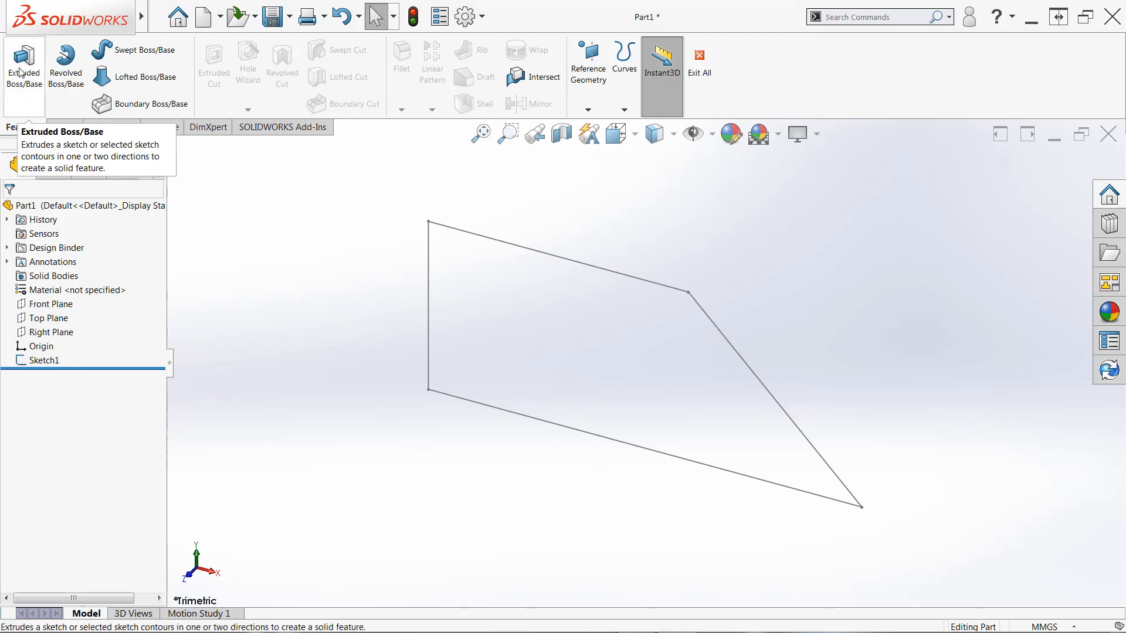
pyautogui.click(23, 65)
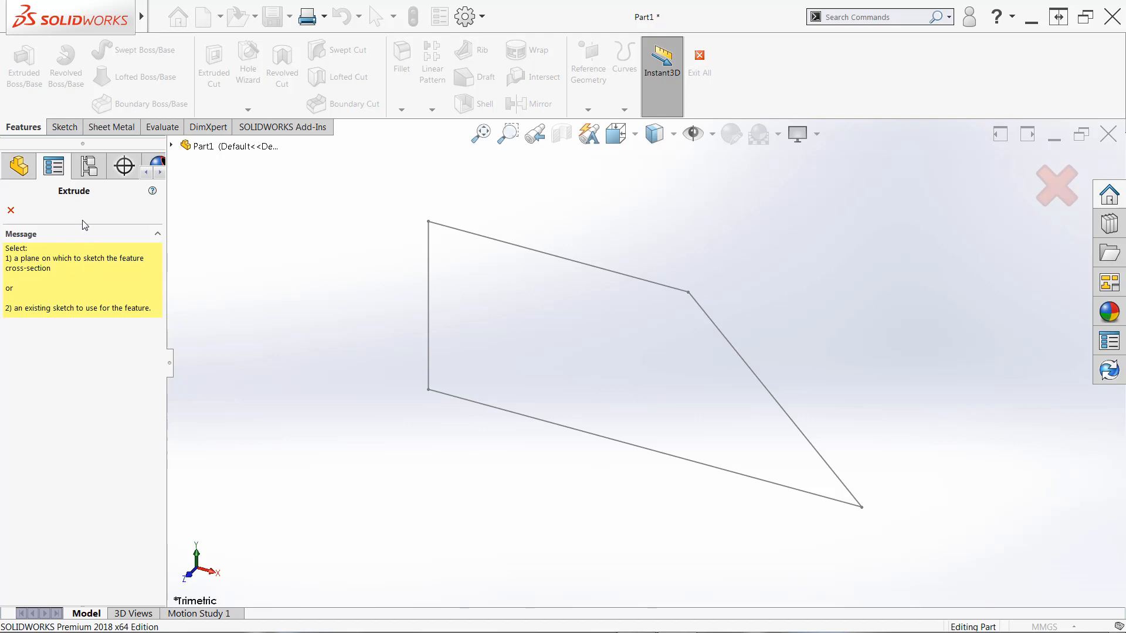
pyautogui.moveTo(64, 265)
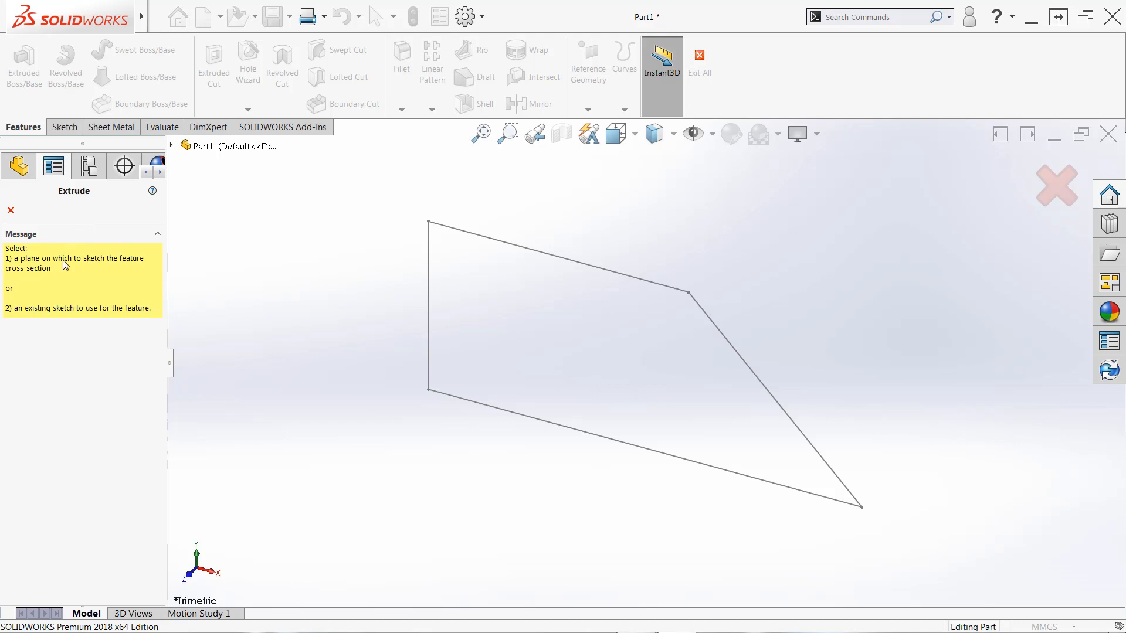
pyautogui.moveTo(38, 298)
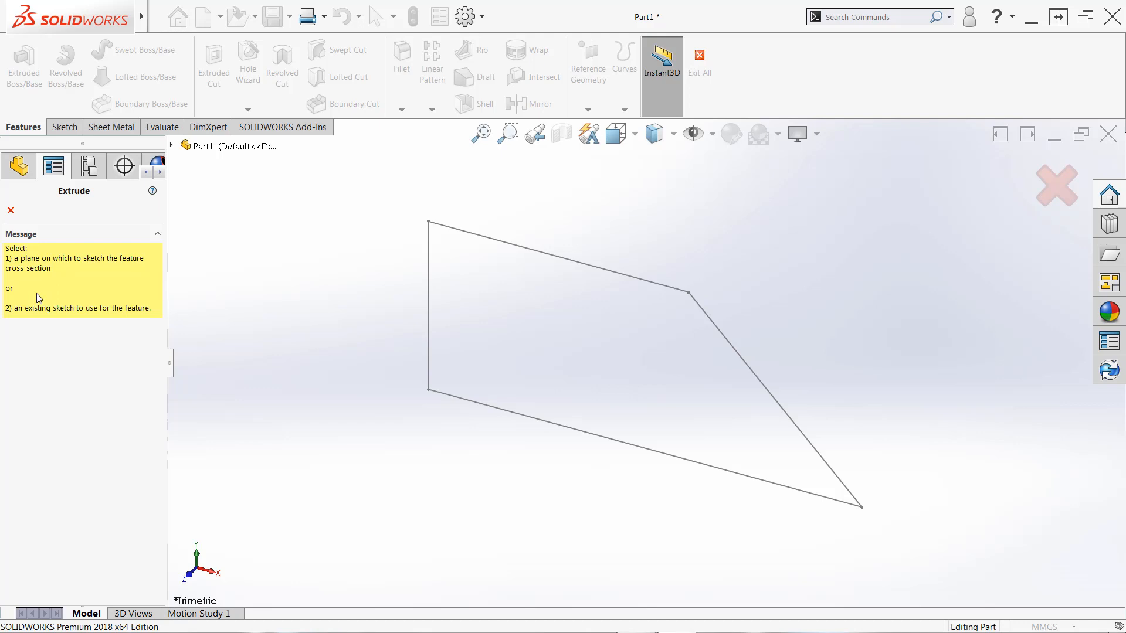
pyautogui.moveTo(427, 260)
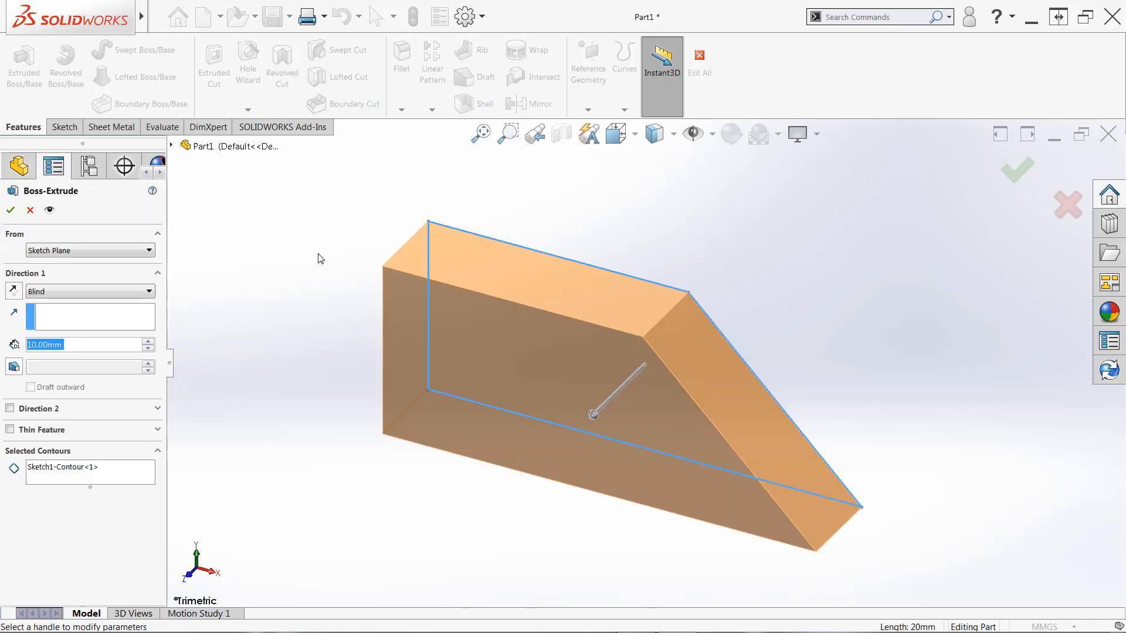
pyautogui.moveTo(217, 224)
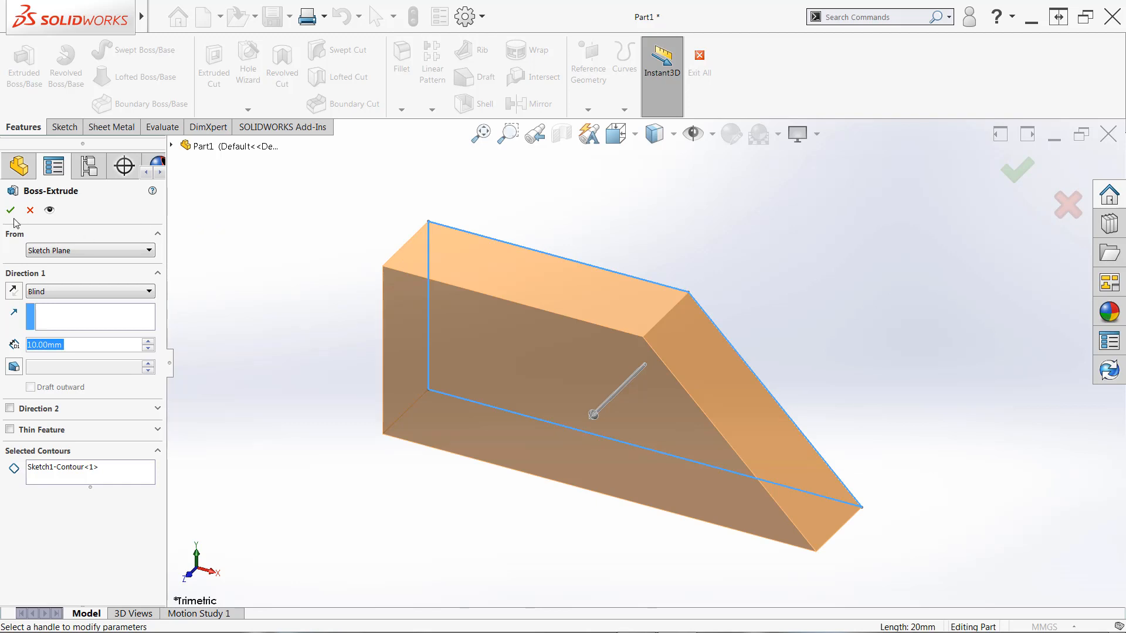
# Accept the 10 mm extrusion and select Boss-Extrude2 in the FeatureManager tree
pyautogui.click(10, 211)
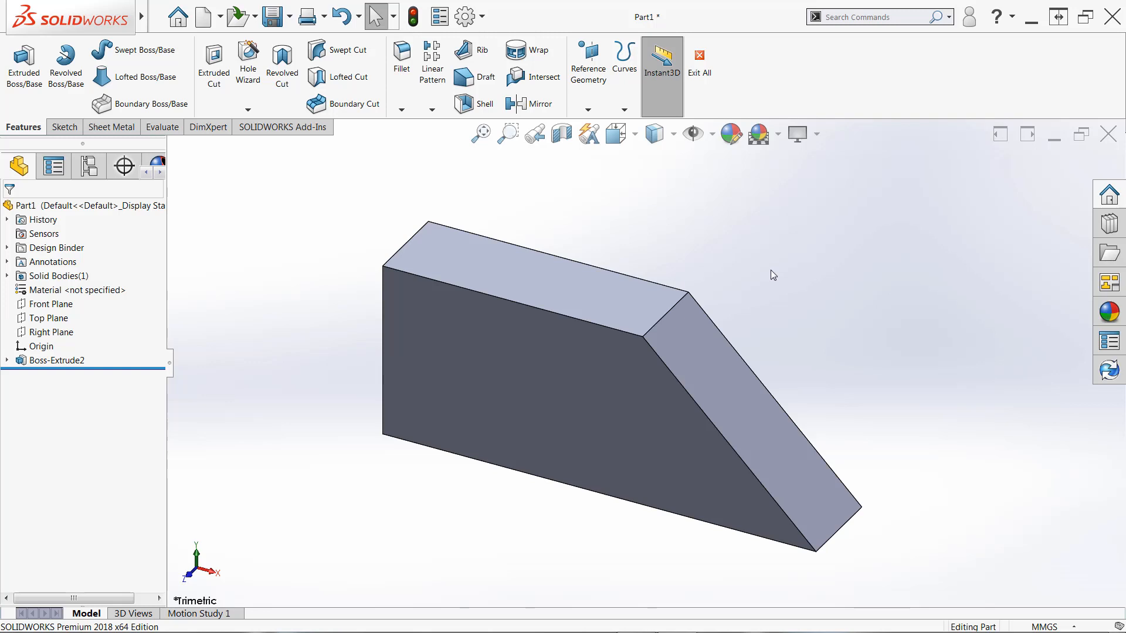
pyautogui.moveTo(762, 260)
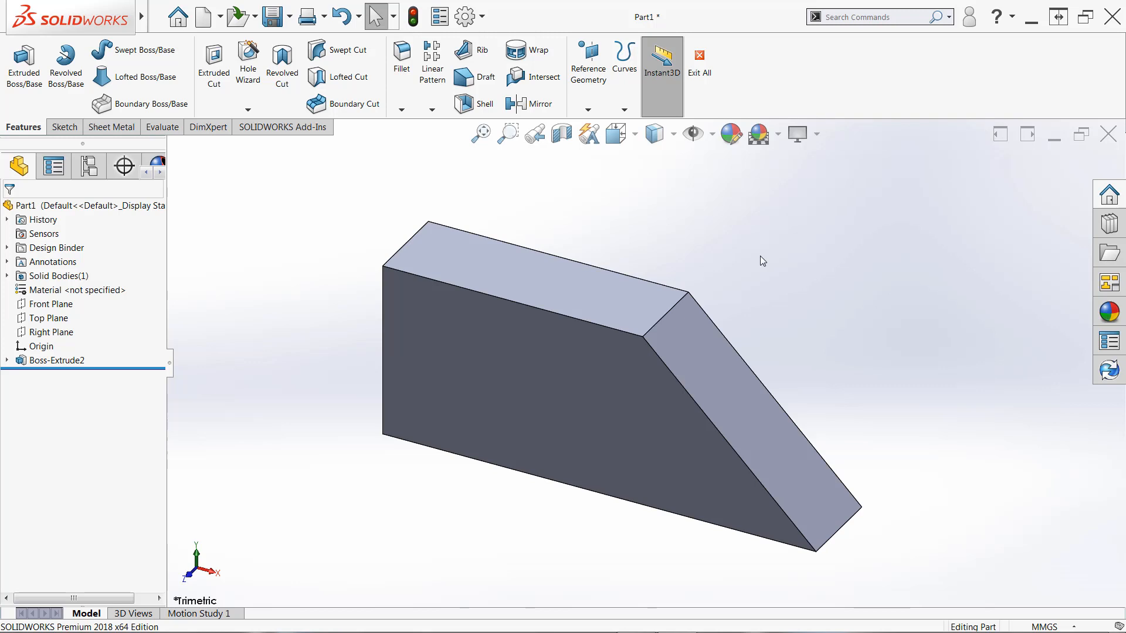
pyautogui.moveTo(757, 266)
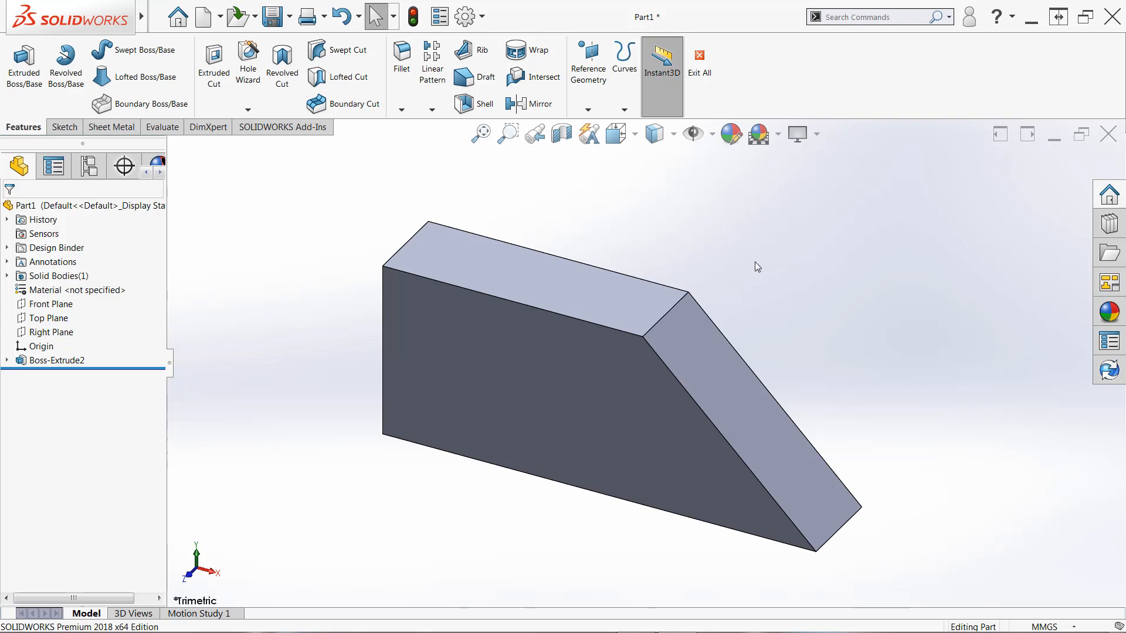
pyautogui.moveTo(619, 192)
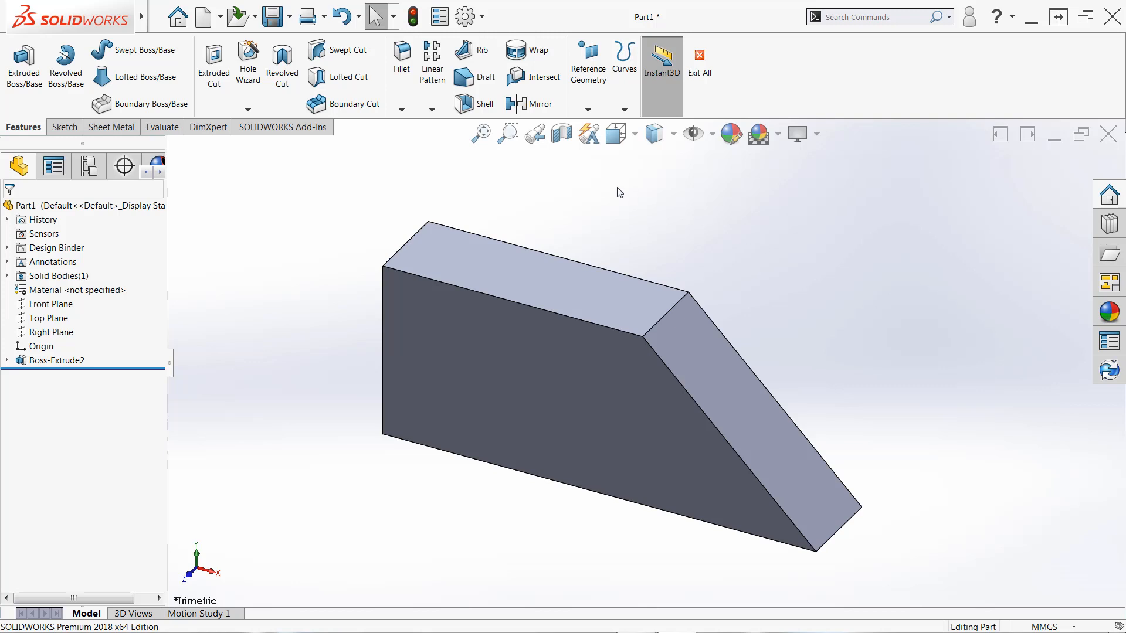
pyautogui.click(54, 360)
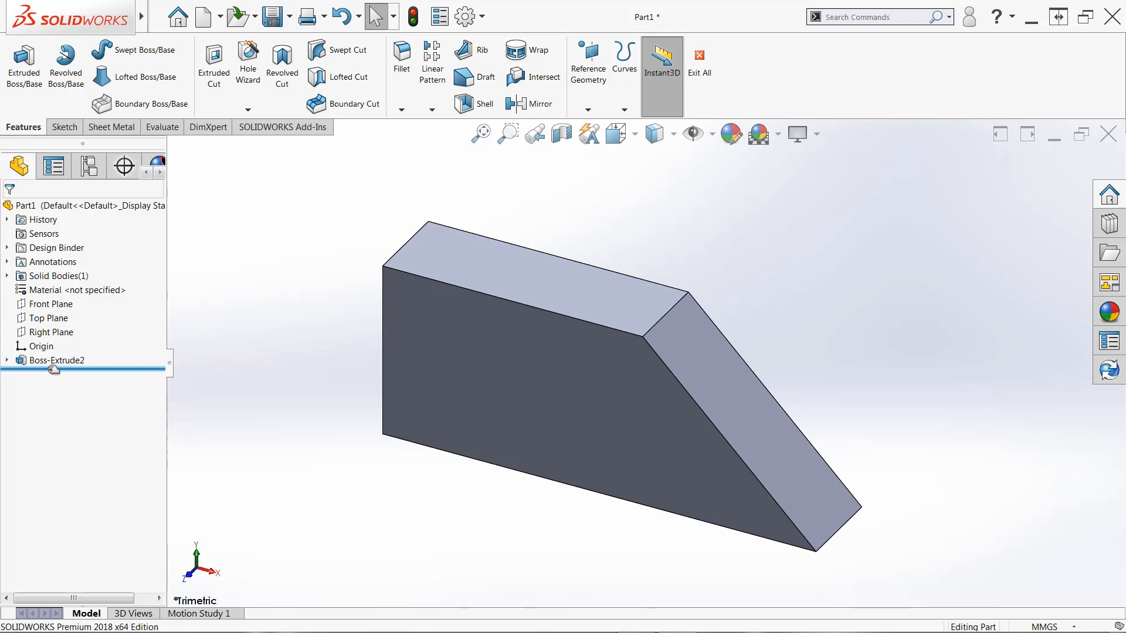
pyautogui.click(55, 359)
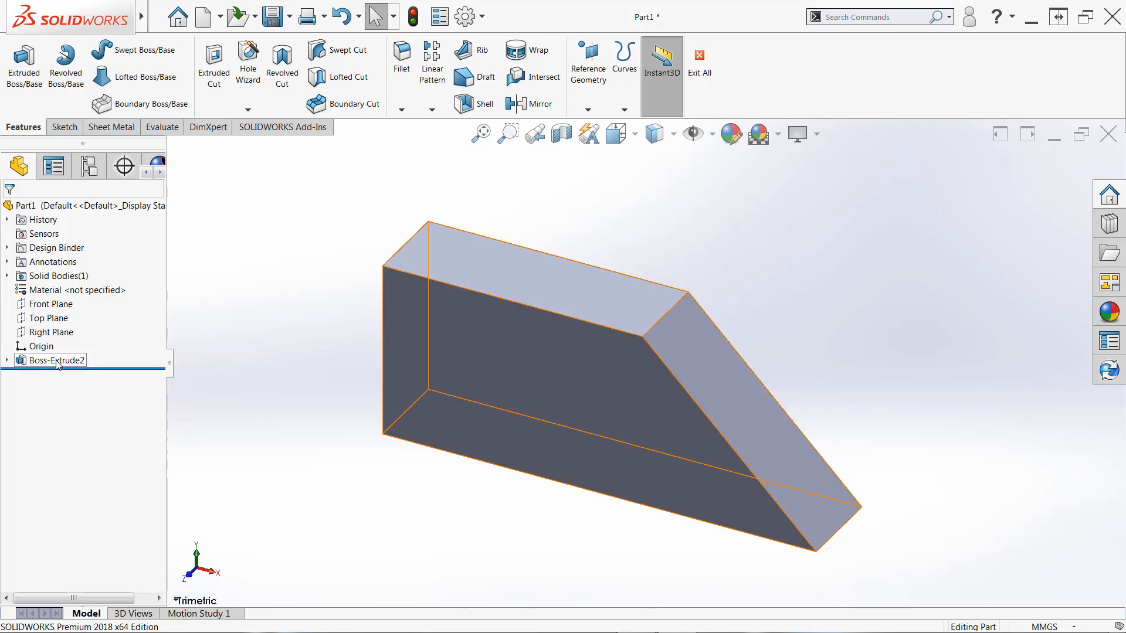
# Show the context options for Boss-Extrude2 and its nested Sketch1 to edit the sketch
pyautogui.rightClick(54, 359)
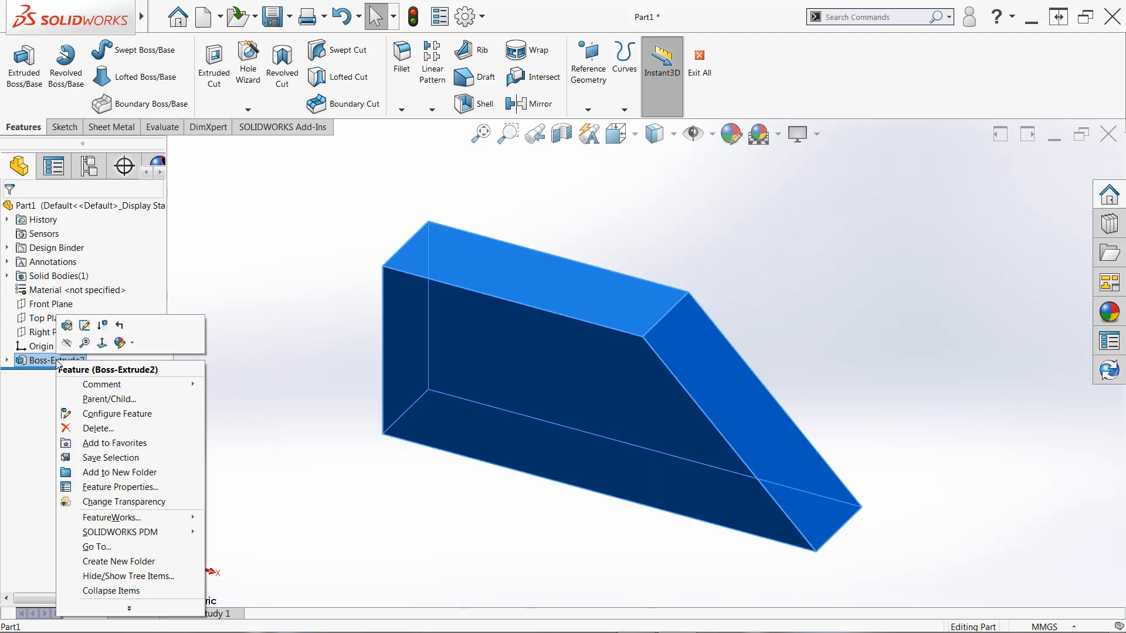
pyautogui.moveTo(84, 325)
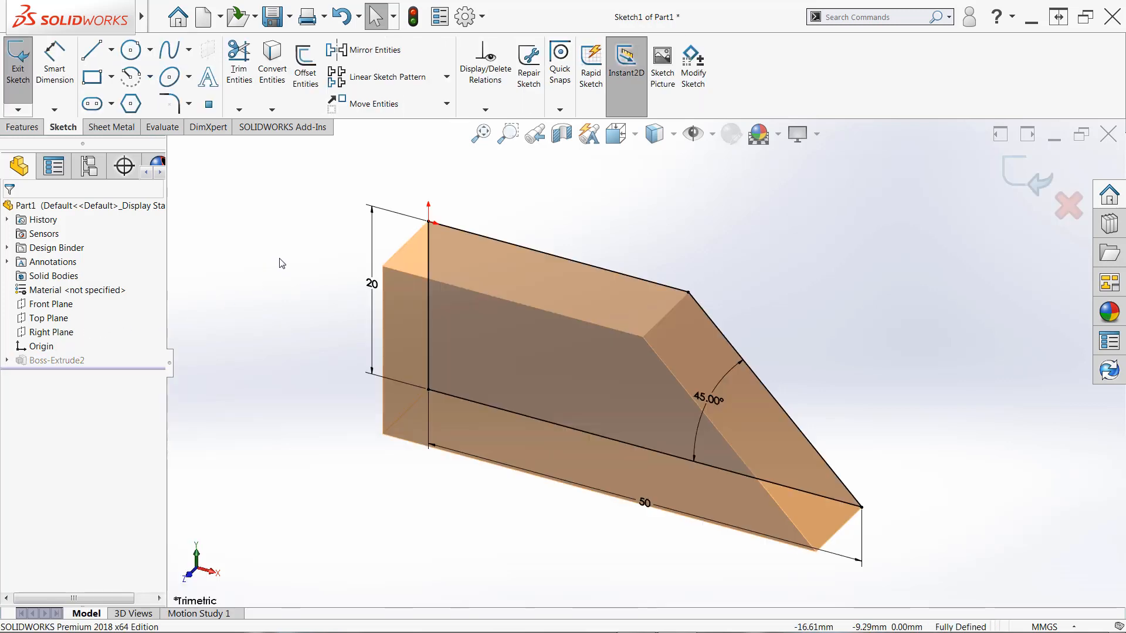
pyautogui.moveTo(1033, 190)
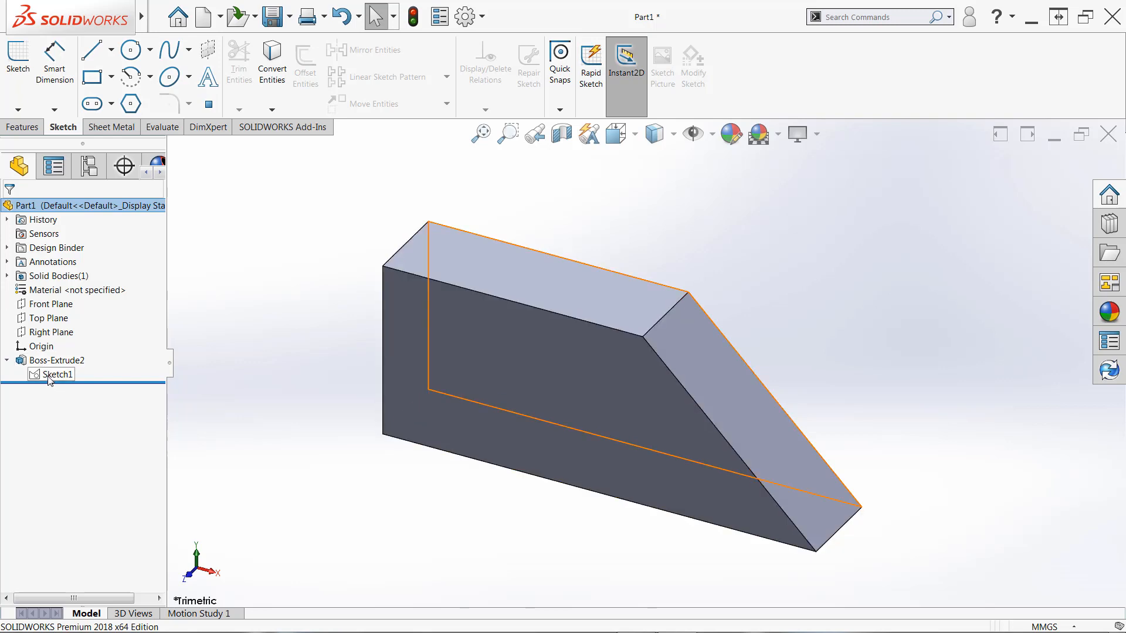
pyautogui.rightClick(55, 374)
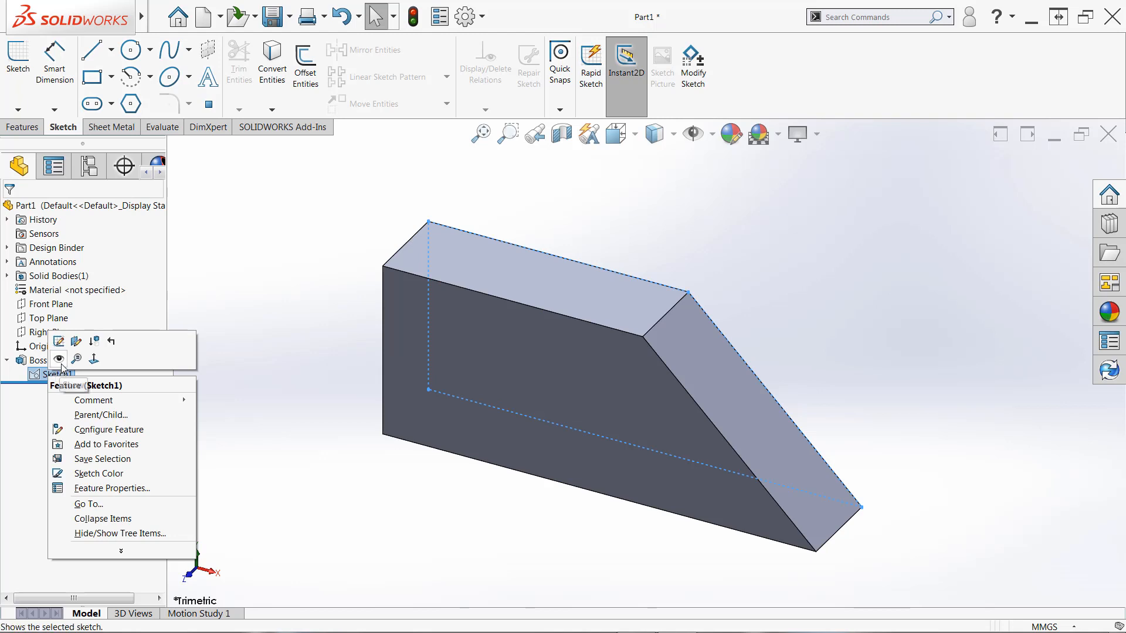
pyautogui.moveTo(60, 343)
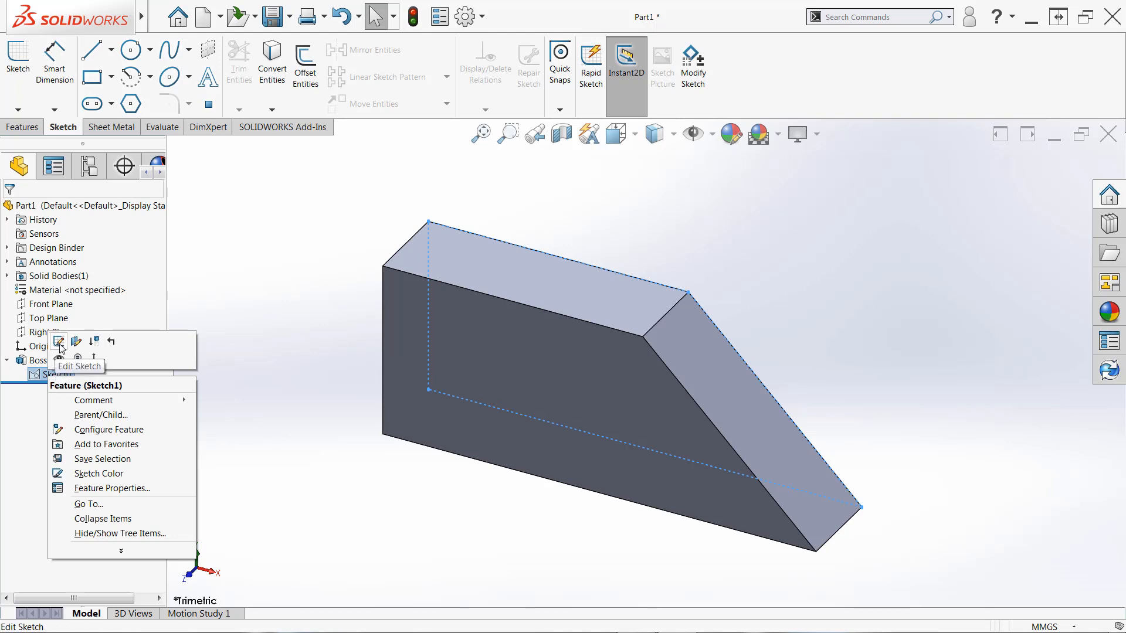